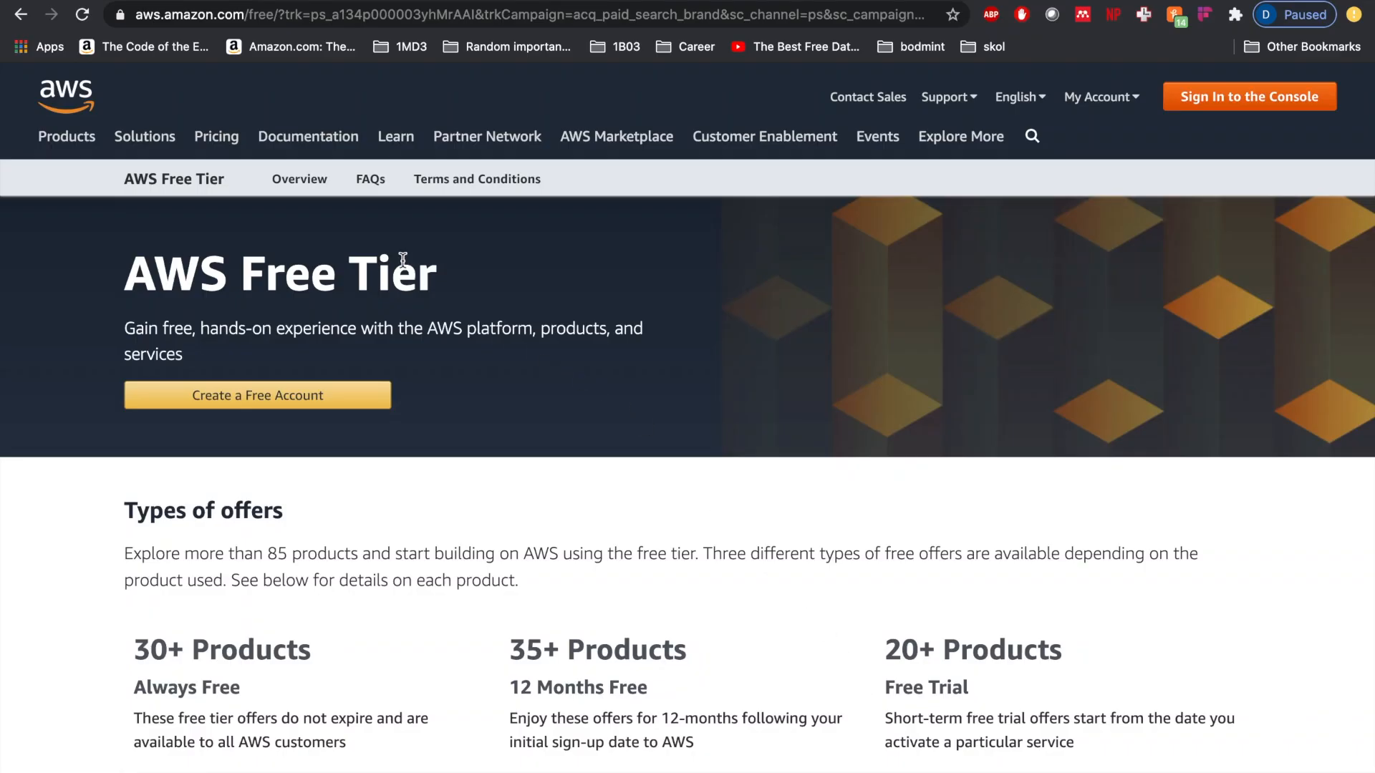
Begin free AWS account signup and accept the AWS Customer Agreement.
{"action": "left_click", "coordinate": [257, 394]}
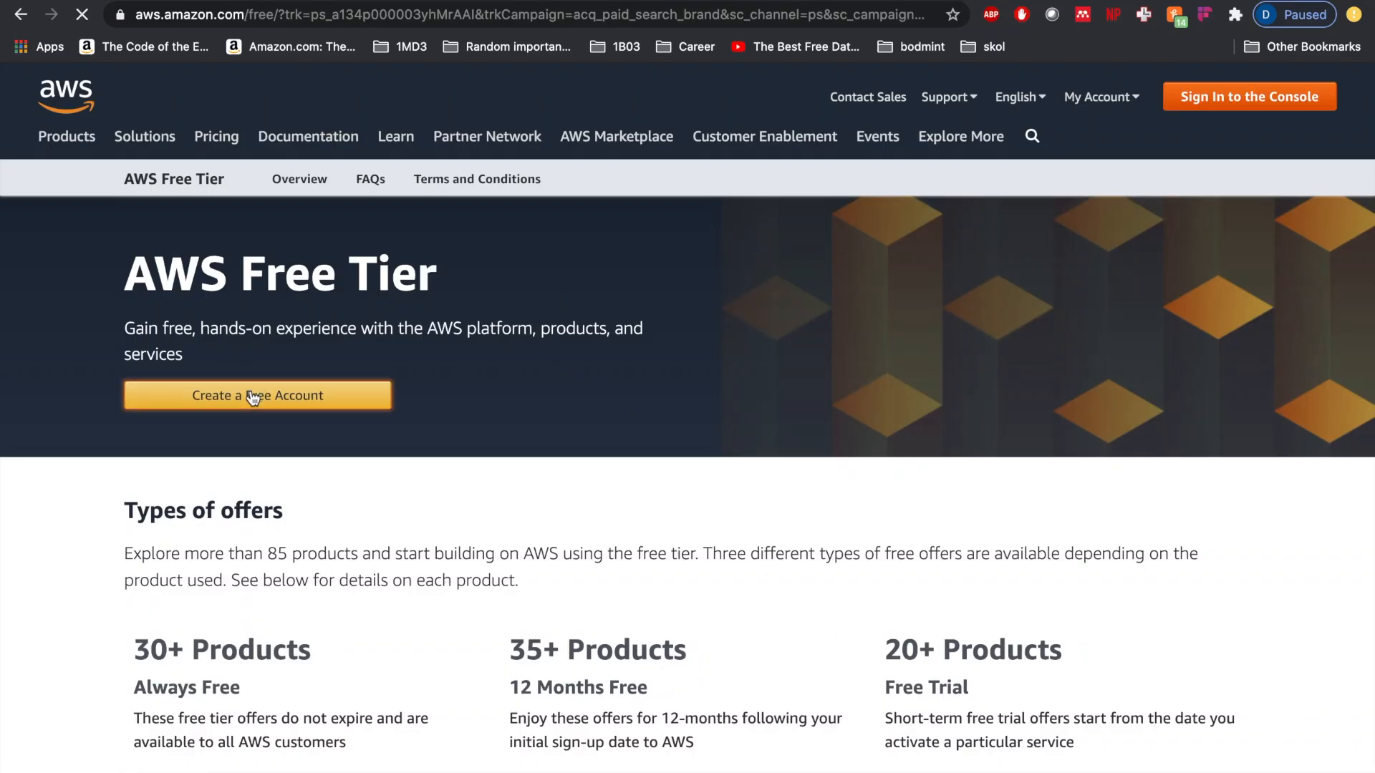
{"action": "left_click", "coordinate": [257, 395]}
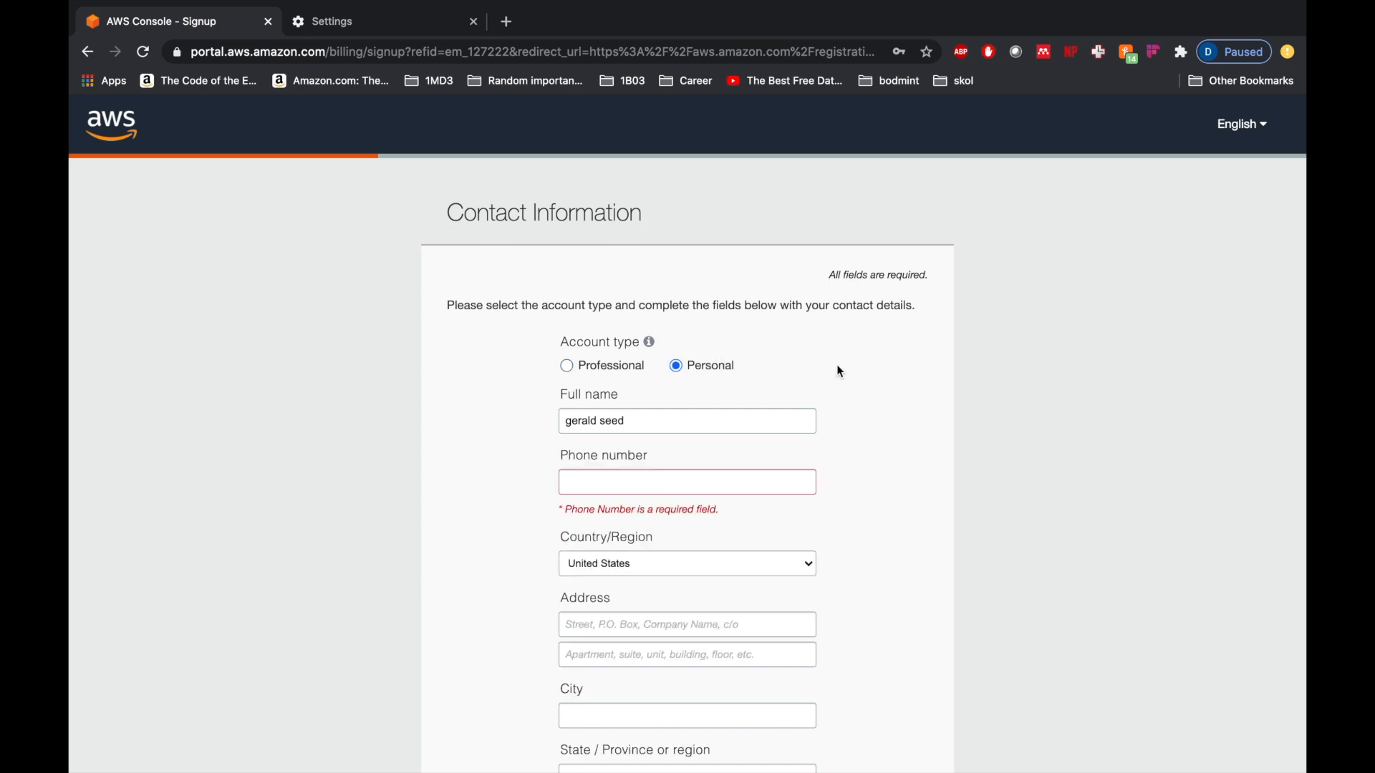
{"action": "scroll", "scroll_direction": "down", "scroll_amount": 3}
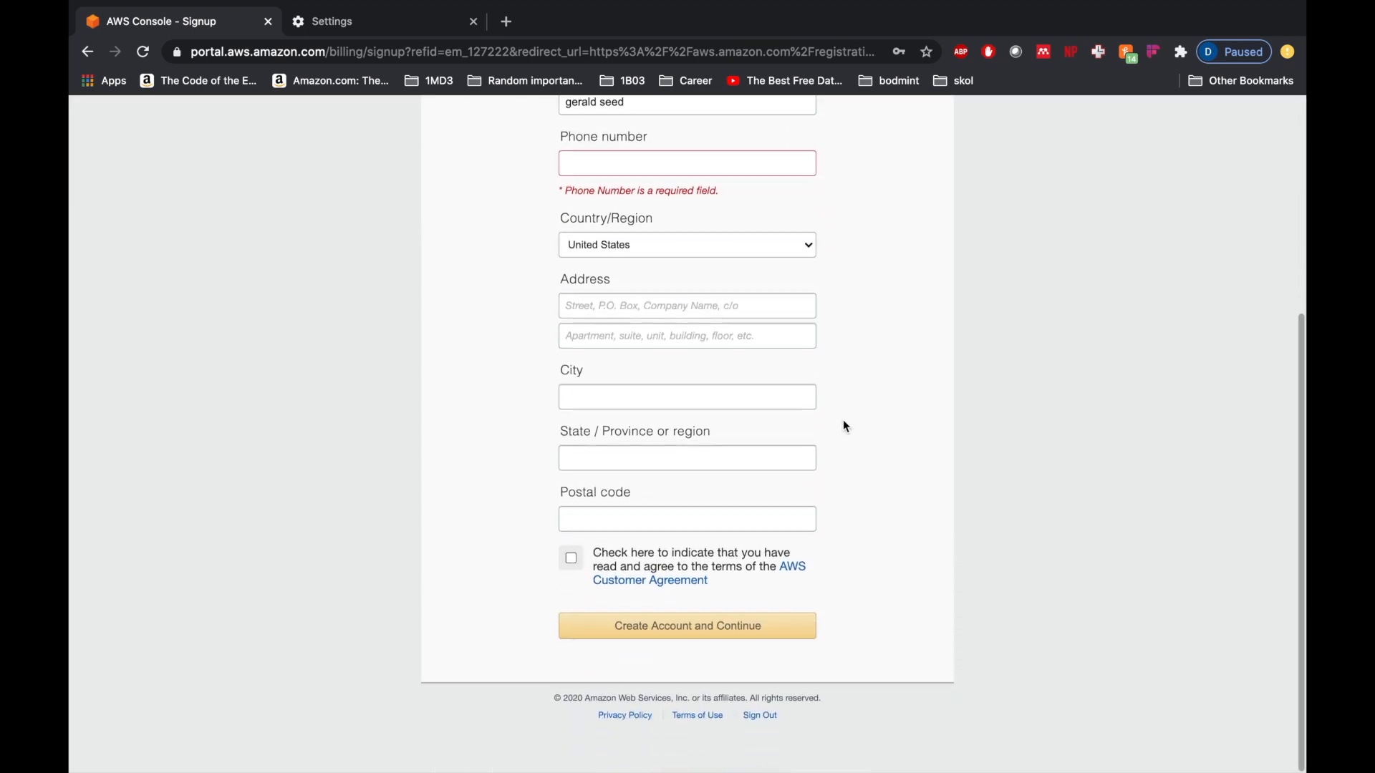
{"action": "left_click", "coordinate": [571, 559]}
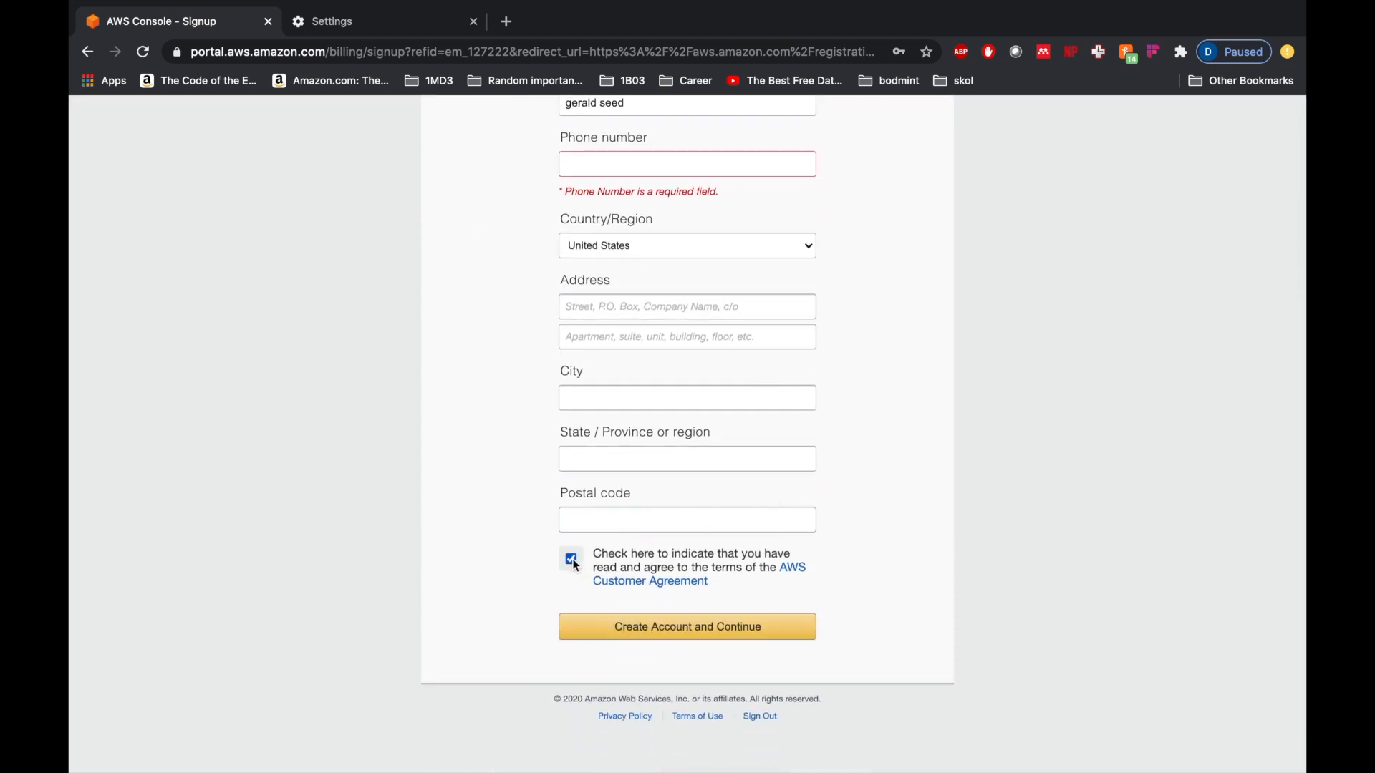
{"action": "left_click", "coordinate": [571, 559]}
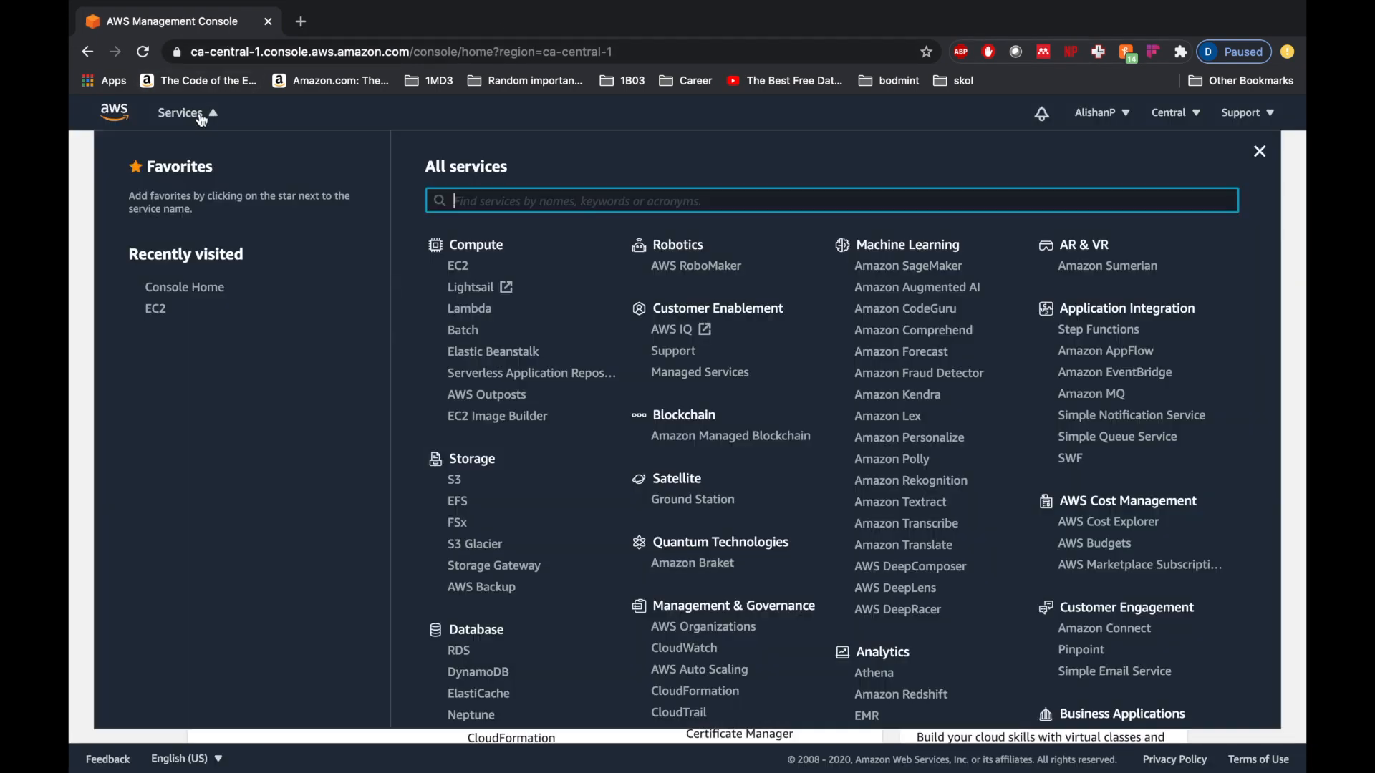
Open EC2 from Services and view the Instances list with two terminated instances.
{"action": "left_click", "coordinate": [457, 266]}
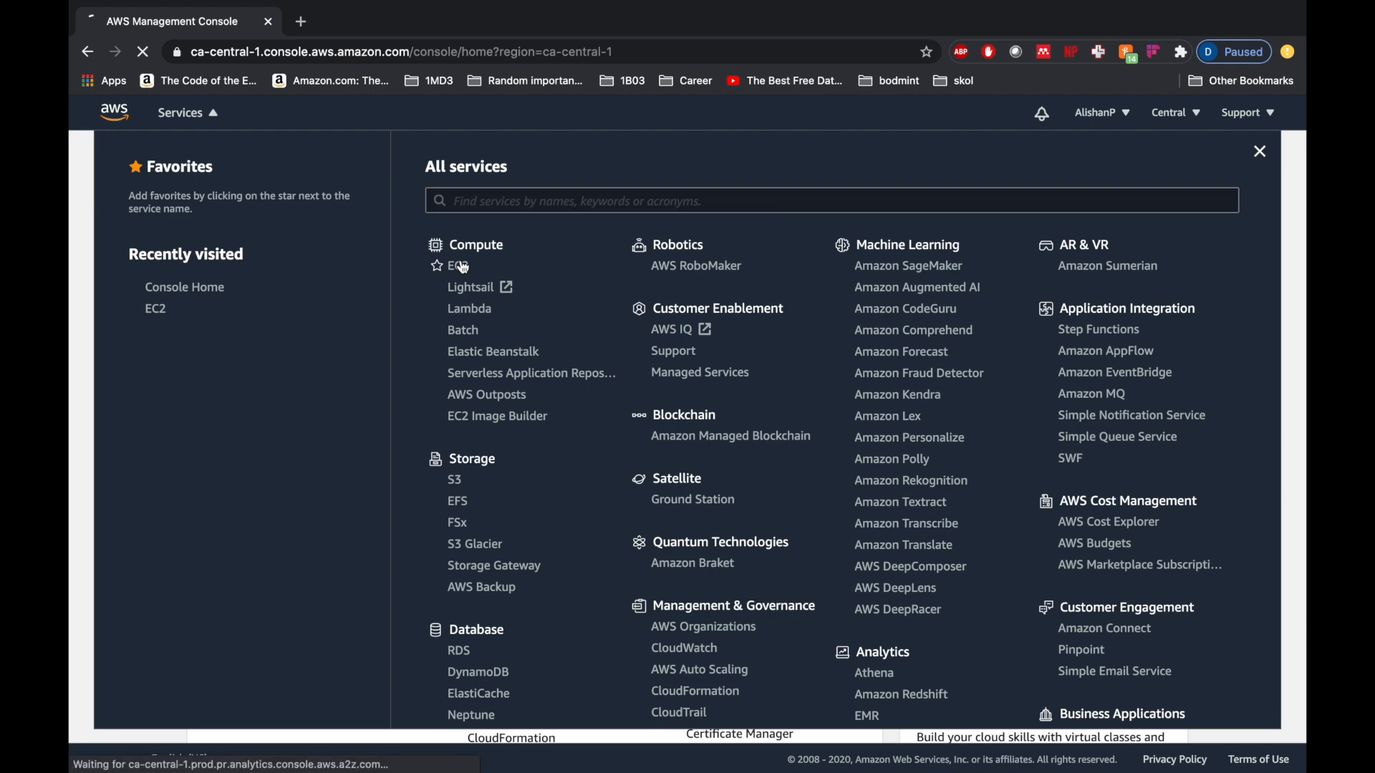
{"action": "left_click", "coordinate": [456, 266]}
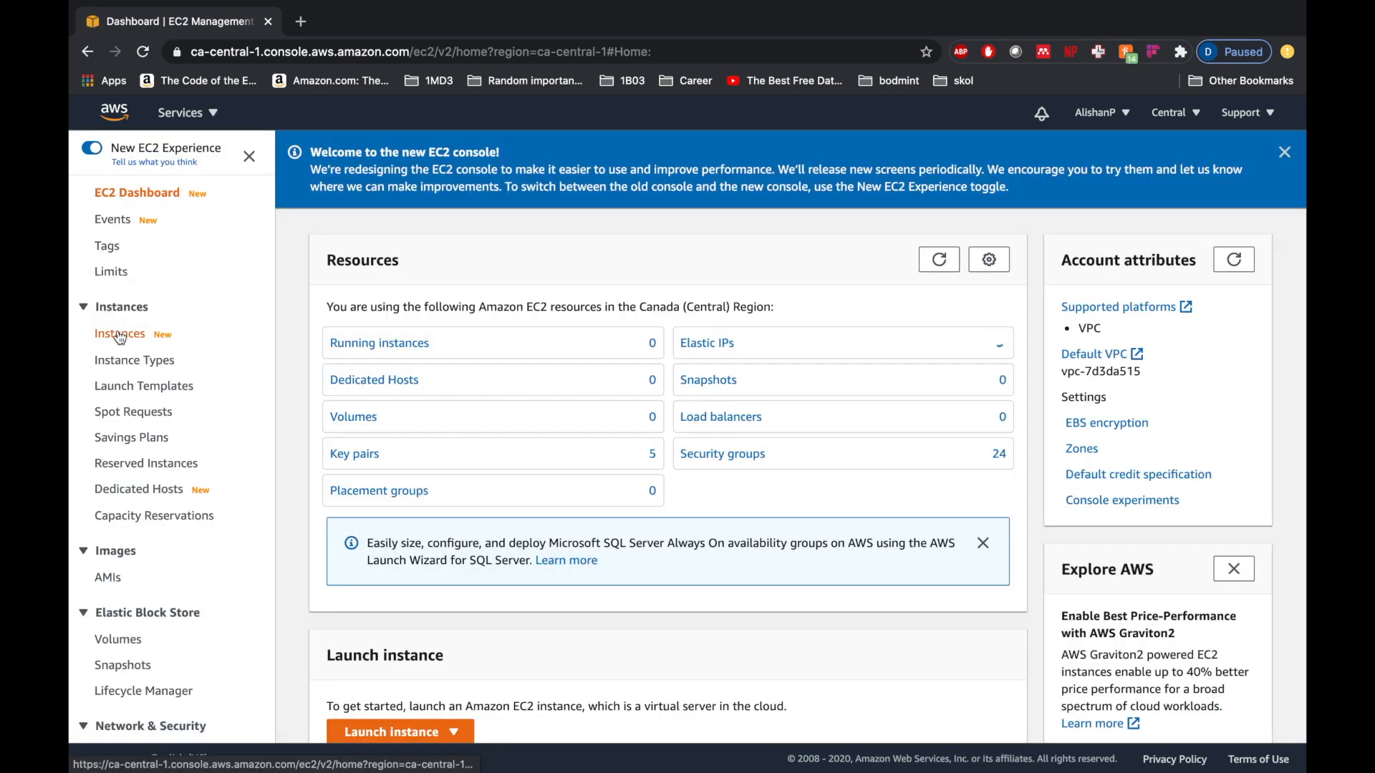
{"action": "left_click", "coordinate": [120, 333]}
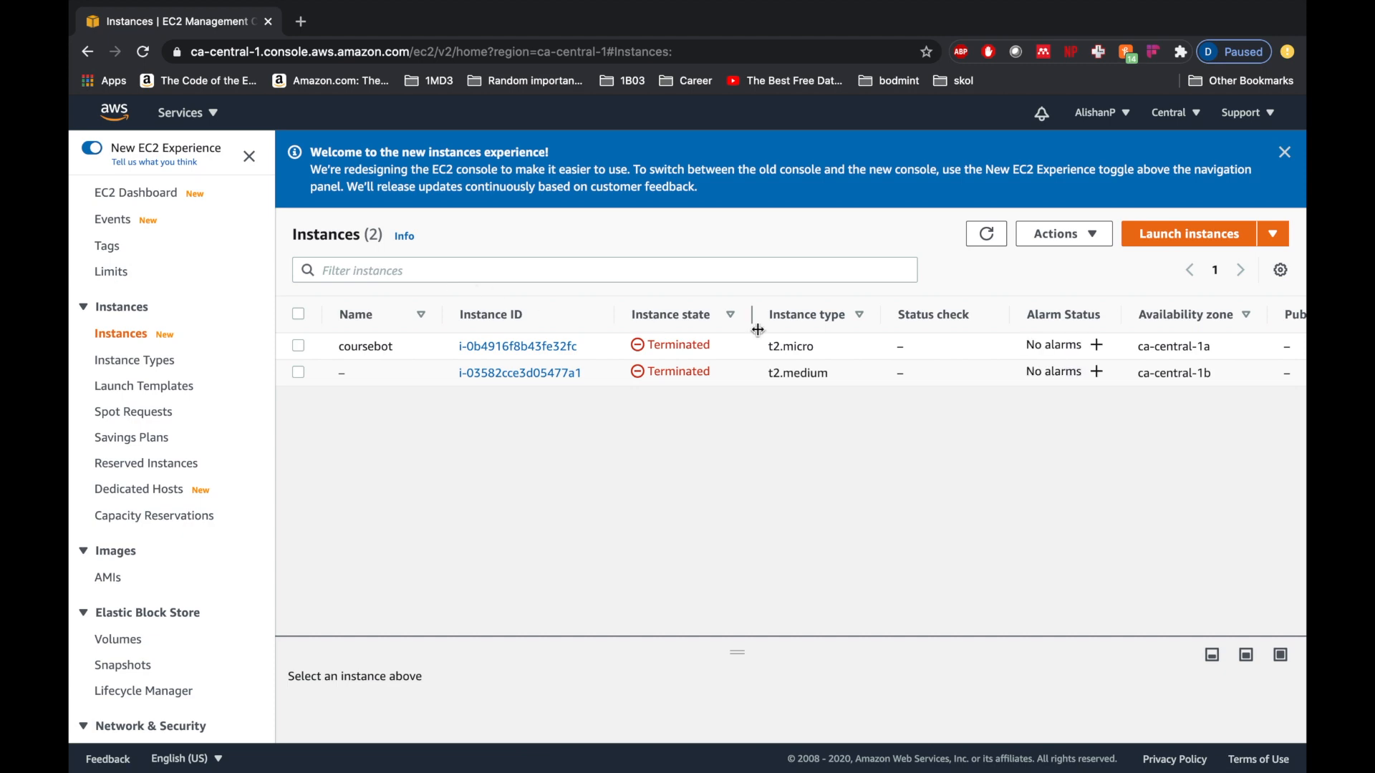
{"action": "left_click", "coordinate": [1186, 233]}
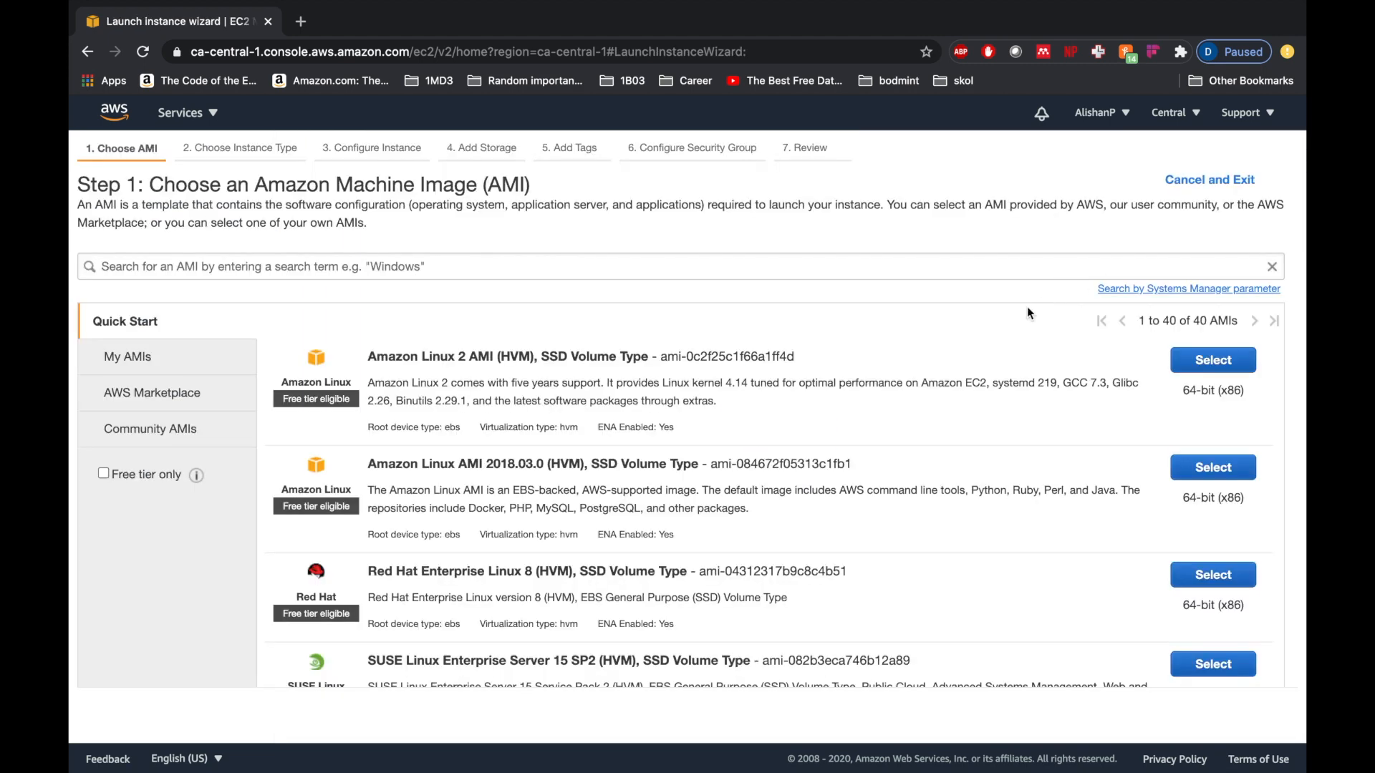
Scroll the Quick Start AMI list down to Microsoft Windows Server 2016 Base.
{"action": "scroll", "scroll_direction": "down", "scroll_amount": 3}
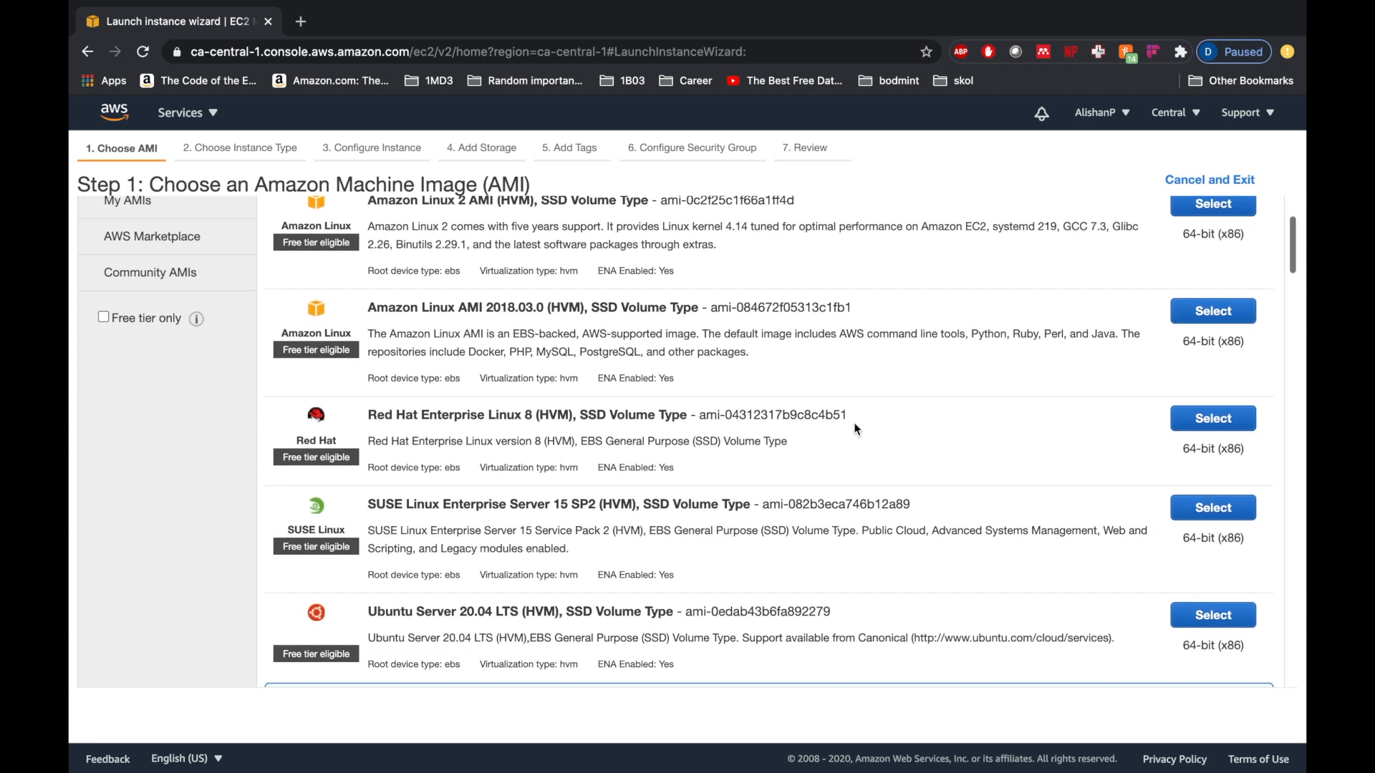
{"action": "scroll", "scroll_direction": "down", "scroll_amount": 3}
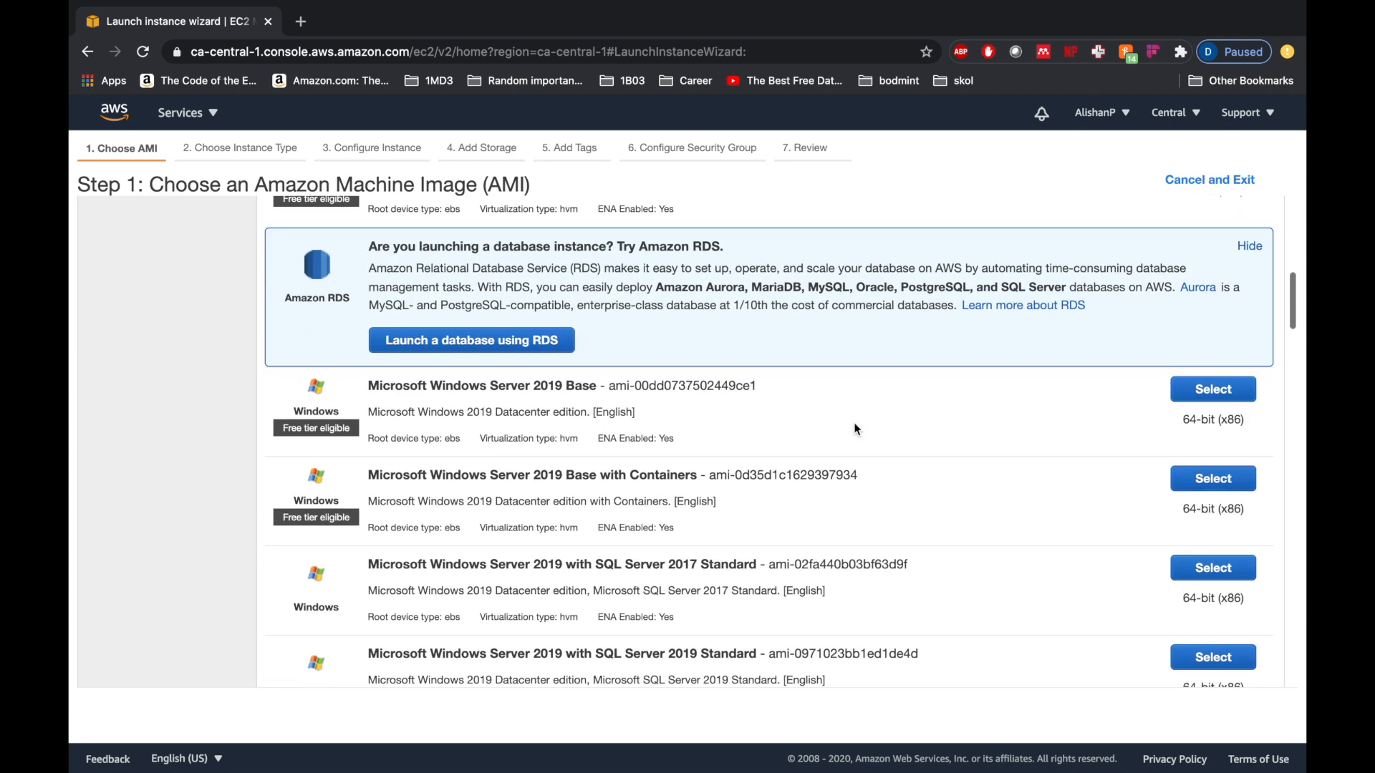
{"action": "scroll", "scroll_direction": "down", "scroll_amount": 3}
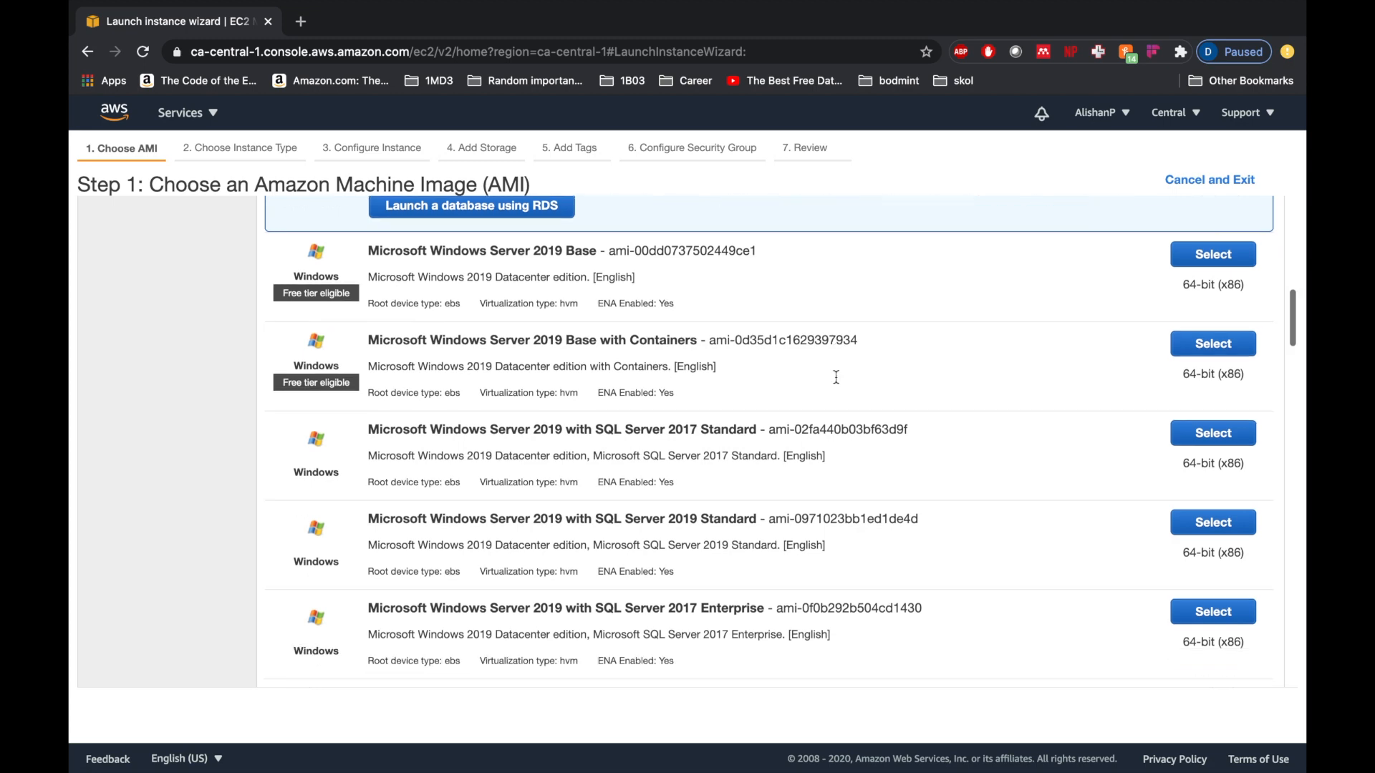
{"action": "scroll", "scroll_direction": "down", "scroll_amount": 3}
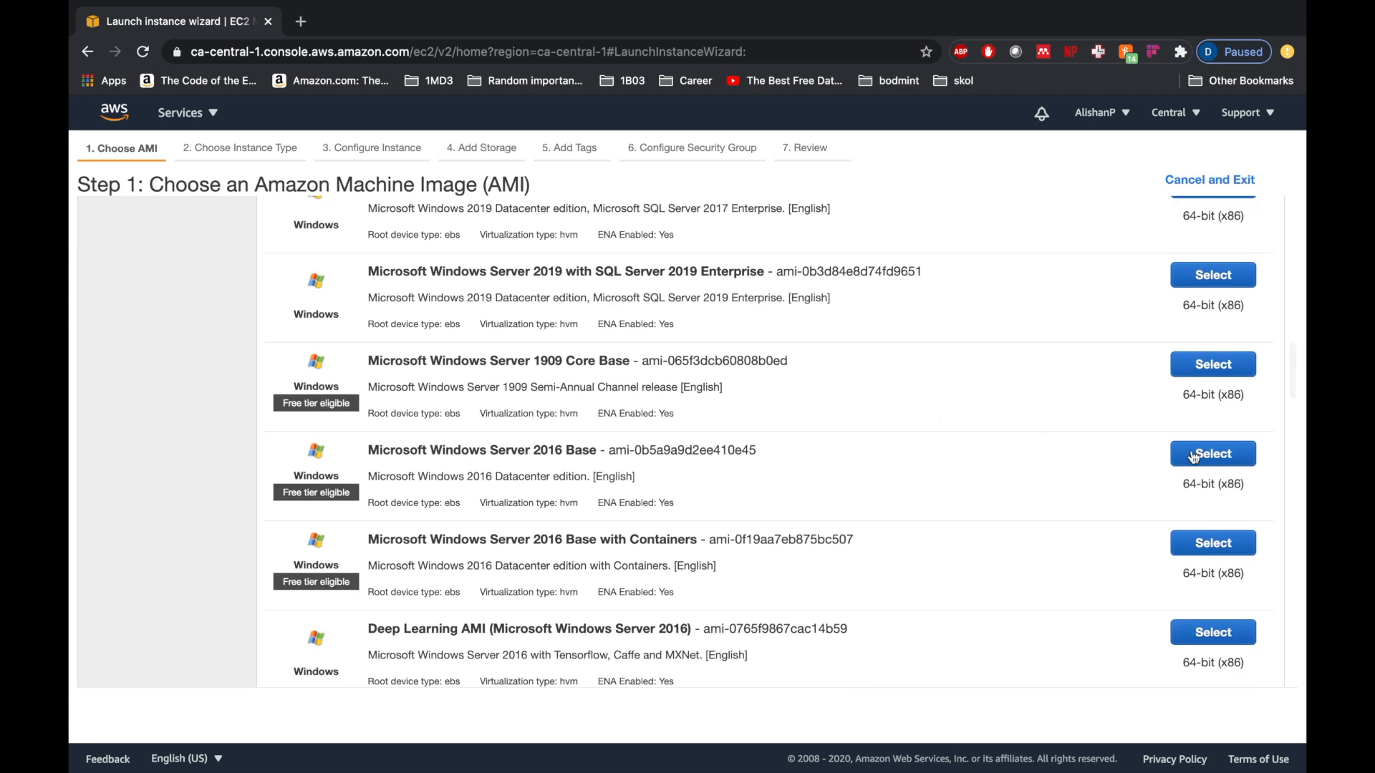
Select Windows Server 2016 Base with t2.medium type and go to Review and Launch.
{"action": "left_click", "coordinate": [1213, 453]}
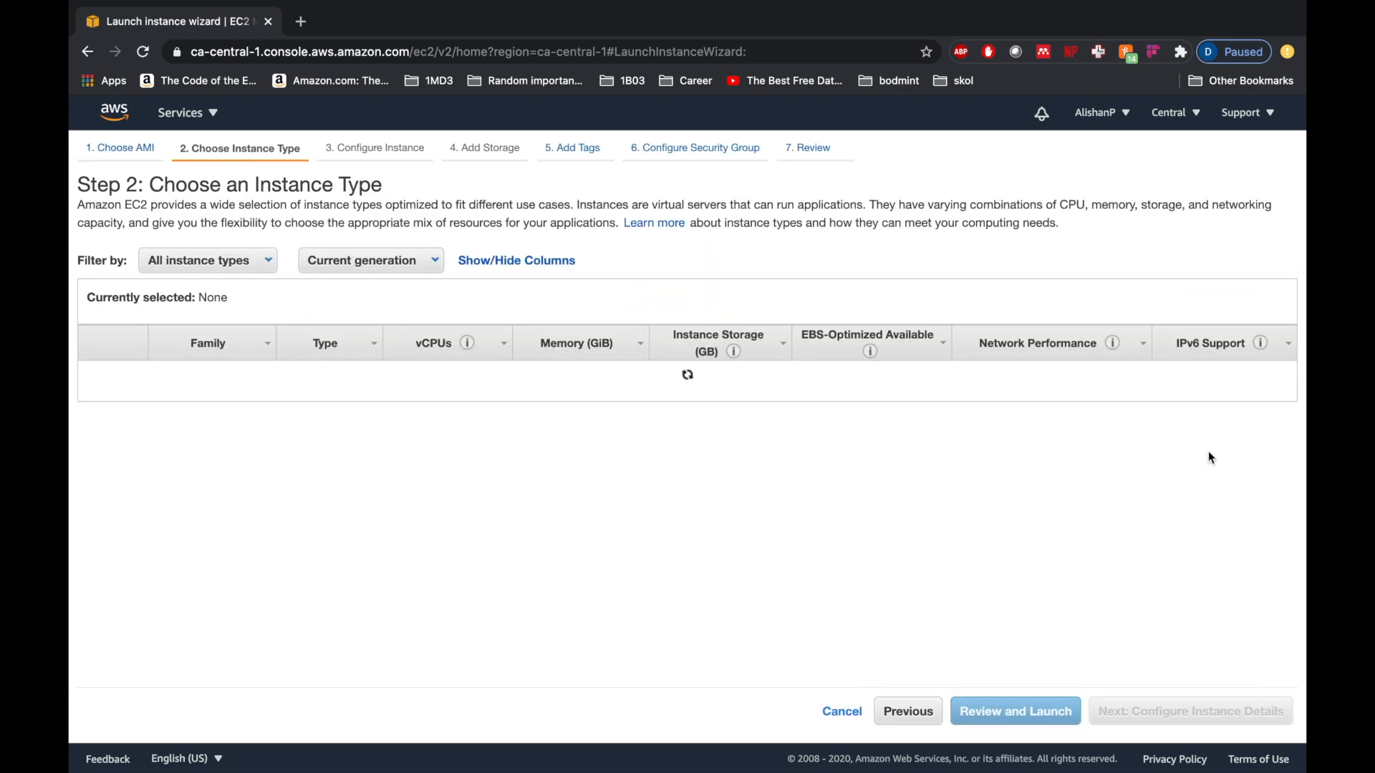
{"action": "left_click", "coordinate": [94, 419]}
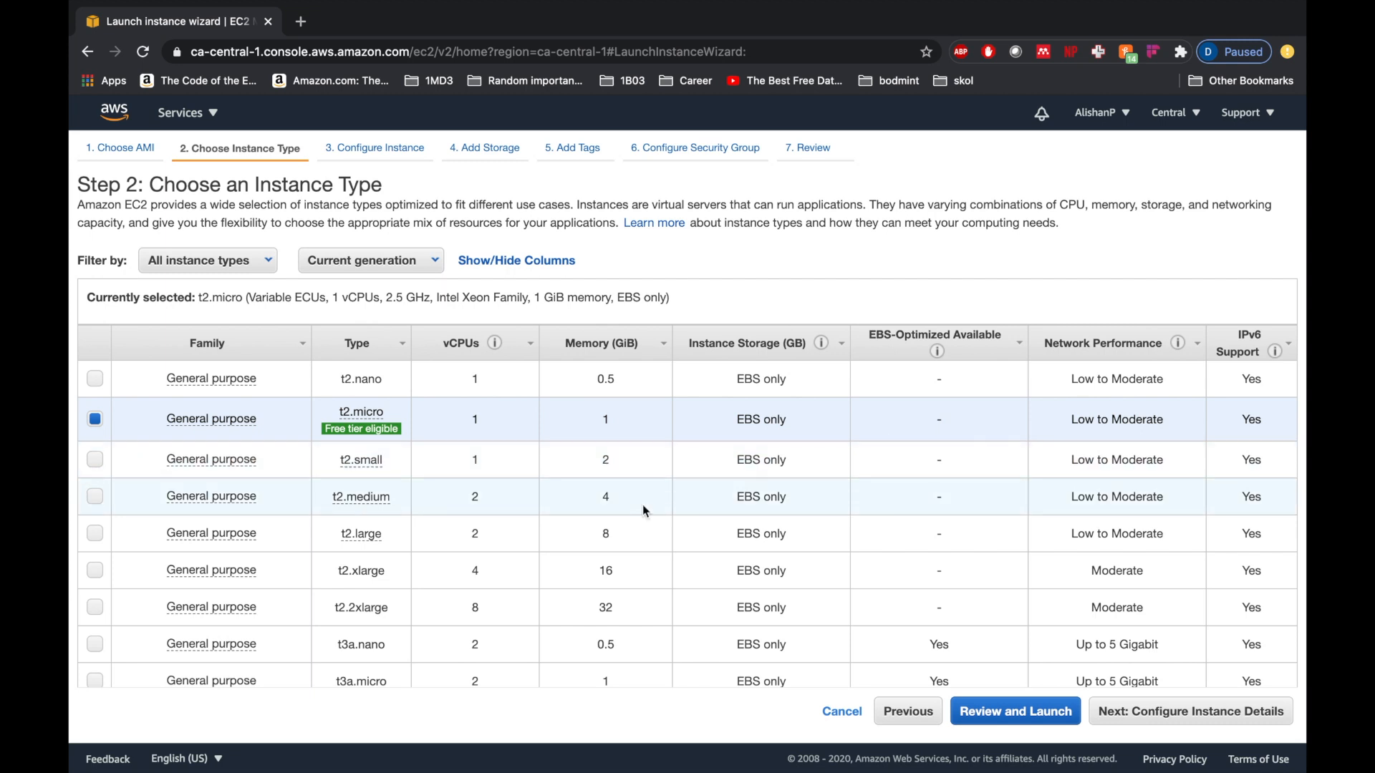
{"action": "mouse_move", "coordinate": [360, 429]}
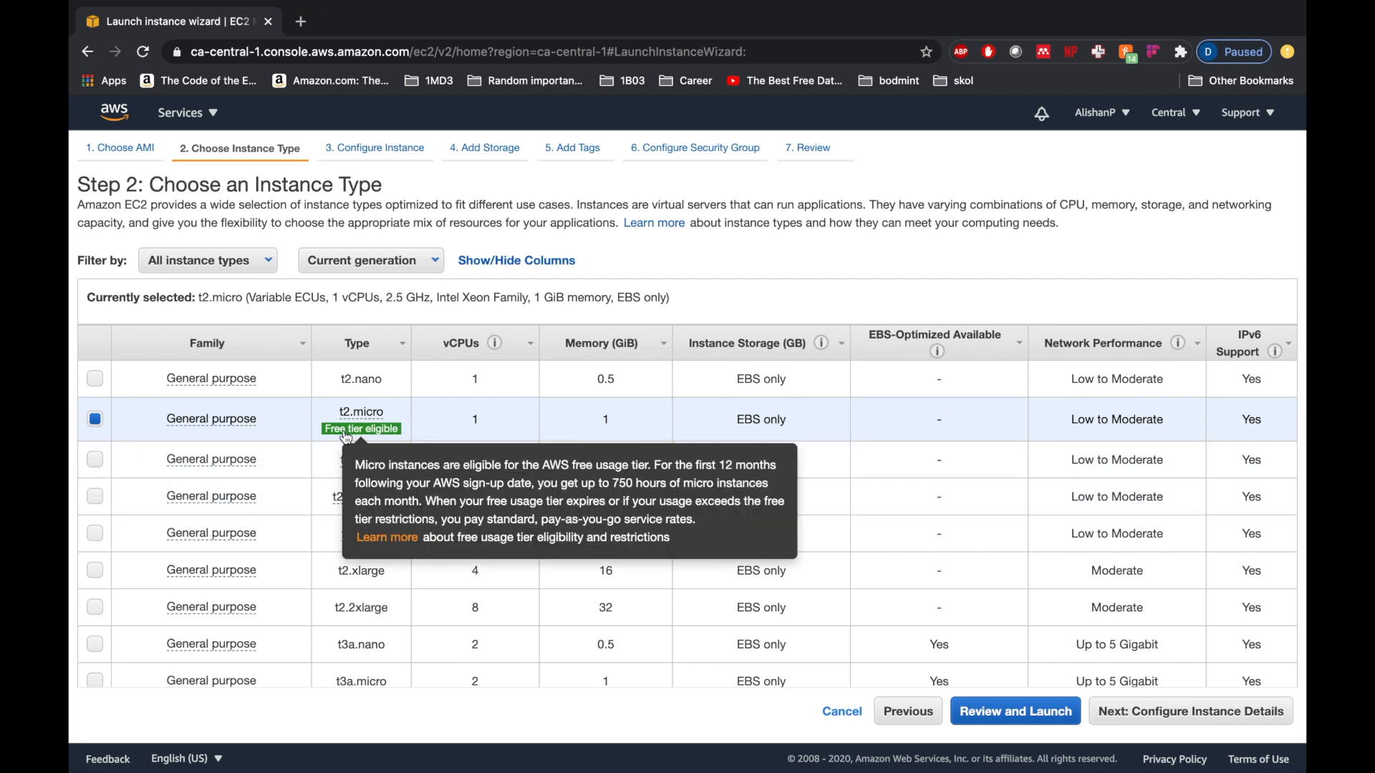
{"action": "mouse_move", "coordinate": [378, 438]}
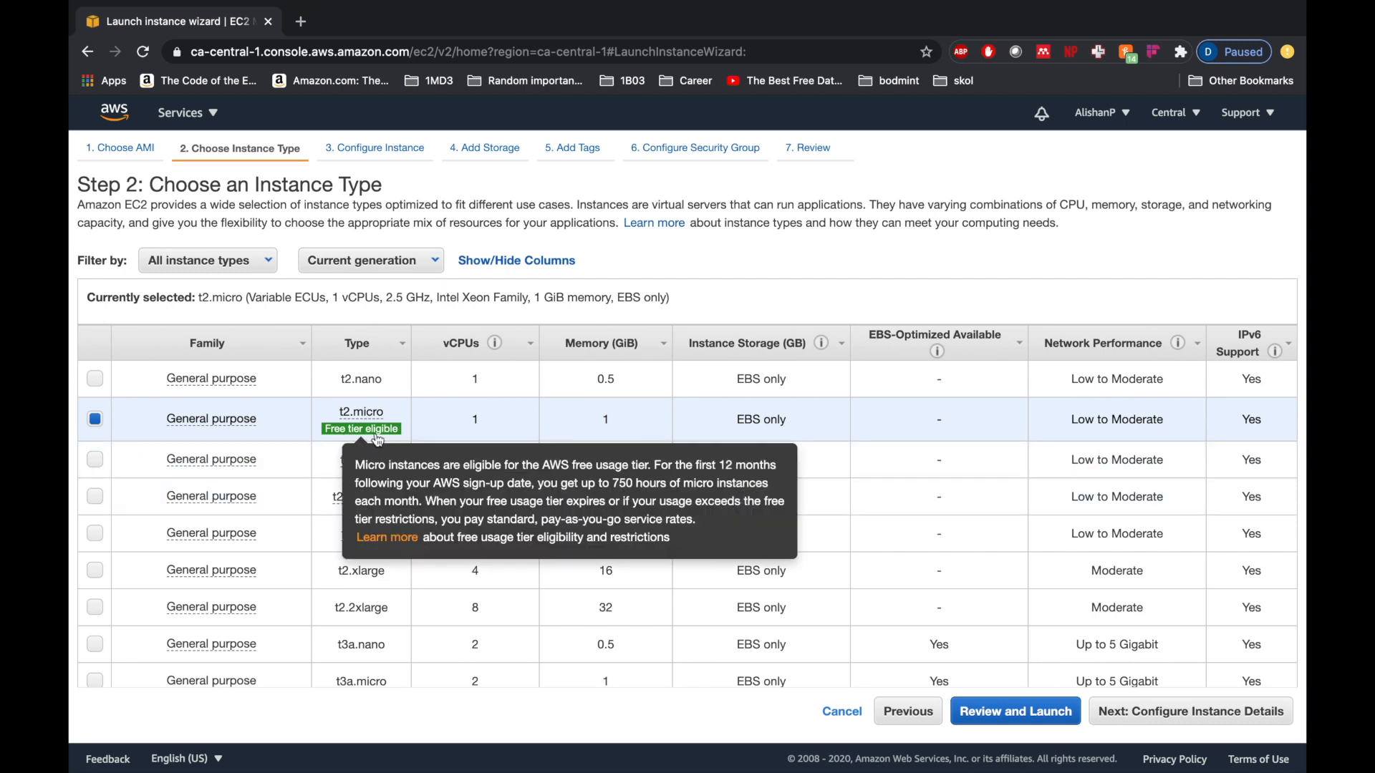
{"action": "mouse_move", "coordinate": [311, 445]}
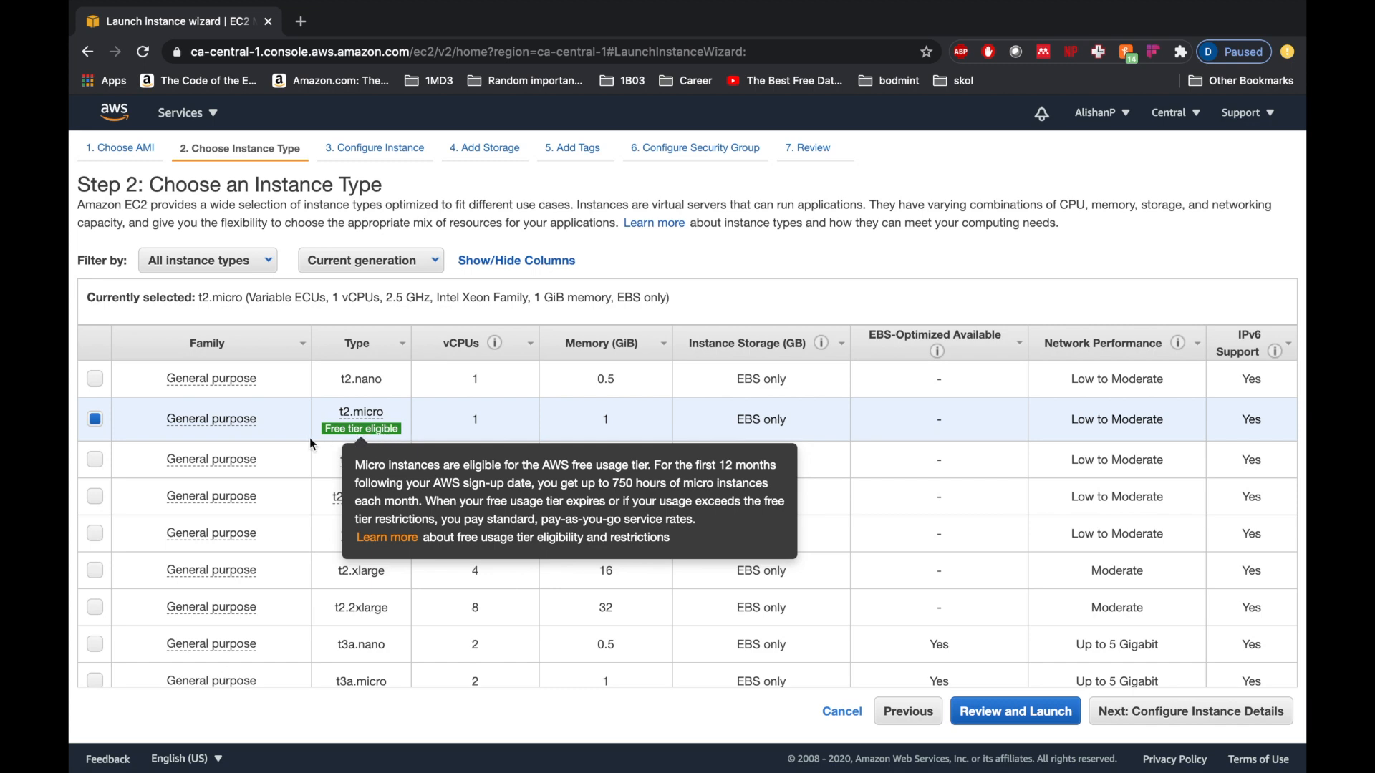
{"action": "mouse_move", "coordinate": [242, 500]}
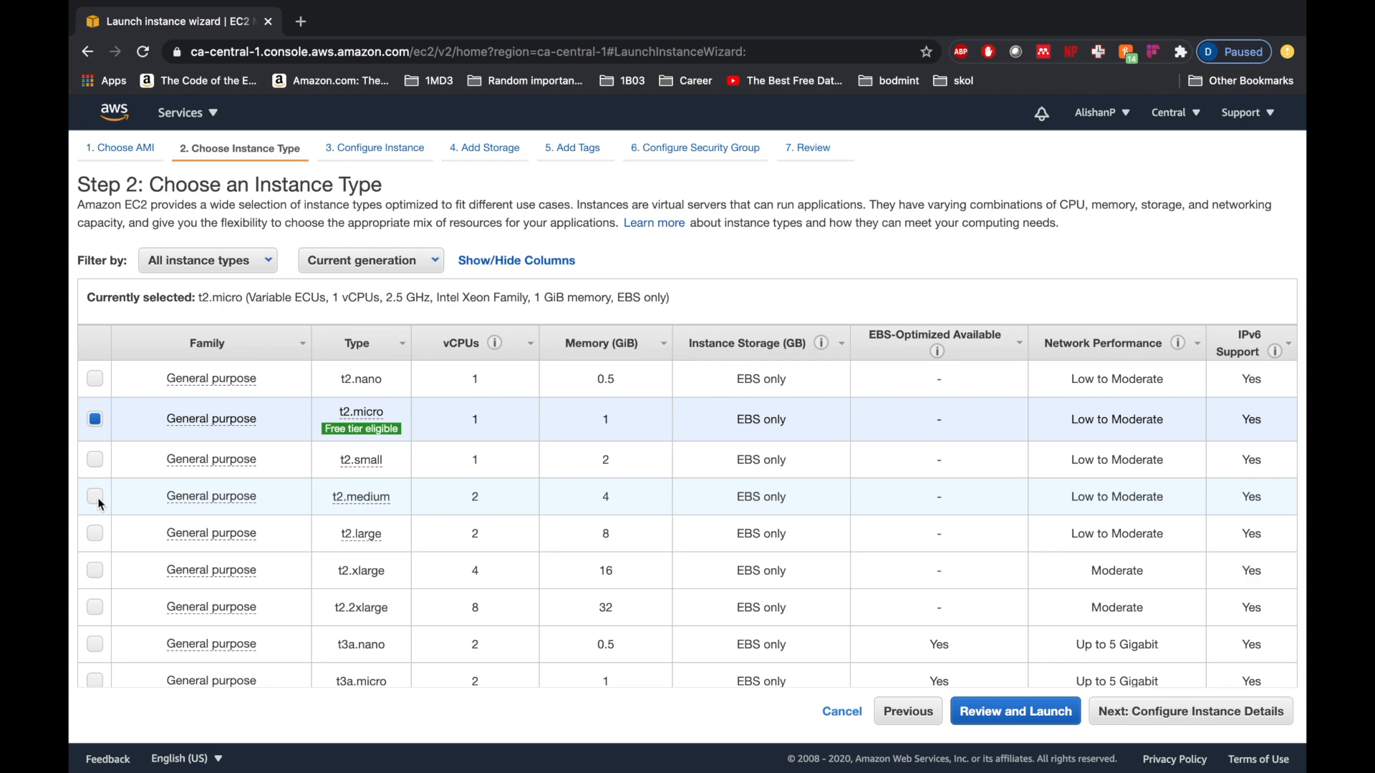
{"action": "left_click", "coordinate": [94, 497]}
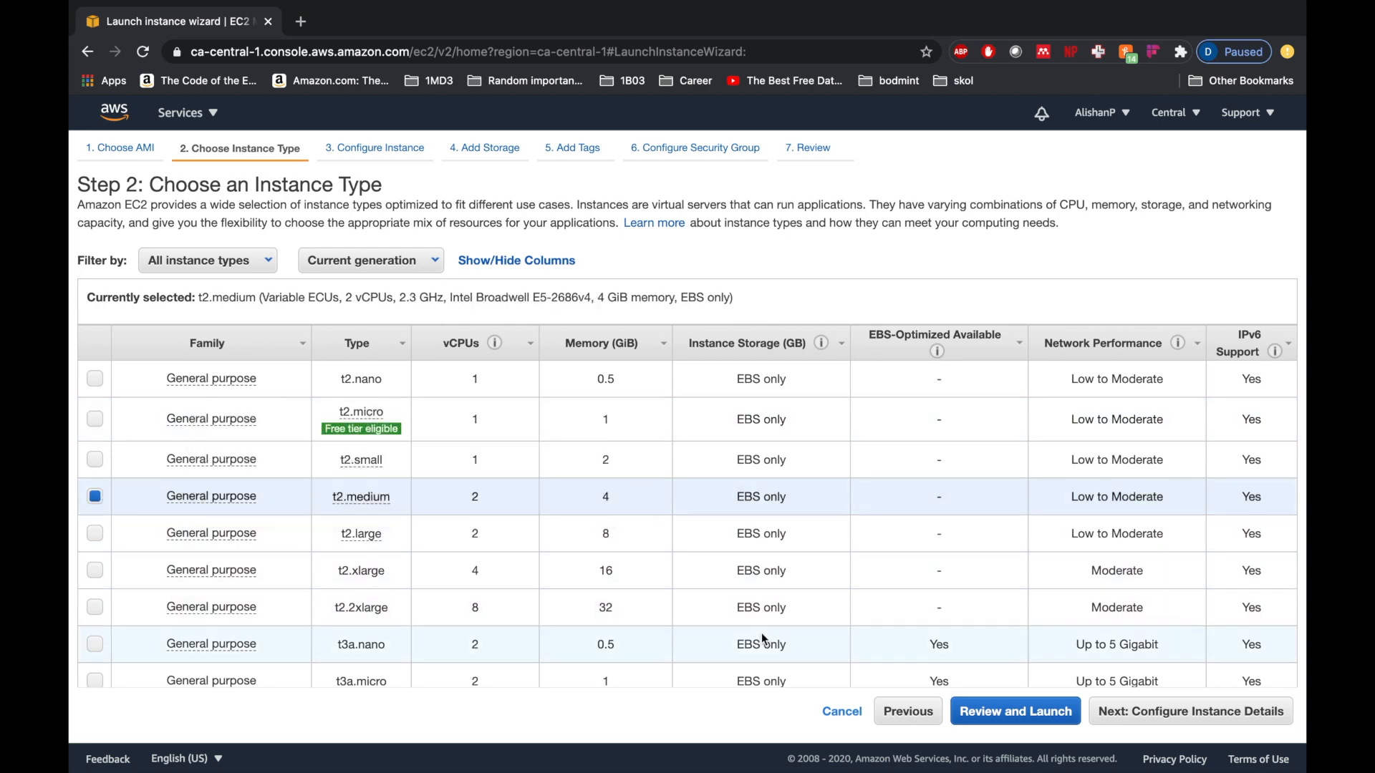
{"action": "left_click", "coordinate": [1014, 711]}
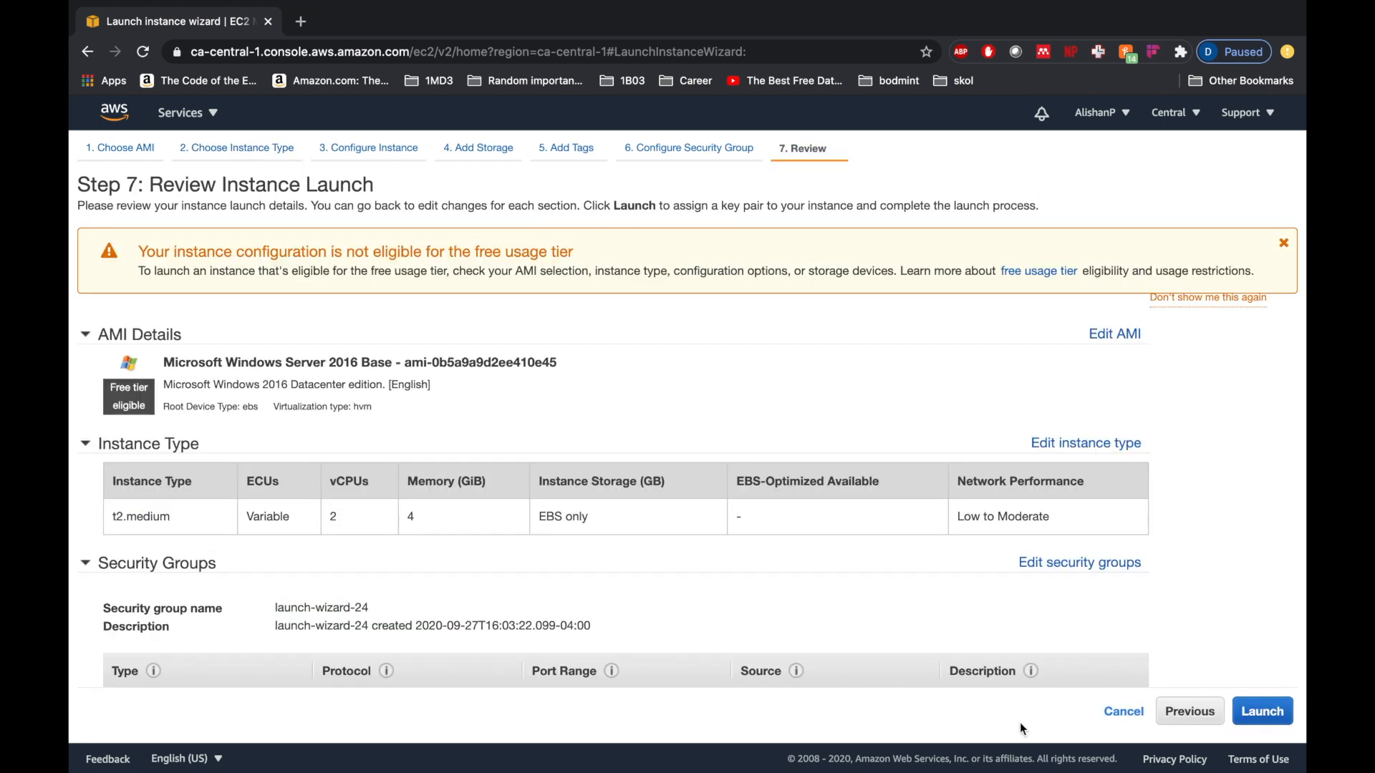
Create and download key pair 'AMong us', then launch the instance.
{"action": "left_click", "coordinate": [1261, 712]}
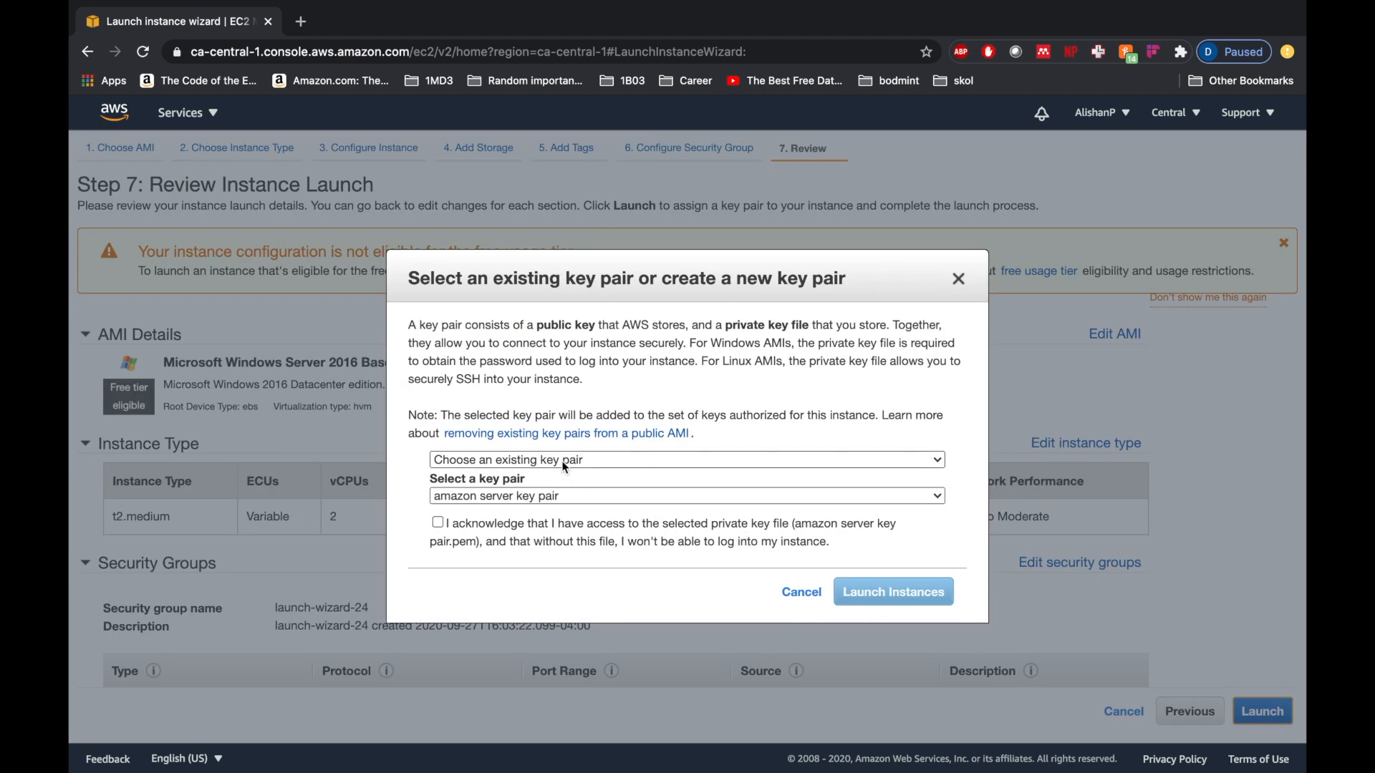
{"action": "left_click", "coordinate": [686, 460]}
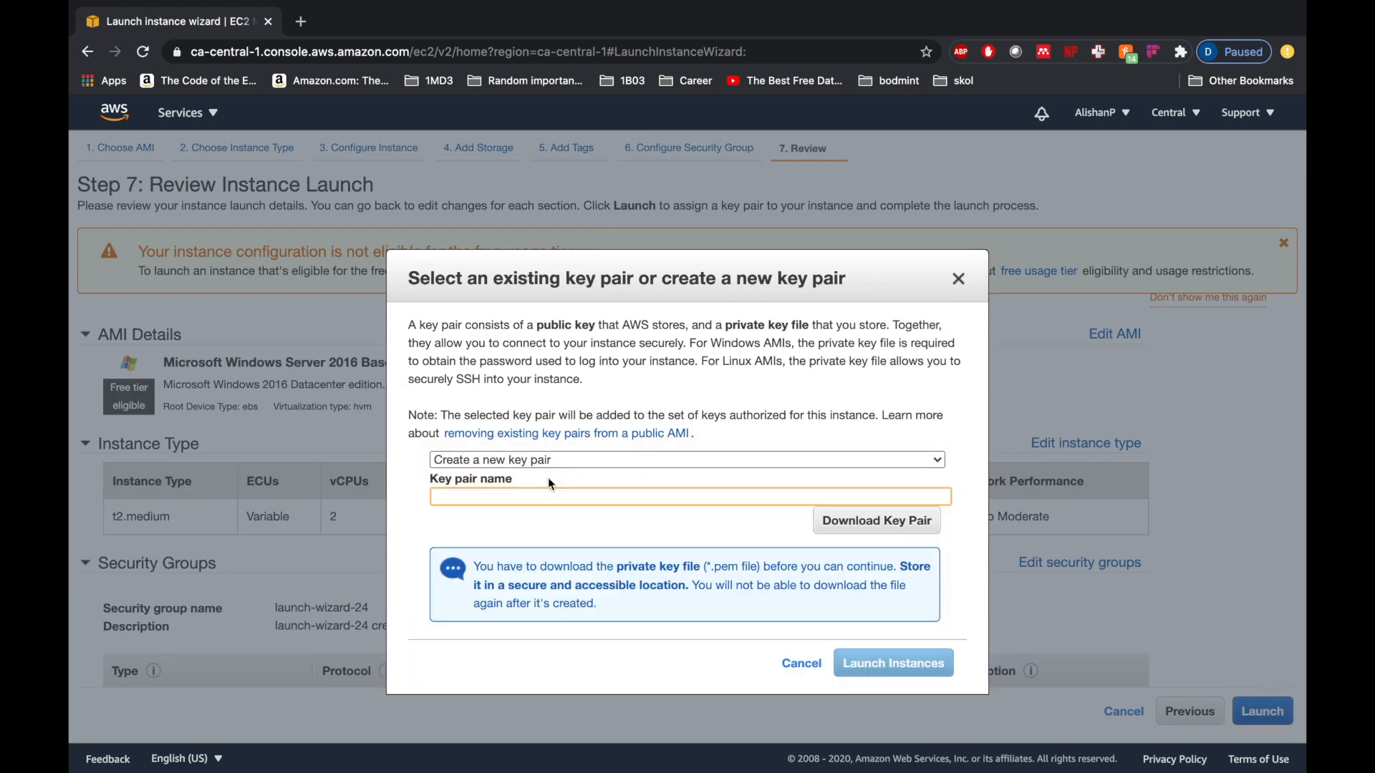
{"action": "type", "text": "AMong us"}
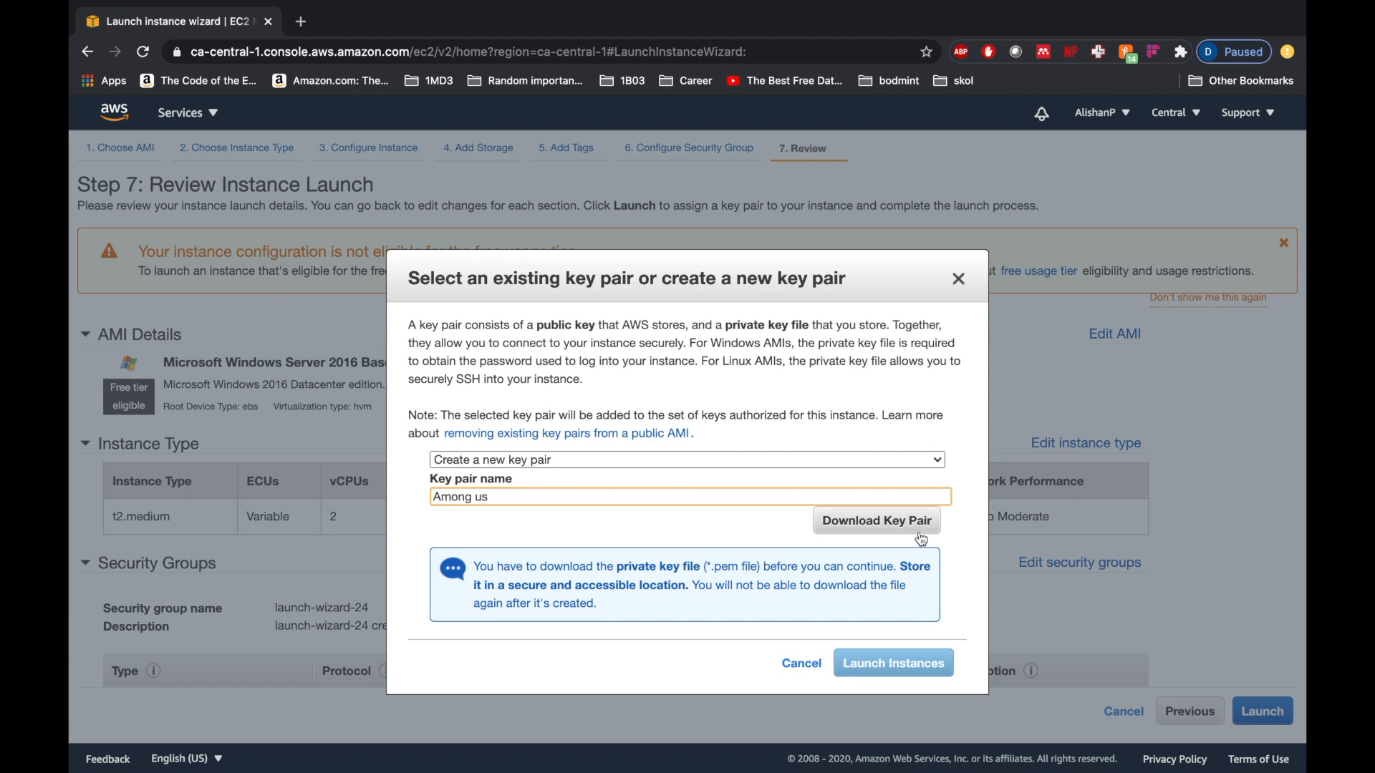
{"action": "left_click", "coordinate": [876, 520]}
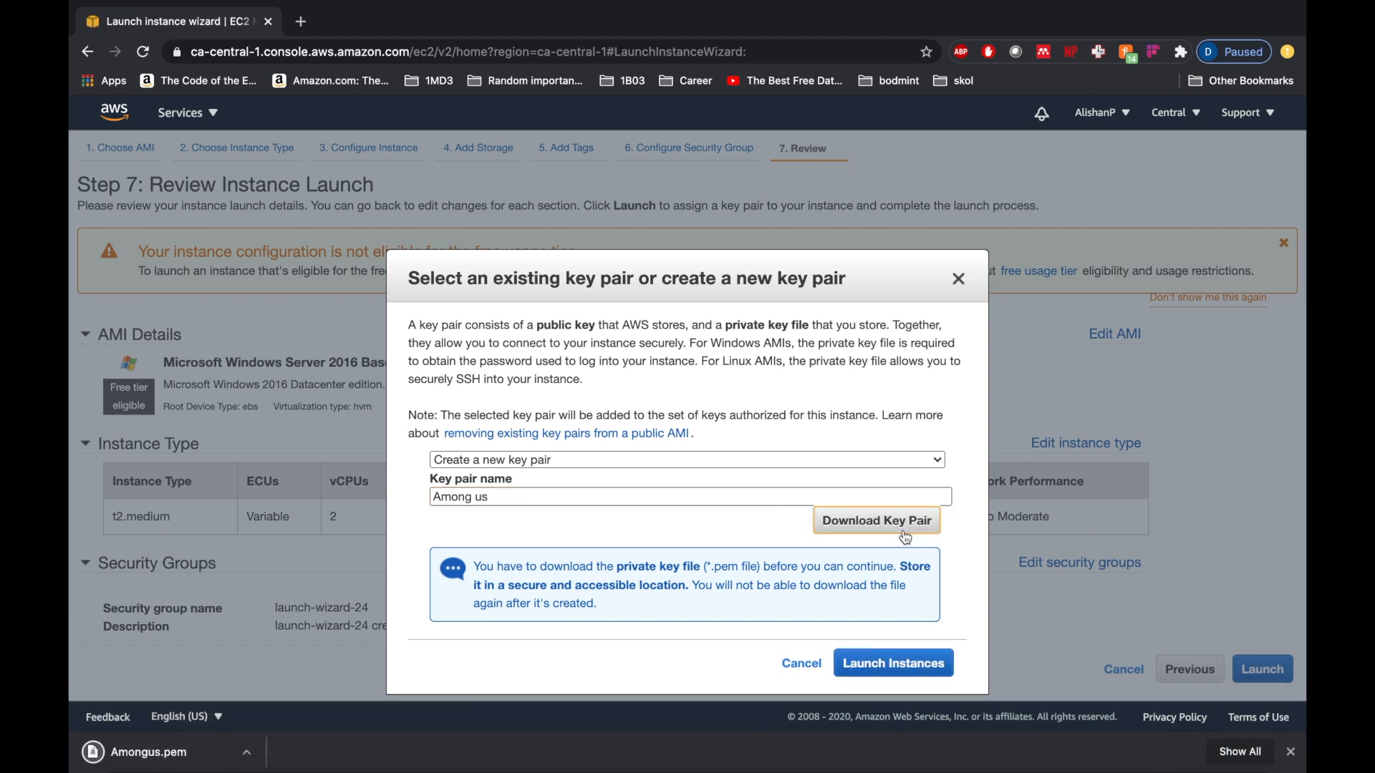
{"action": "left_click", "coordinate": [892, 662]}
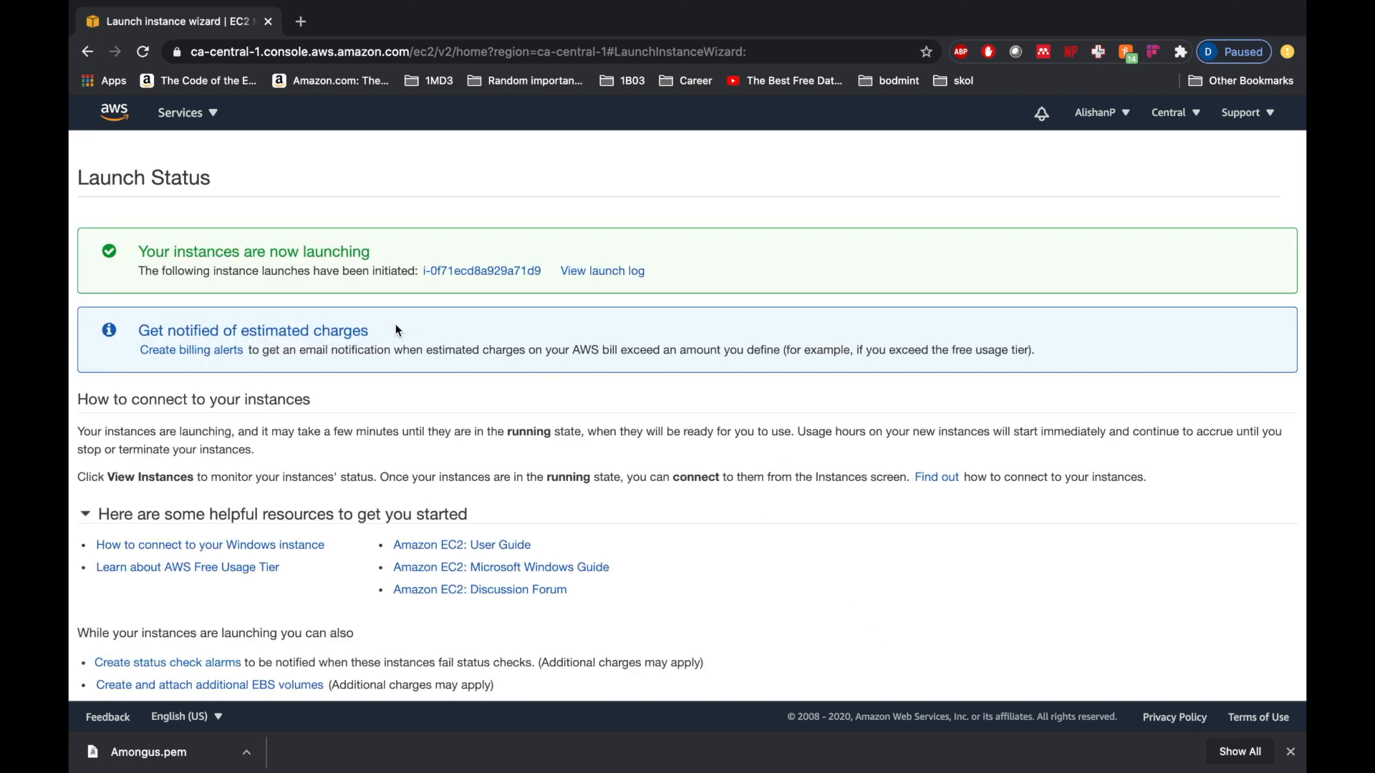
Show the new instance's RDP client connection details and request the administrator password.
{"action": "left_click", "coordinate": [180, 113]}
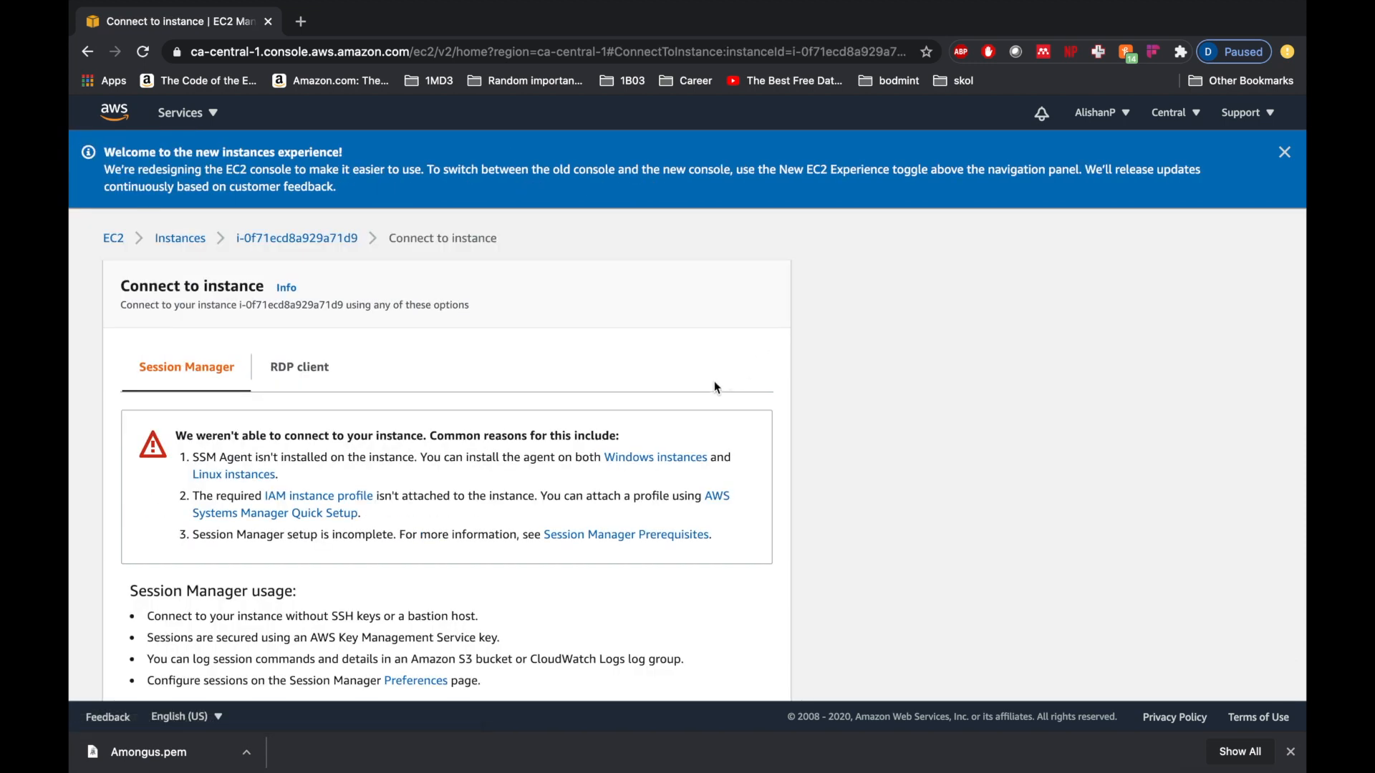
{"action": "left_click", "coordinate": [298, 367]}
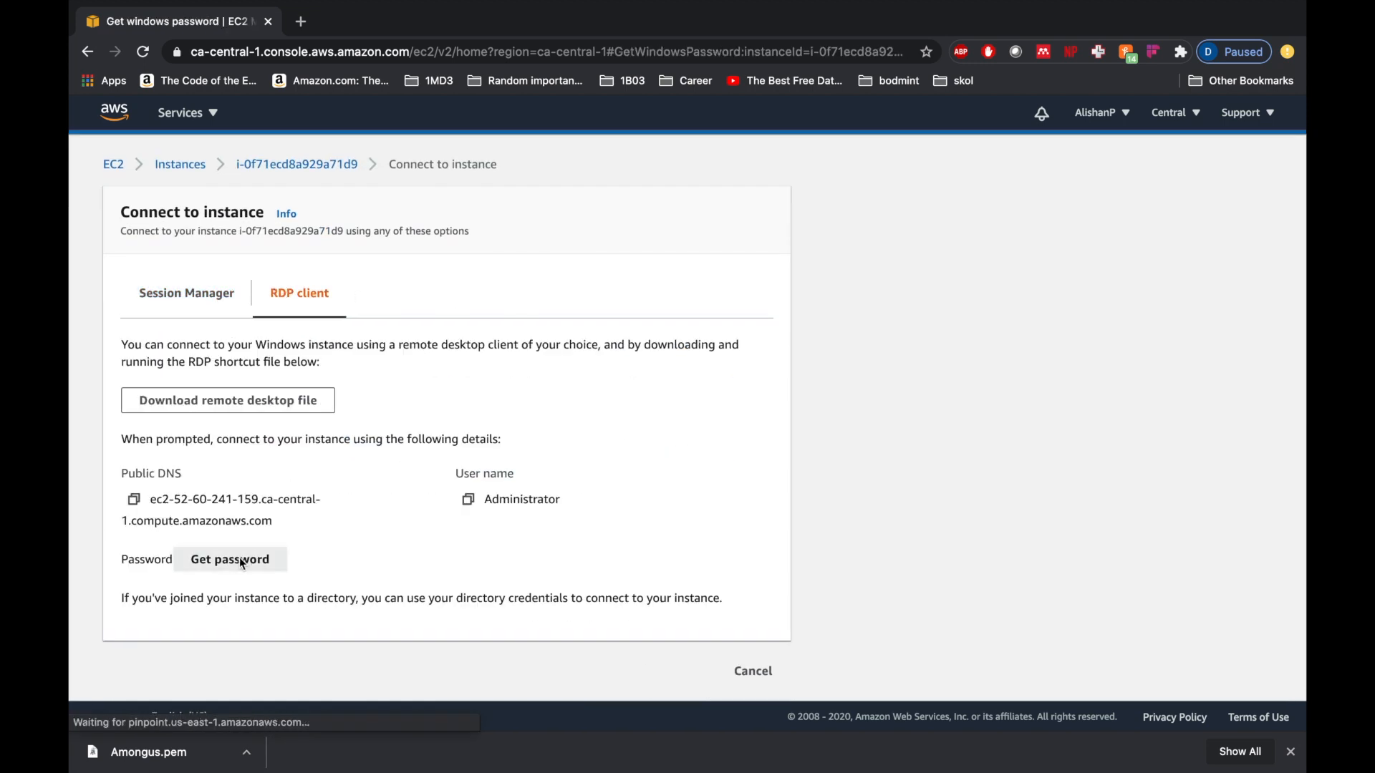
{"action": "left_click", "coordinate": [230, 559]}
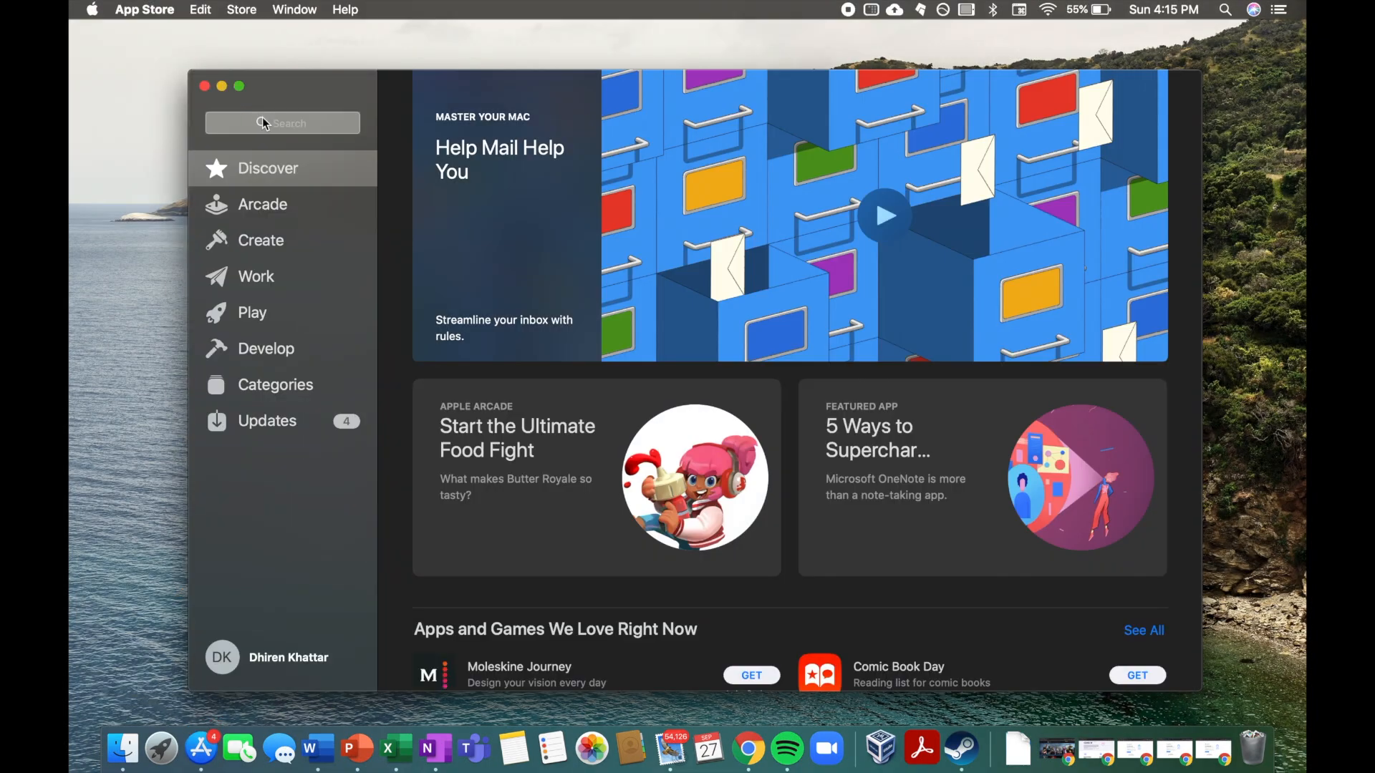
Search 'remote desktop' and install Microsoft Remote Desktop with Apple ID approval.
{"action": "type", "text": "remote desktop"}
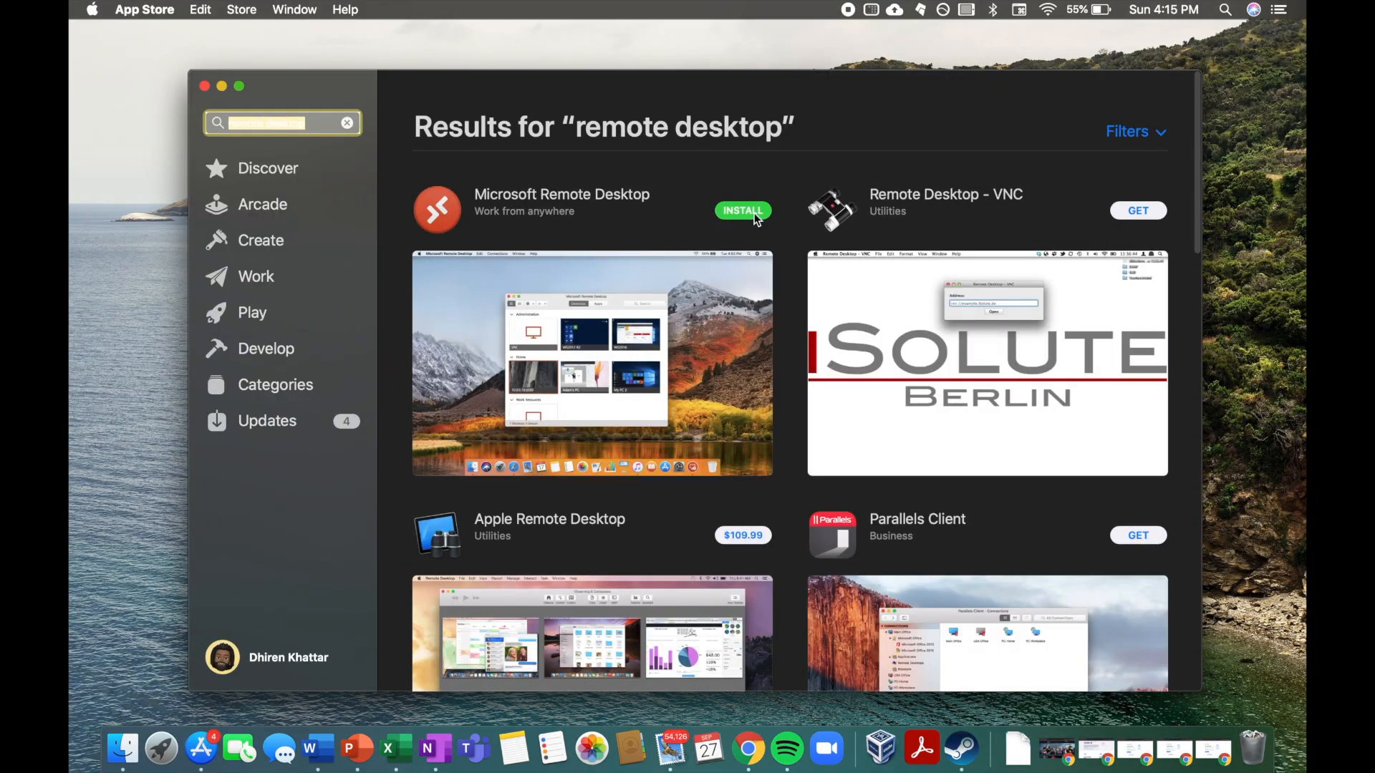
{"action": "left_click", "coordinate": [742, 211]}
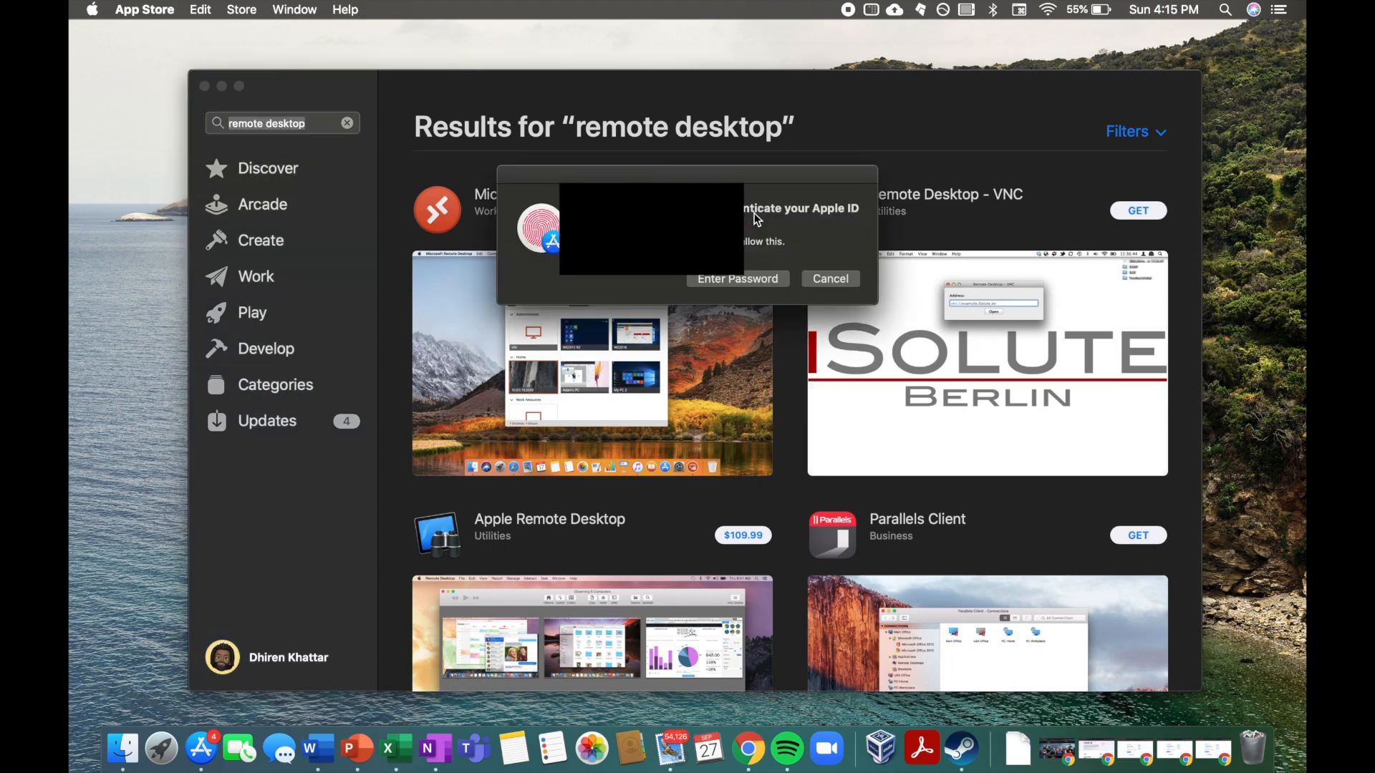
{"action": "left_click", "coordinate": [828, 278]}
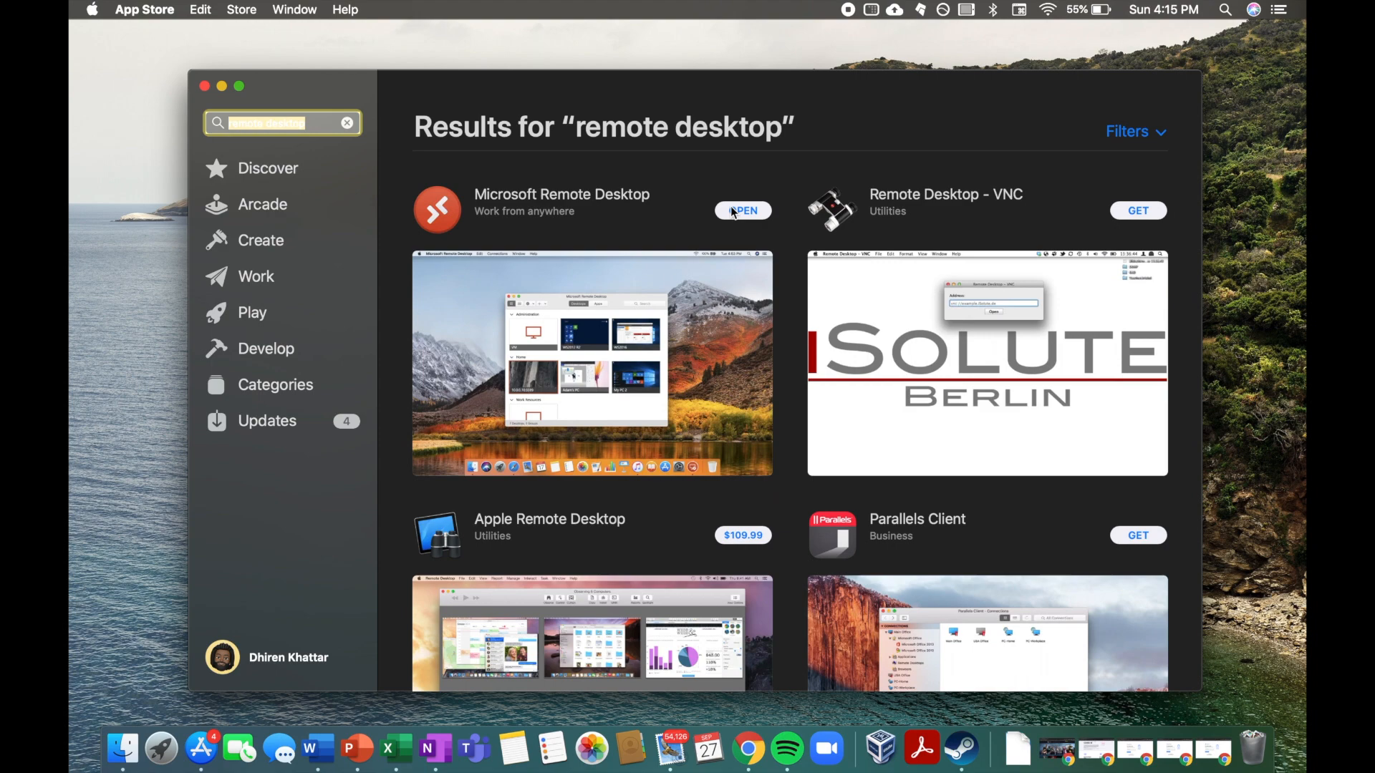
Launch Microsoft Remote Desktop and decline sharing usage data with Microsoft.
{"action": "left_click", "coordinate": [742, 210]}
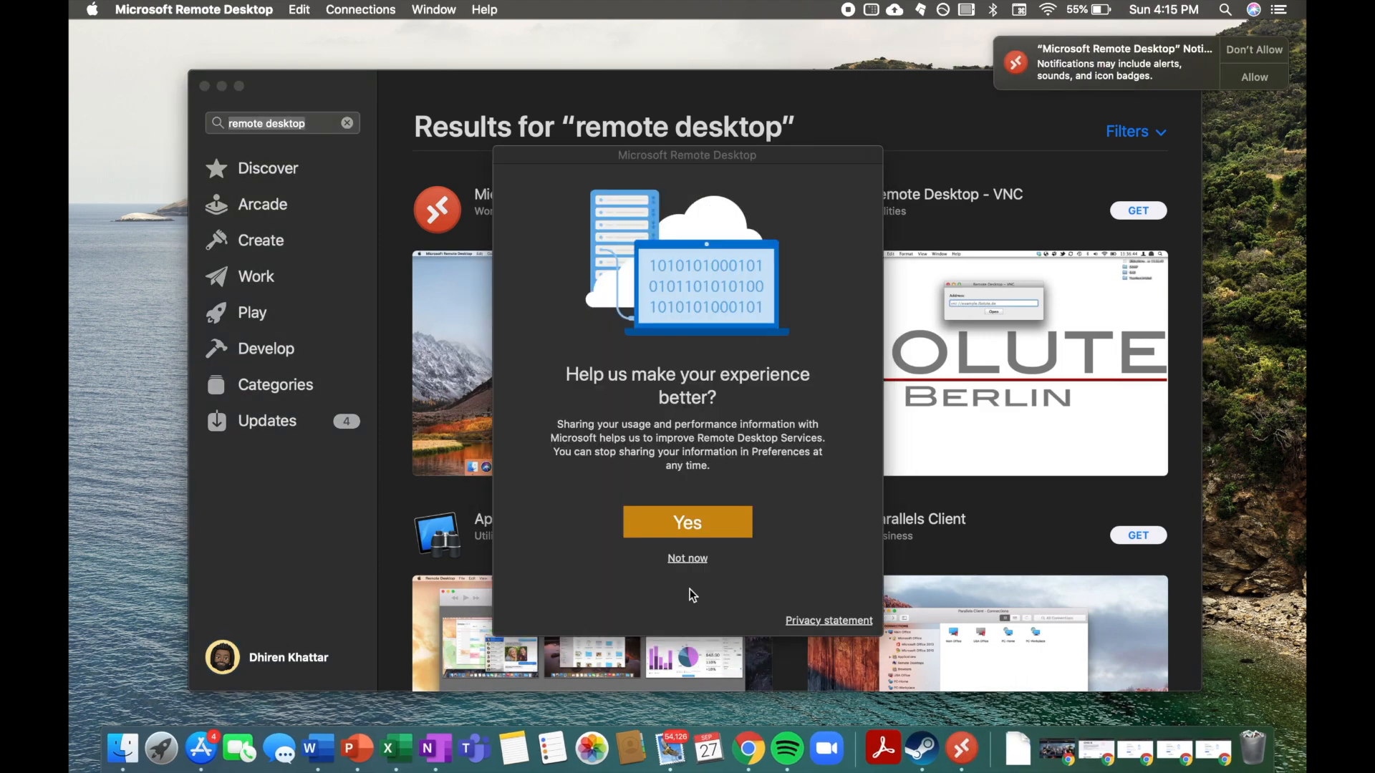
{"action": "left_click", "coordinate": [687, 522]}
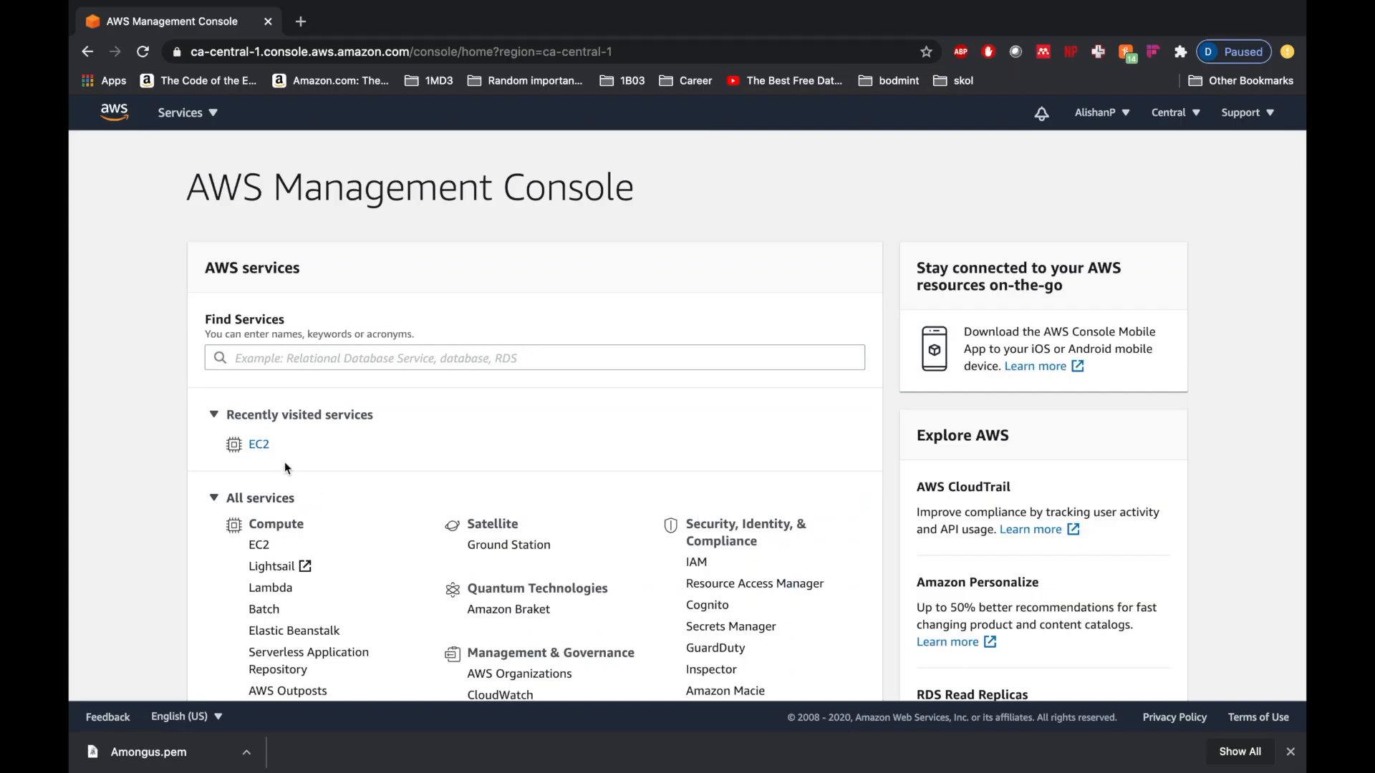
Return to the EC2 Instances list showing the running t2.medium instance.
{"action": "left_click", "coordinate": [180, 113]}
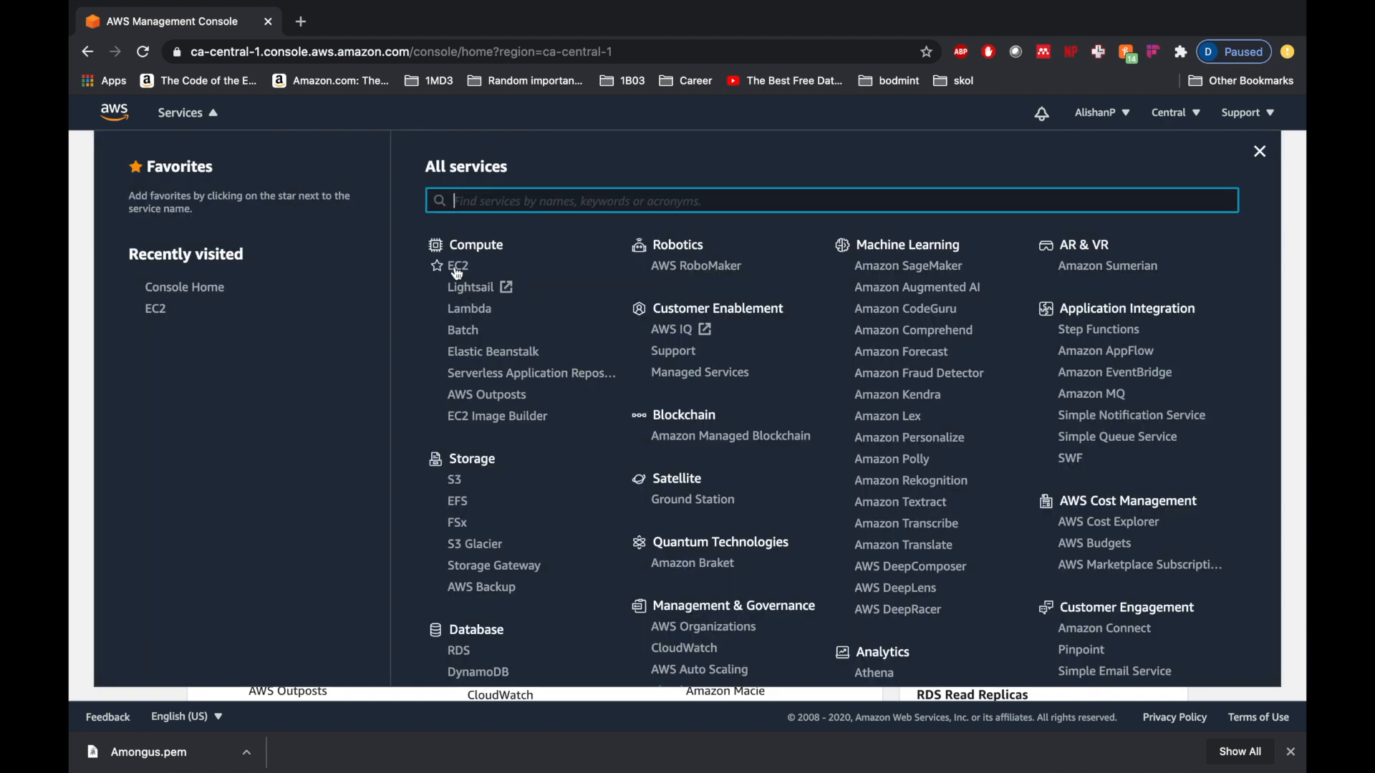
{"action": "left_click", "coordinate": [457, 266]}
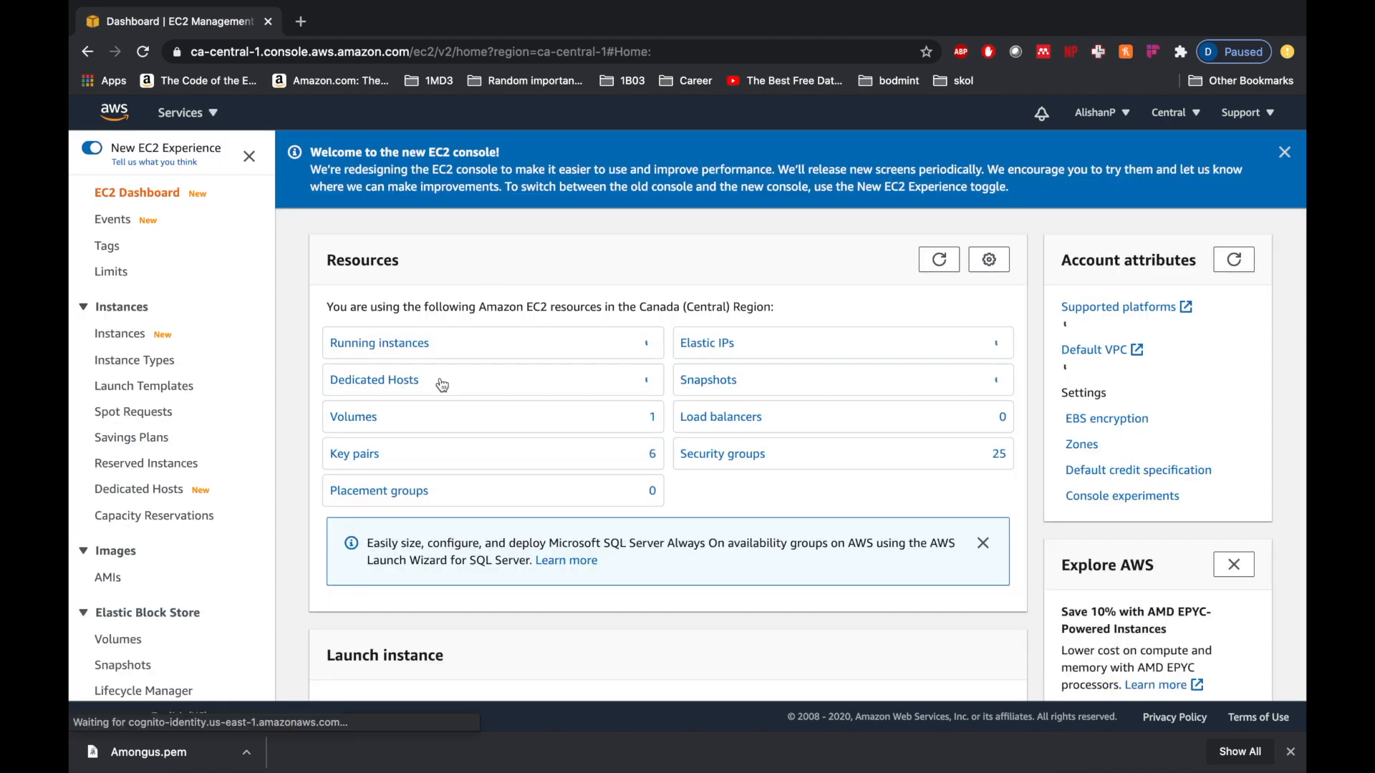
{"action": "left_click", "coordinate": [120, 335]}
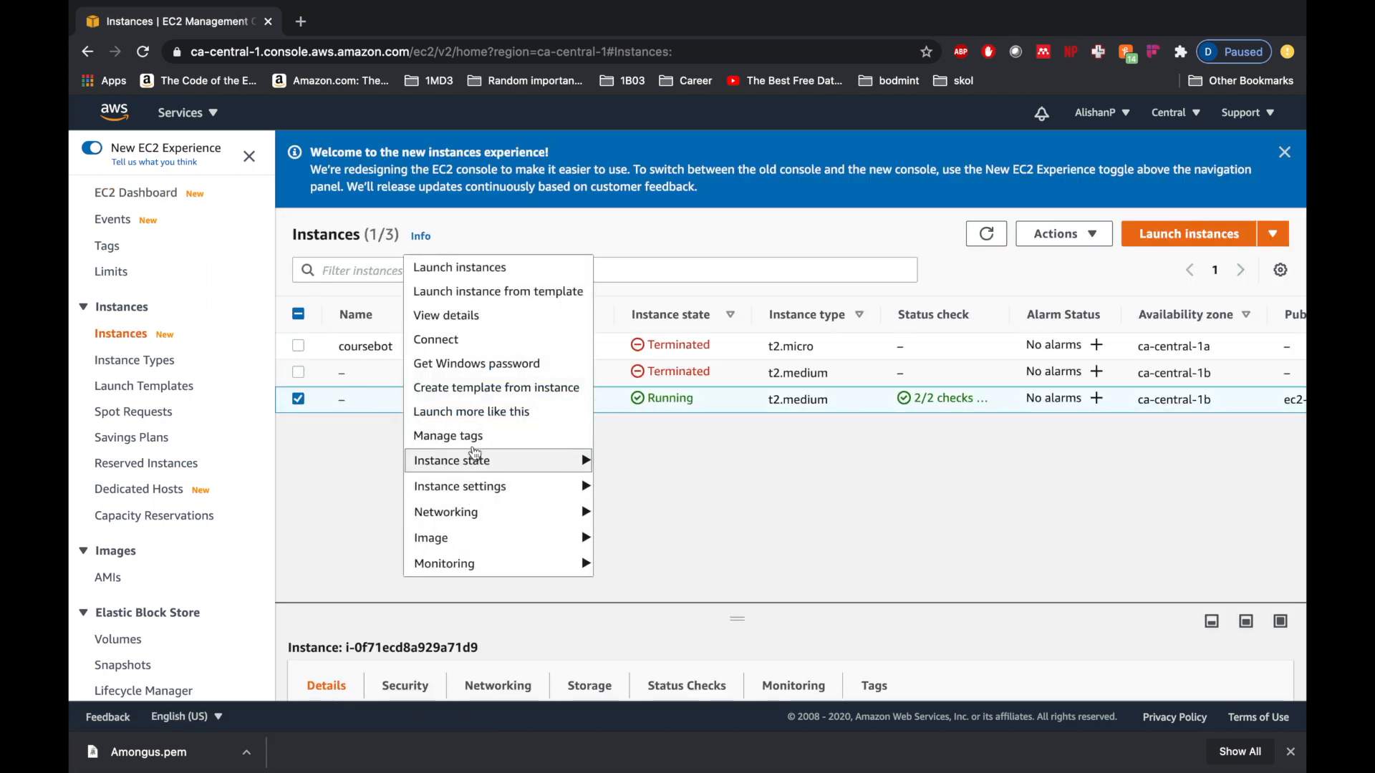
Download the instance's RDP file and open its Get Windows password page.
{"action": "left_click", "coordinate": [437, 340]}
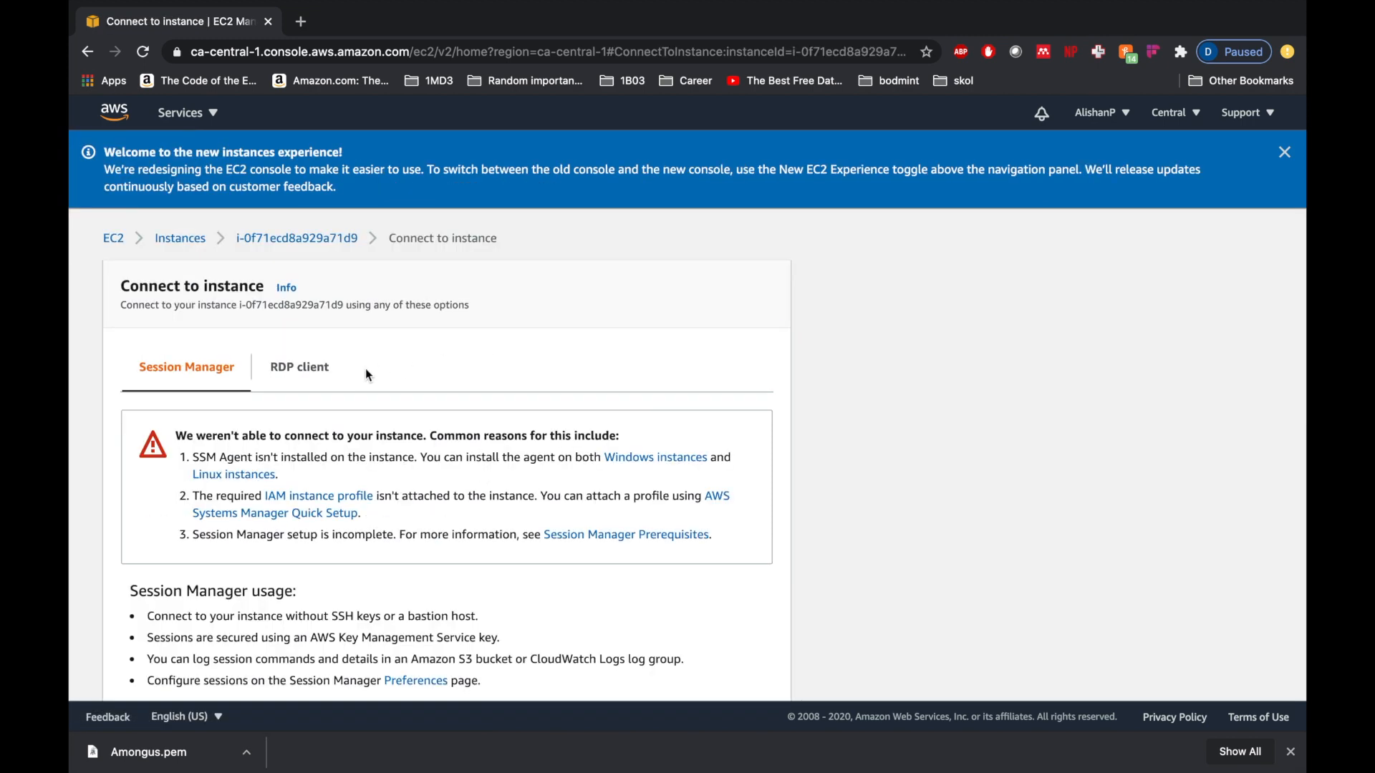
{"action": "left_click", "coordinate": [299, 367]}
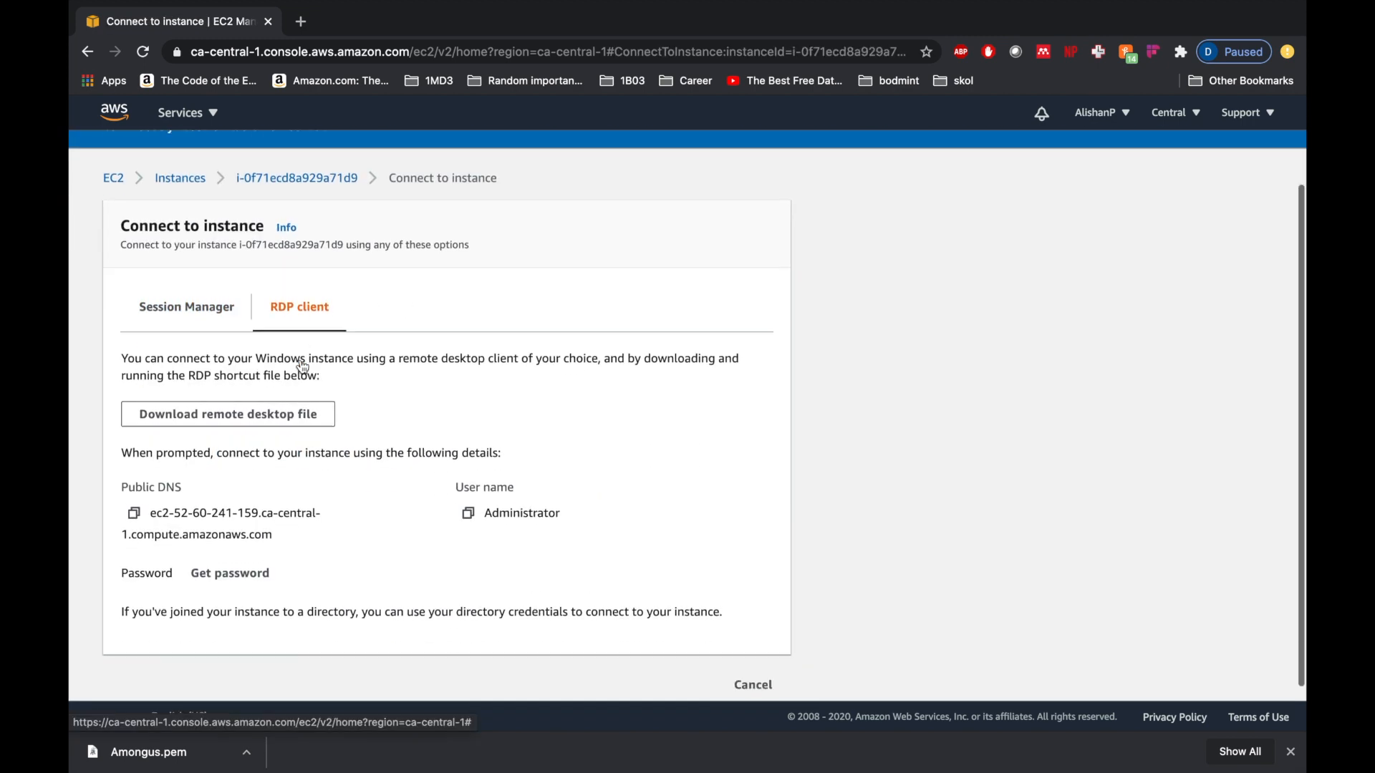
{"action": "left_click", "coordinate": [227, 414]}
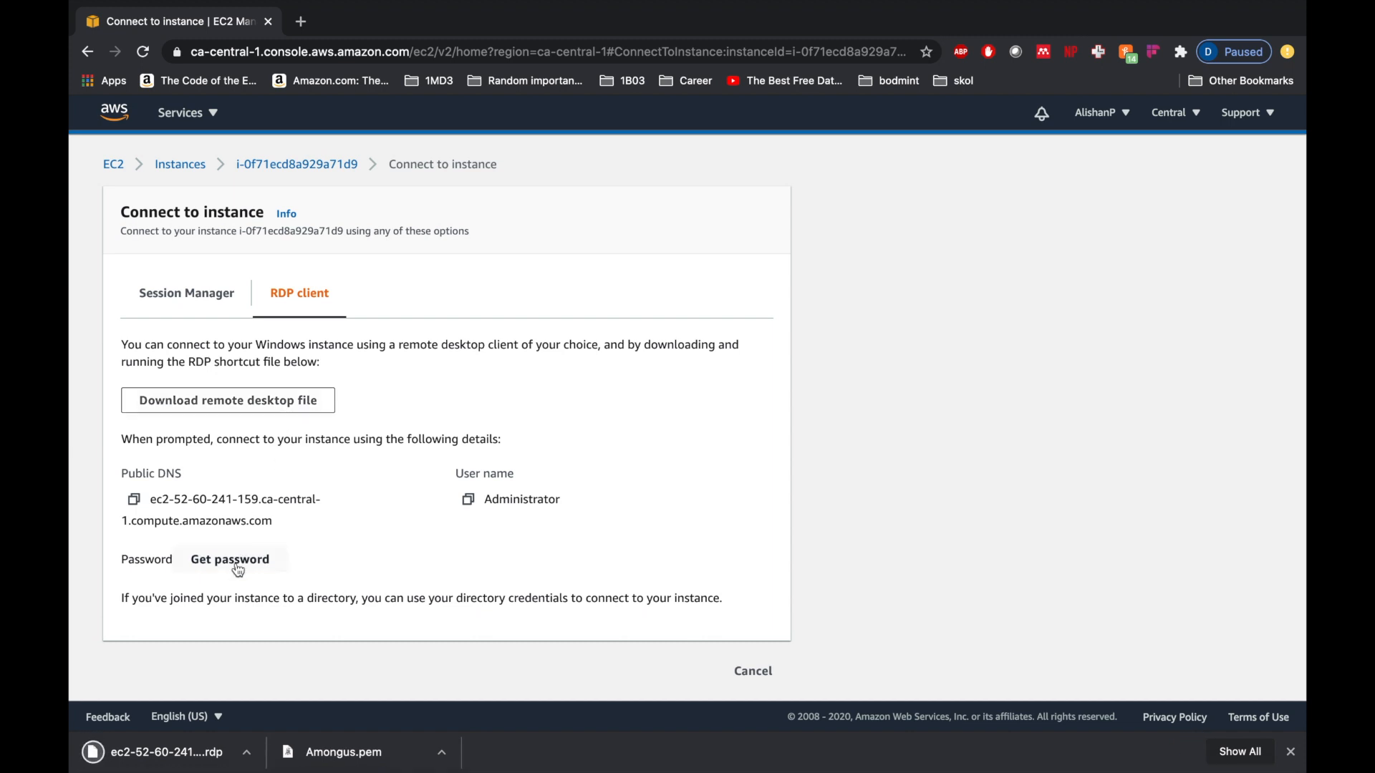
{"action": "left_click", "coordinate": [230, 559]}
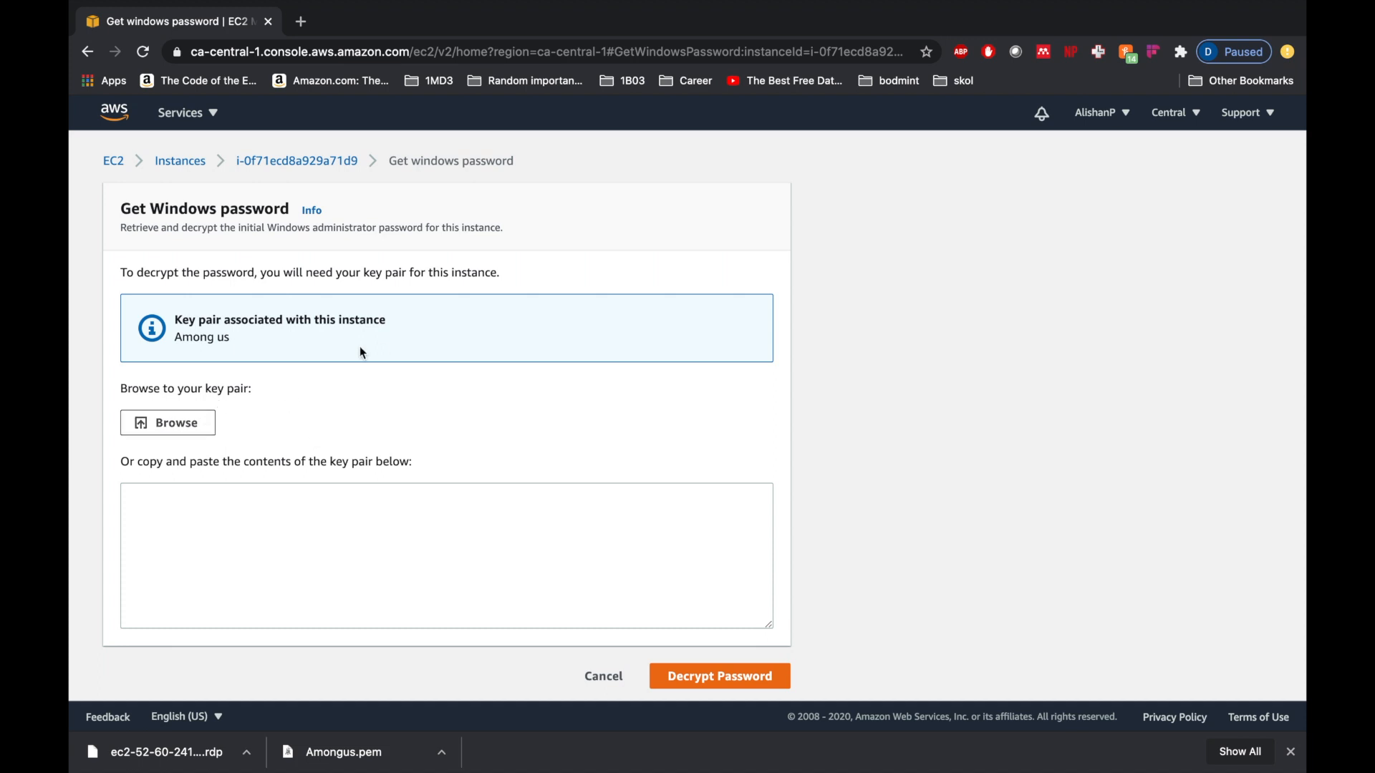
Select the key pair file from the Downloads folder for password retrieval.
{"action": "left_click", "coordinate": [167, 423]}
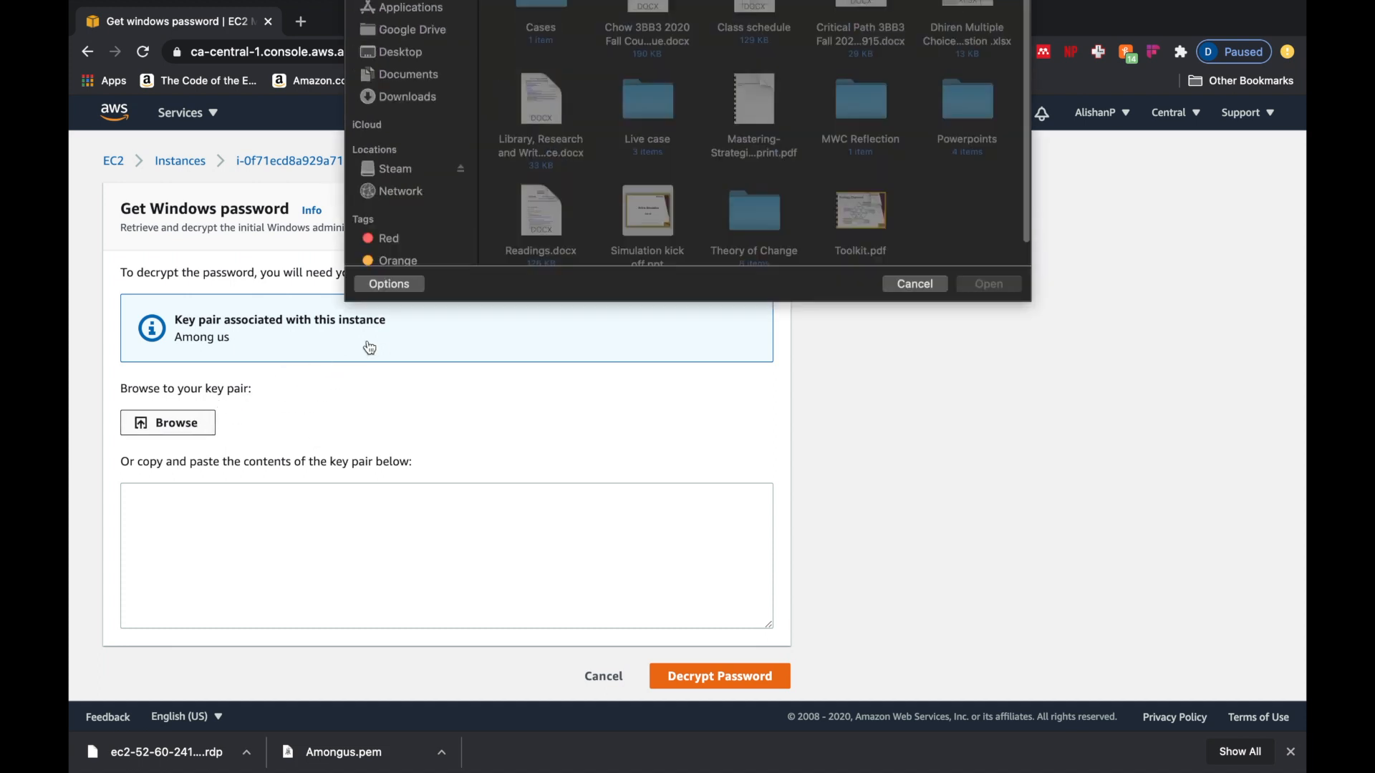
{"action": "left_click", "coordinate": [406, 179]}
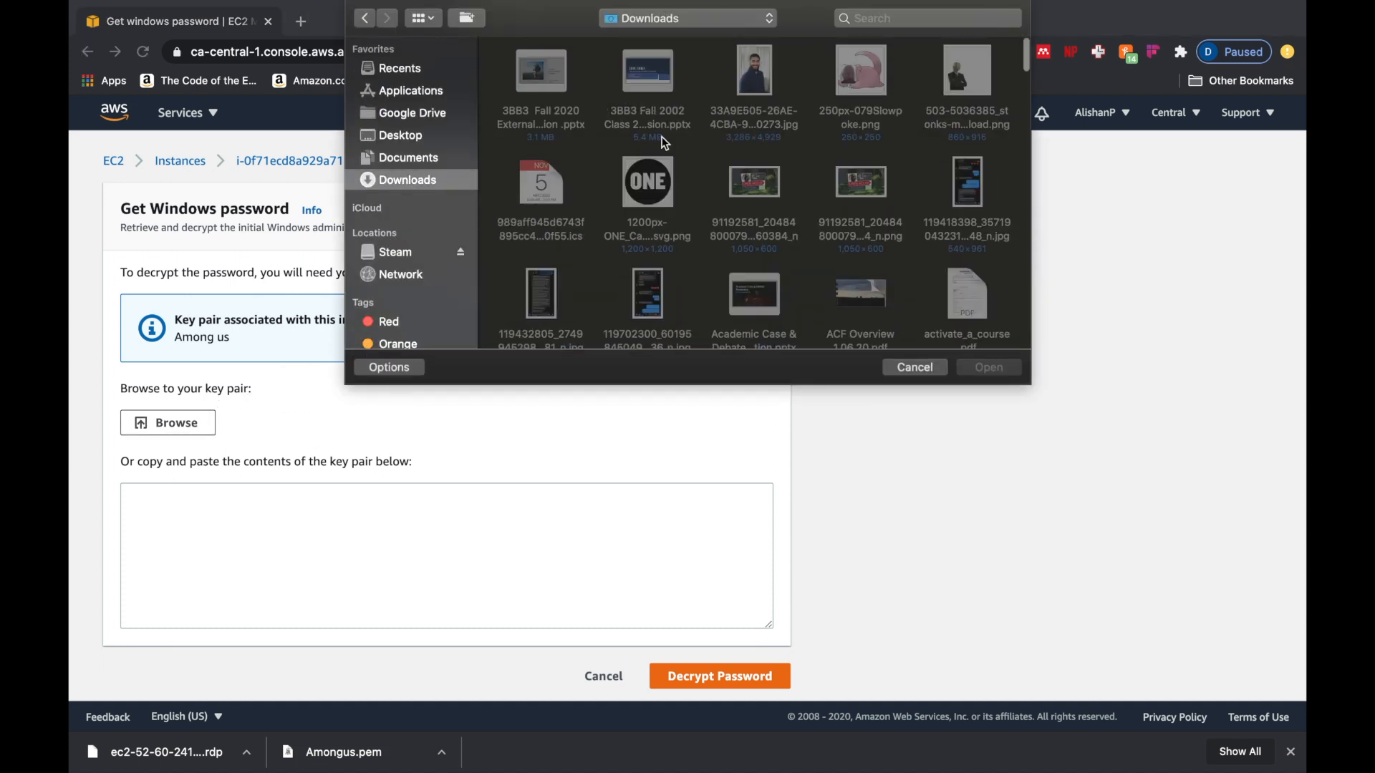
{"action": "scroll", "scroll_direction": "down", "scroll_amount": 3}
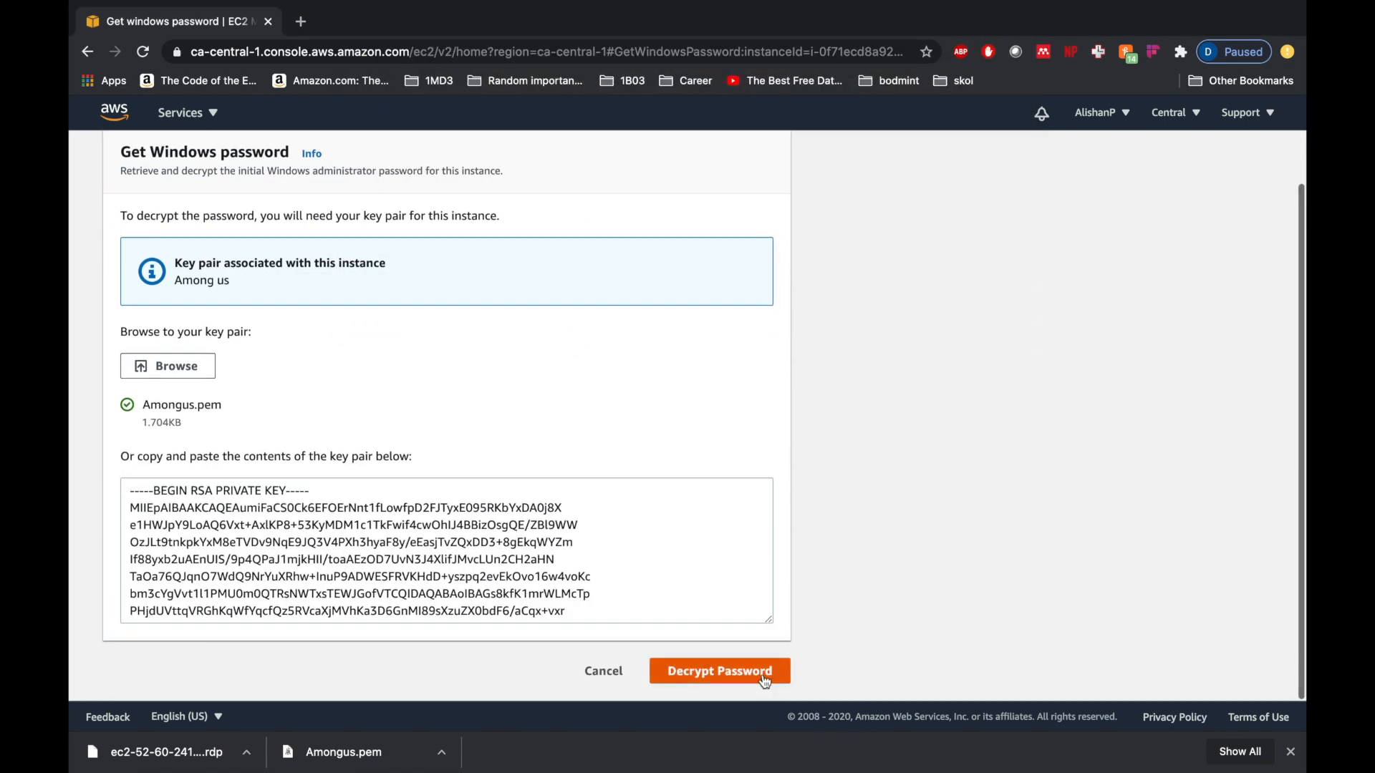
Decrypt and copy the Administrator password, then open the downloaded .rdp file.
{"action": "left_click", "coordinate": [719, 671]}
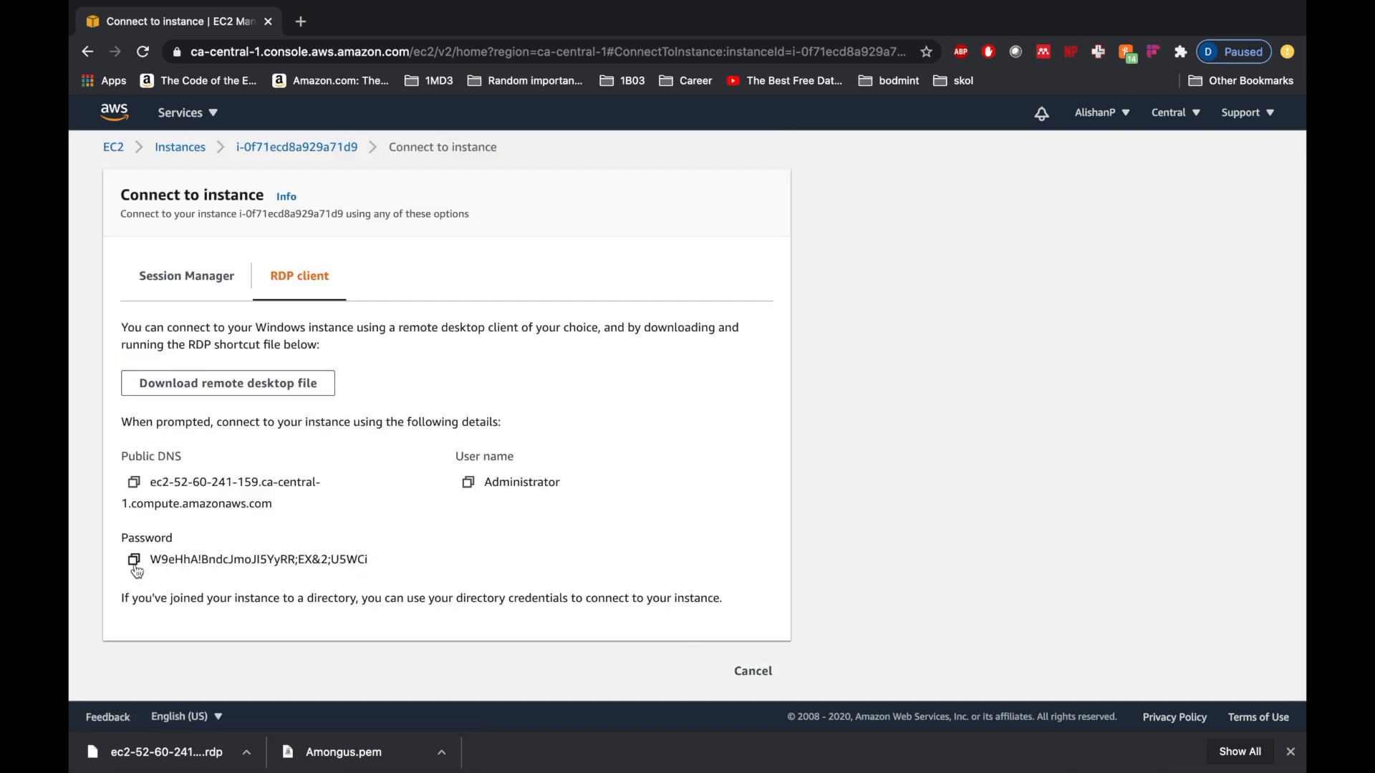
{"action": "left_click", "coordinate": [132, 560]}
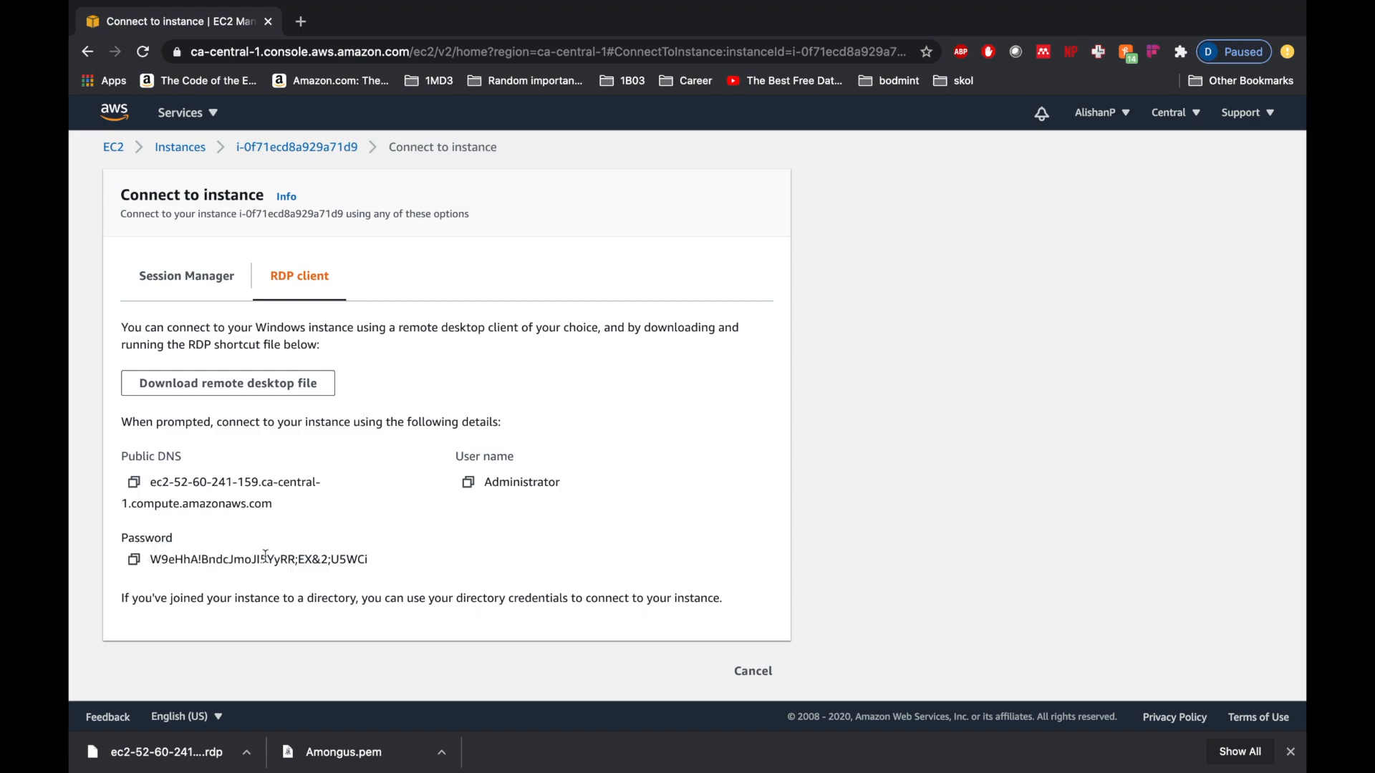
{"action": "left_click", "coordinate": [165, 751]}
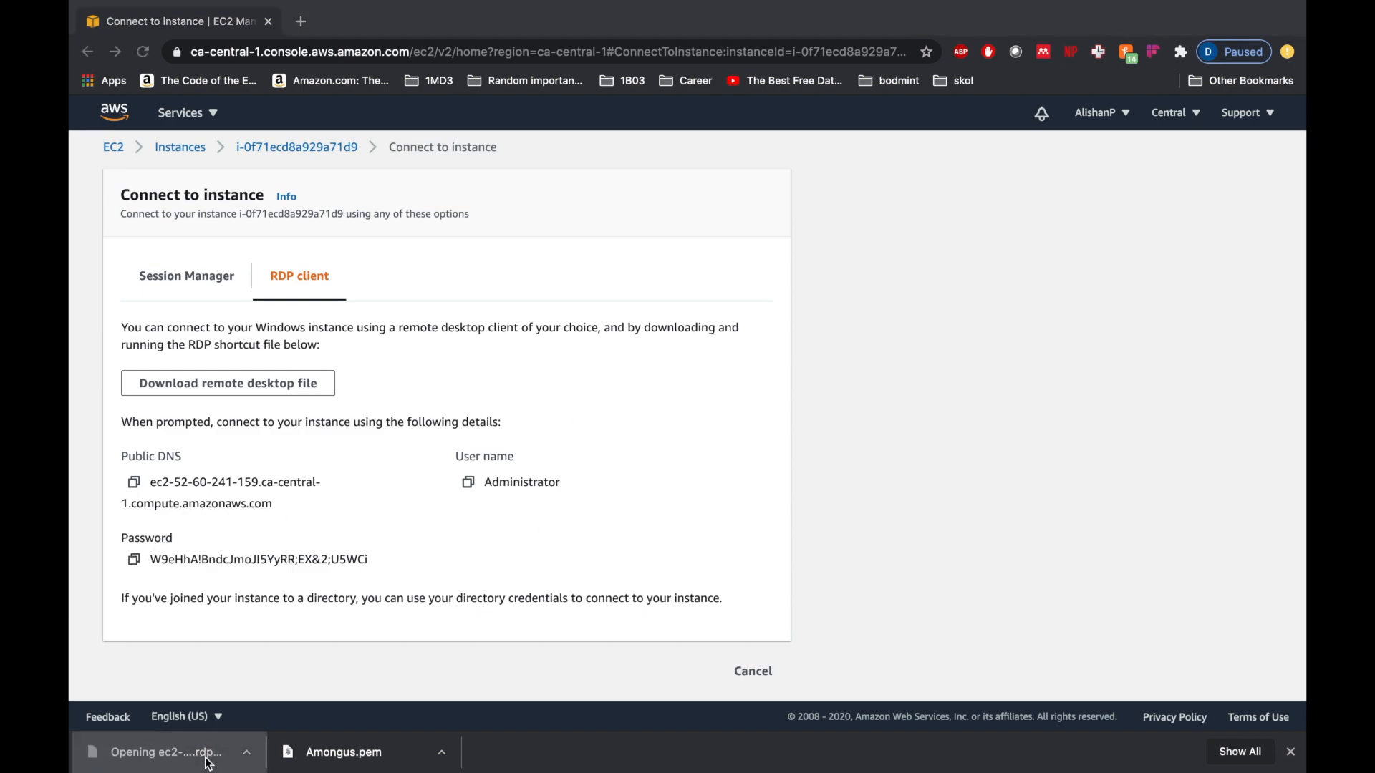
Accept the unverified certificate and connect as Administrator with the copied password.
{"action": "left_click", "coordinate": [167, 751]}
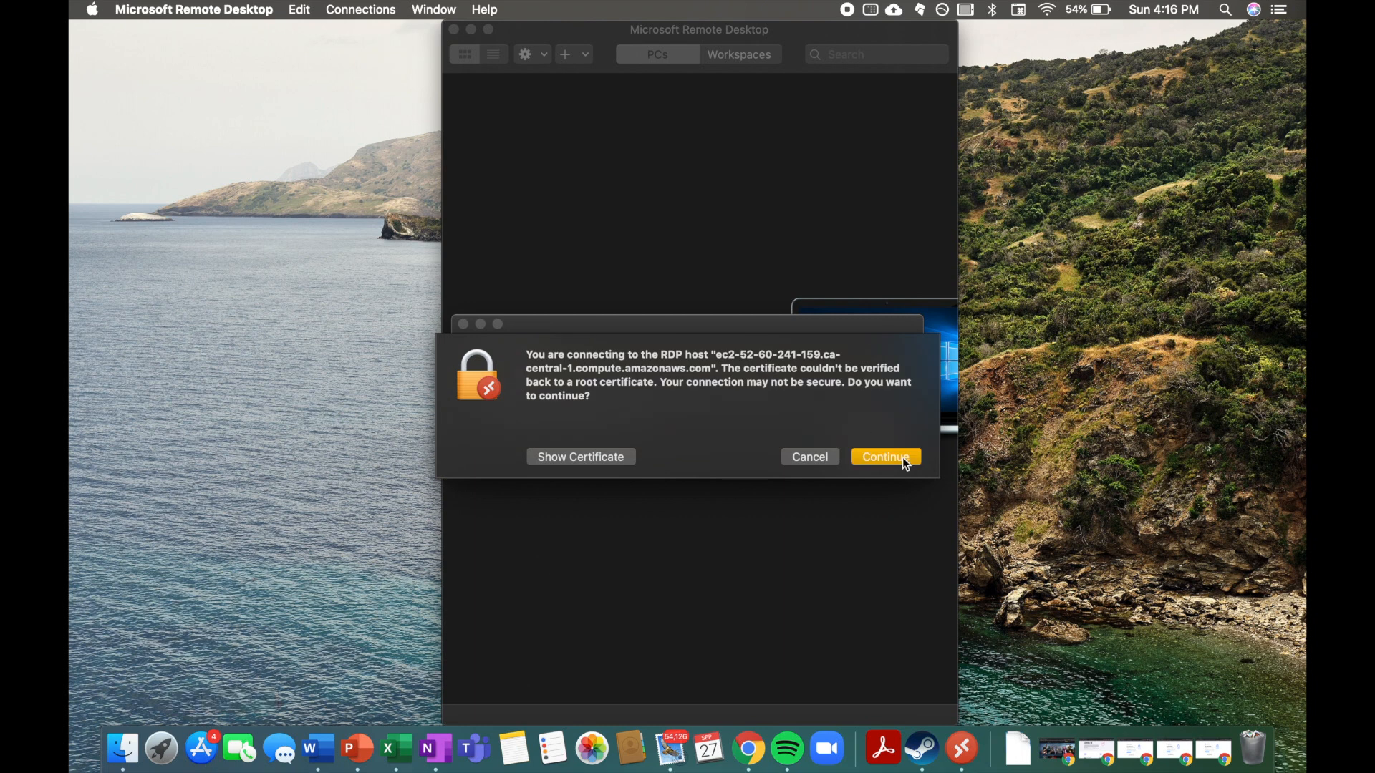
{"action": "left_click", "coordinate": [886, 457]}
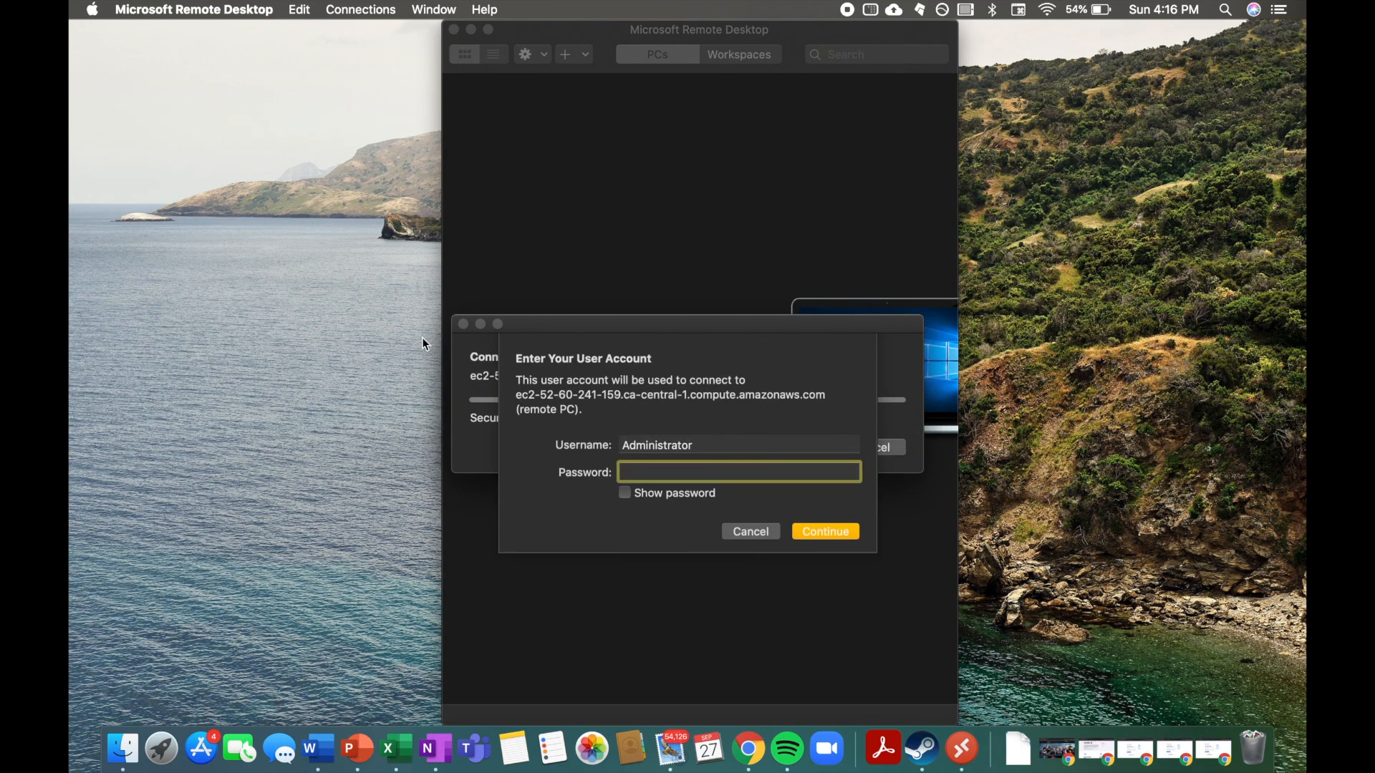
{"action": "left_click", "coordinate": [824, 531]}
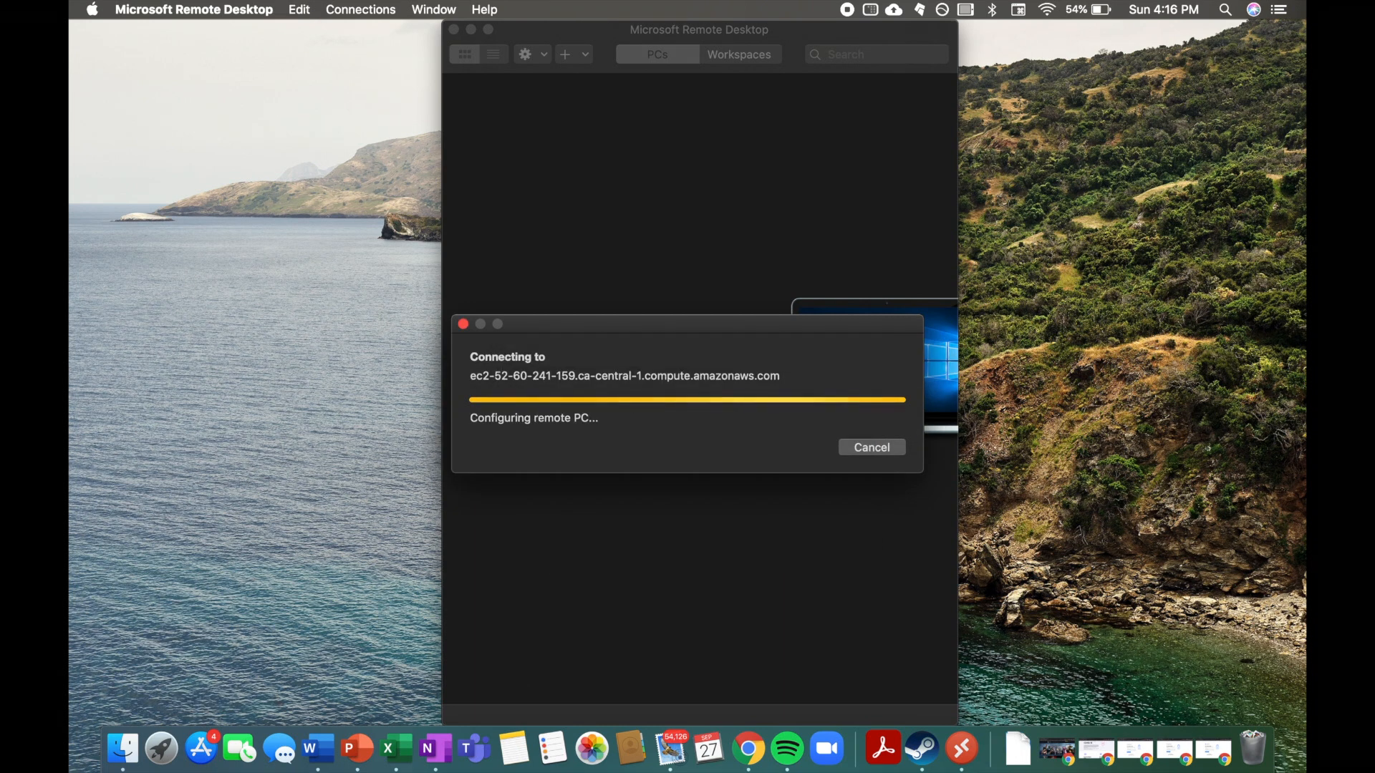
{"action": "left_click", "coordinate": [871, 447]}
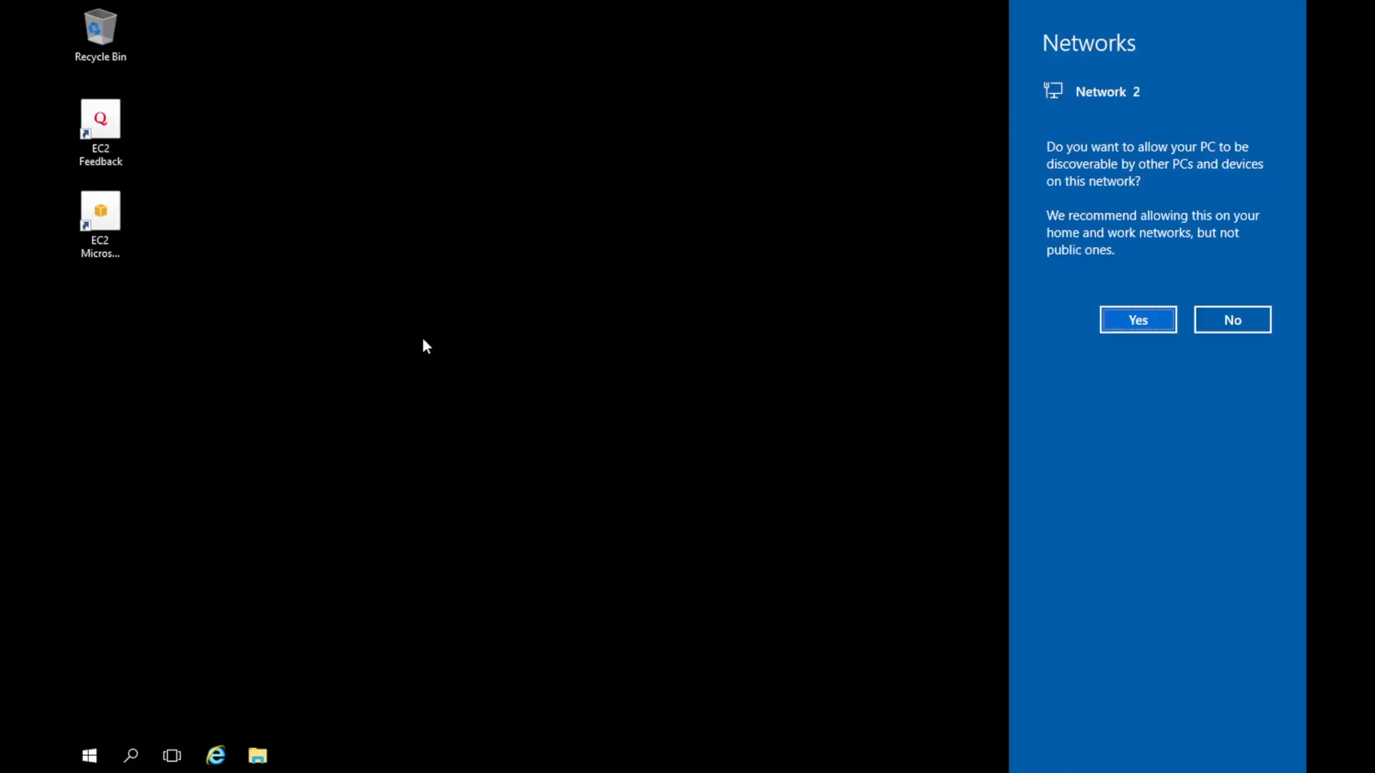
Answer the network discoverability prompt and launch Server Manager from the Start menu.
{"action": "left_click", "coordinate": [1136, 320]}
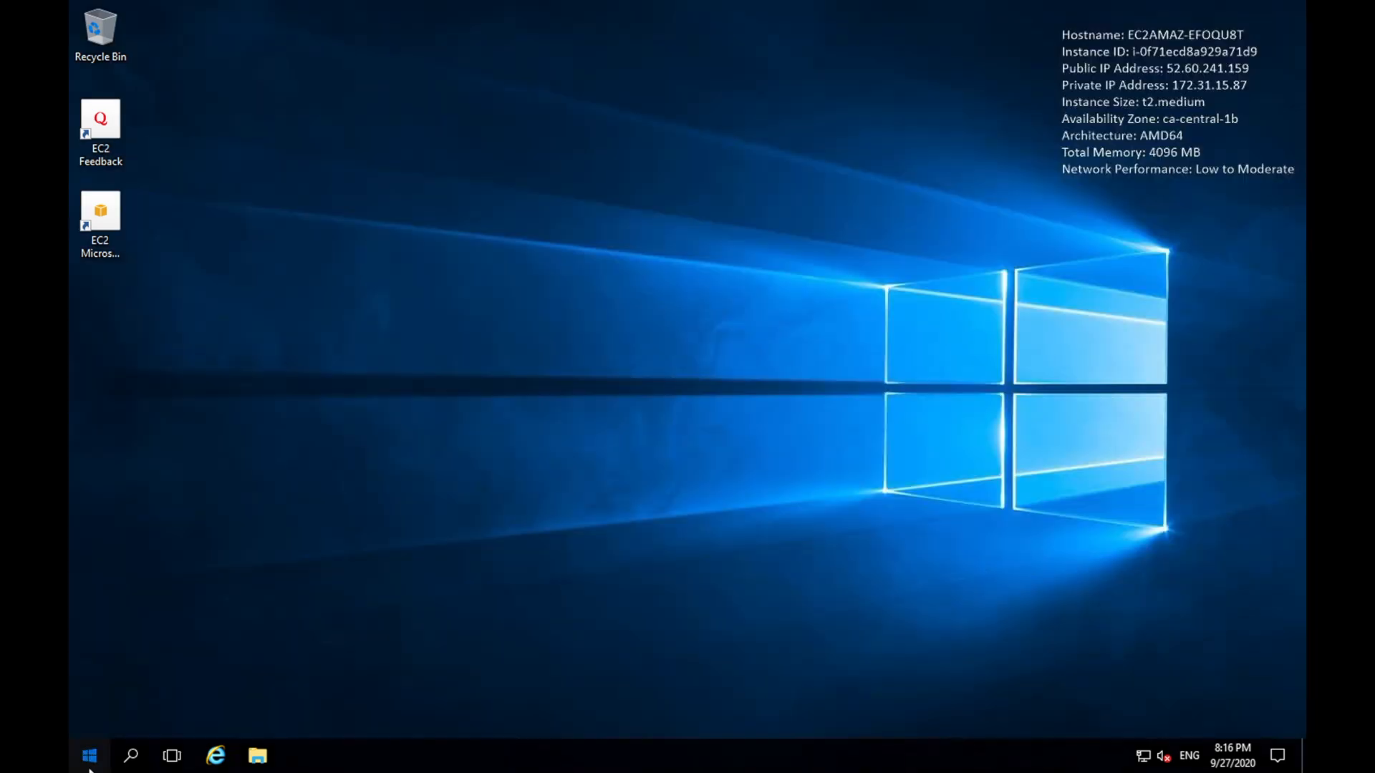
{"action": "left_click", "coordinate": [87, 755]}
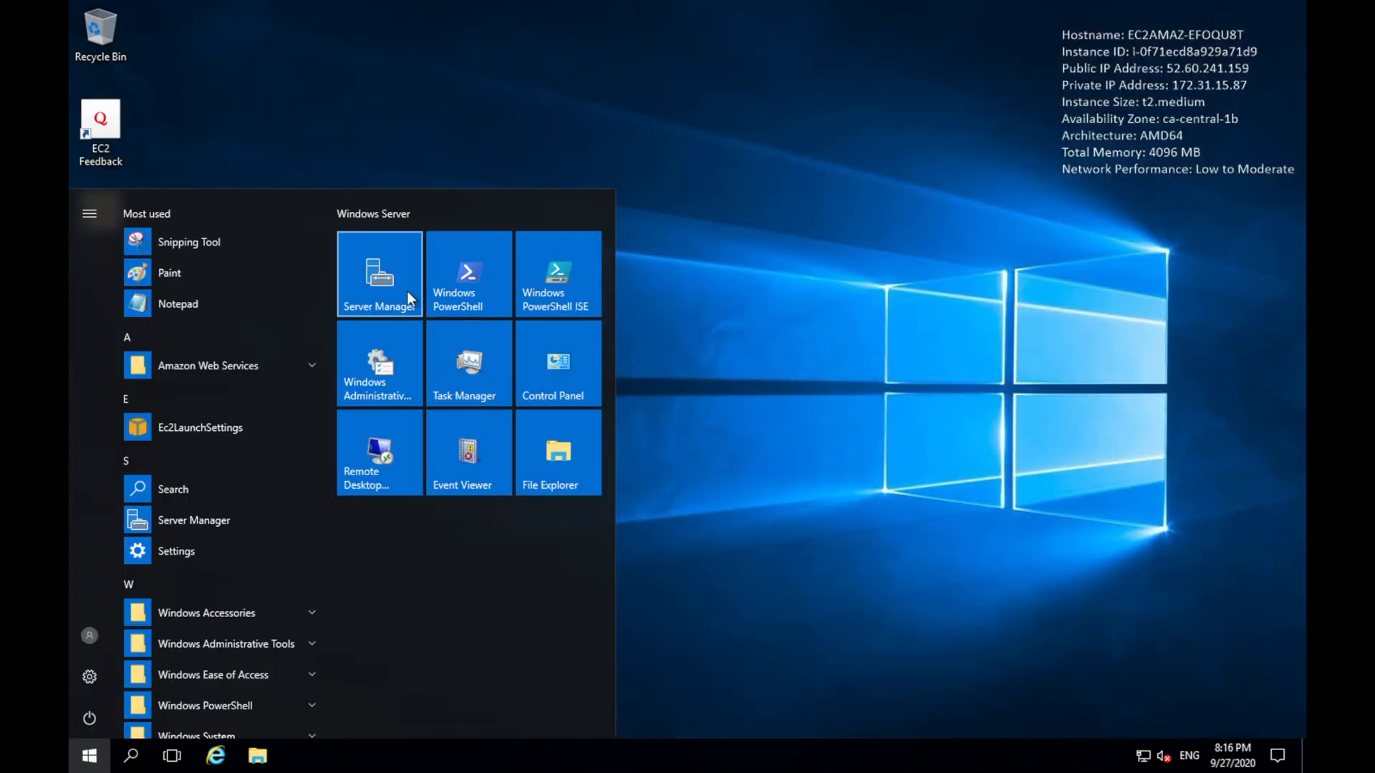
{"action": "left_click", "coordinate": [379, 273]}
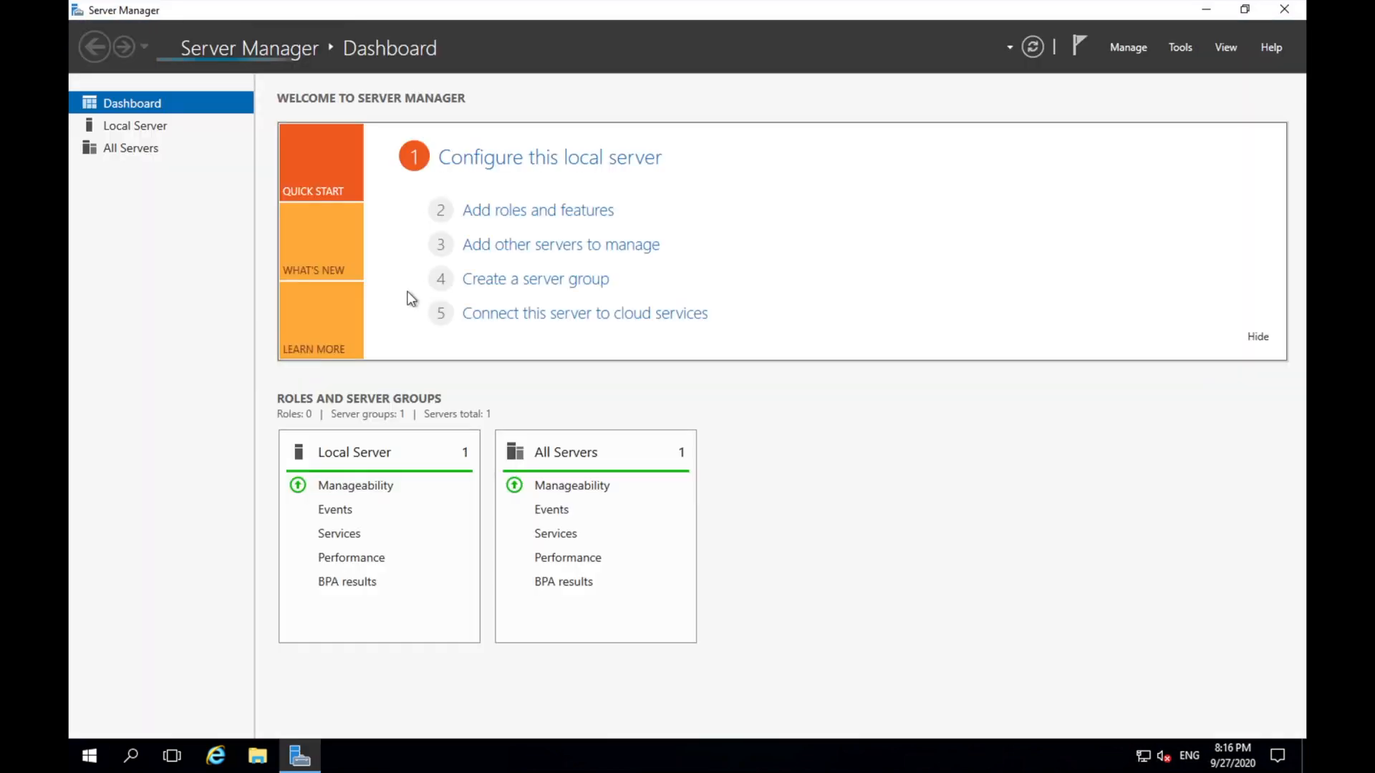
{"action": "mouse_move", "coordinate": [500, 160]}
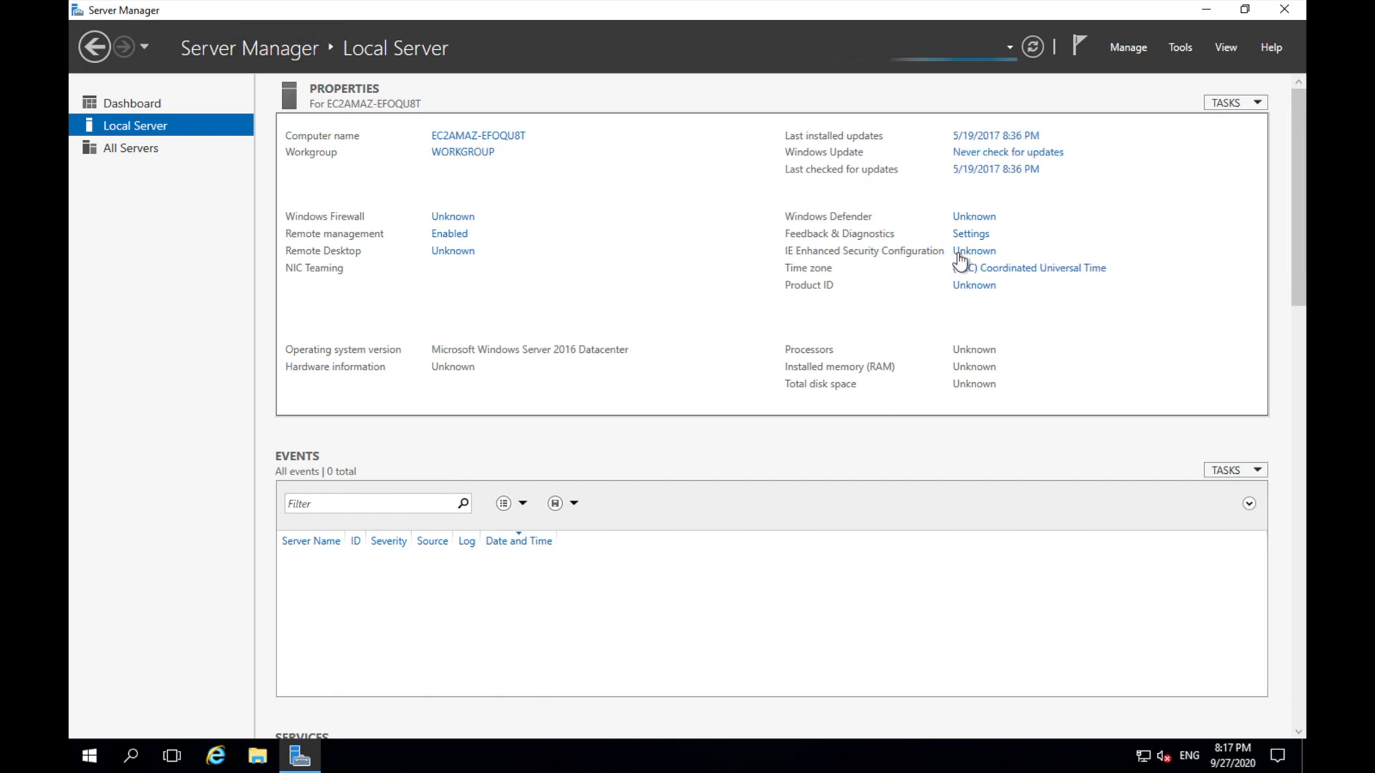
Set IE Enhanced Security Configuration to Off for Administrators and Users.
{"action": "left_click", "coordinate": [974, 250]}
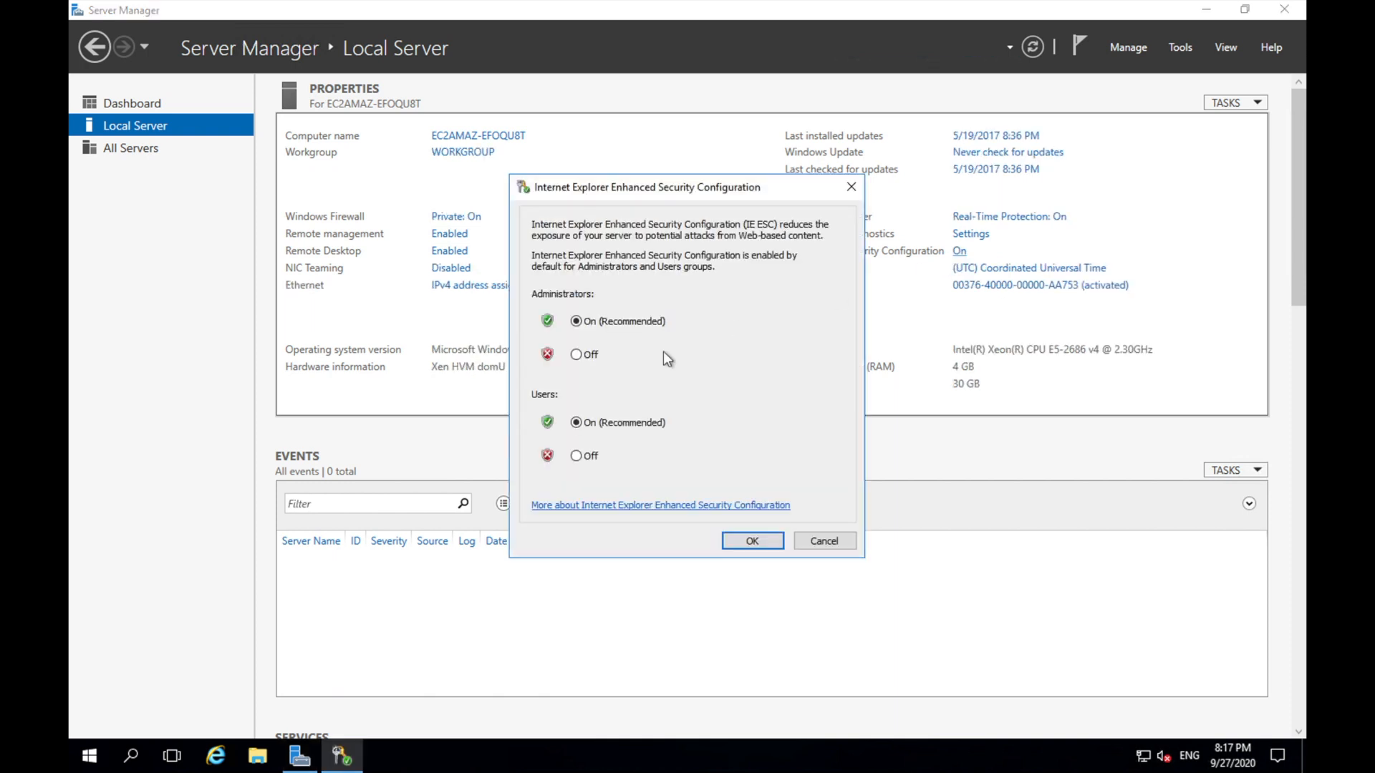
{"action": "left_click", "coordinate": [576, 354]}
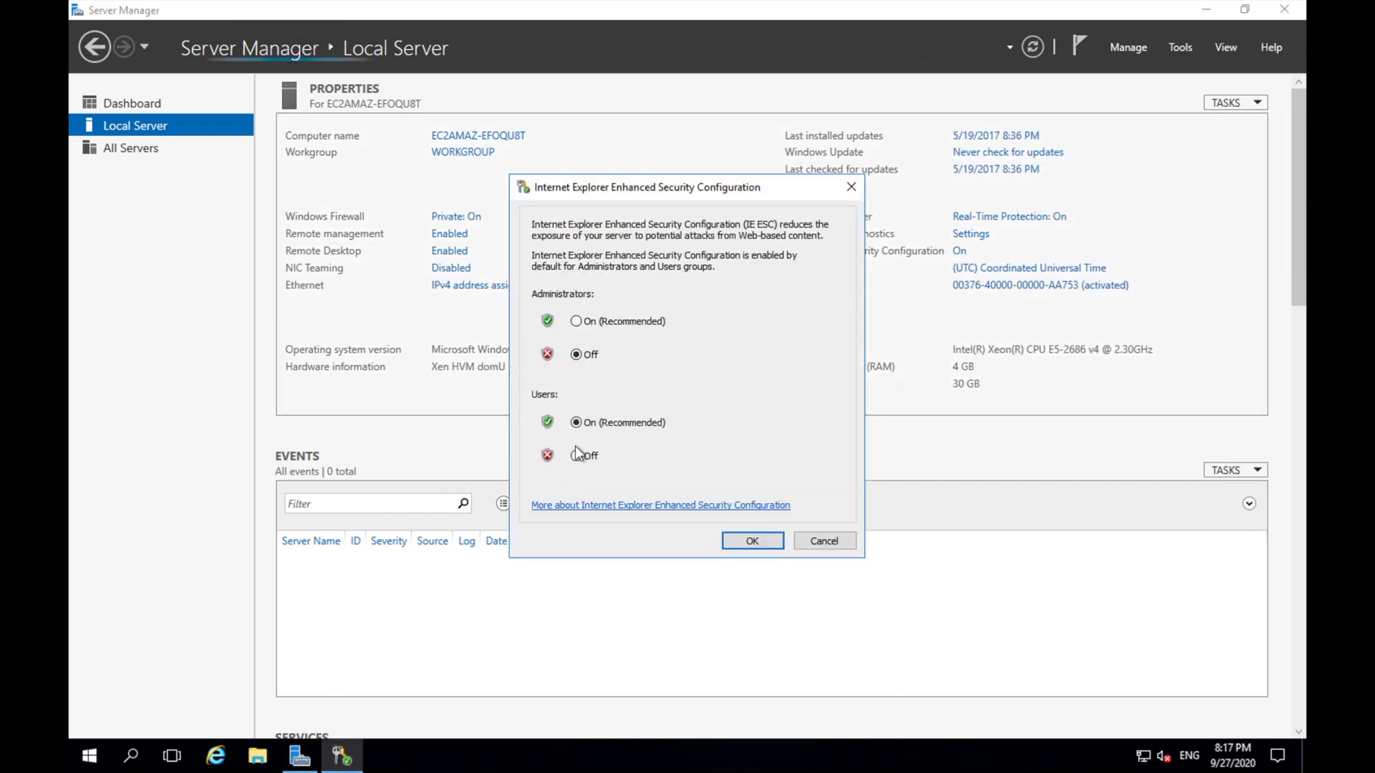
{"action": "left_click", "coordinate": [751, 540]}
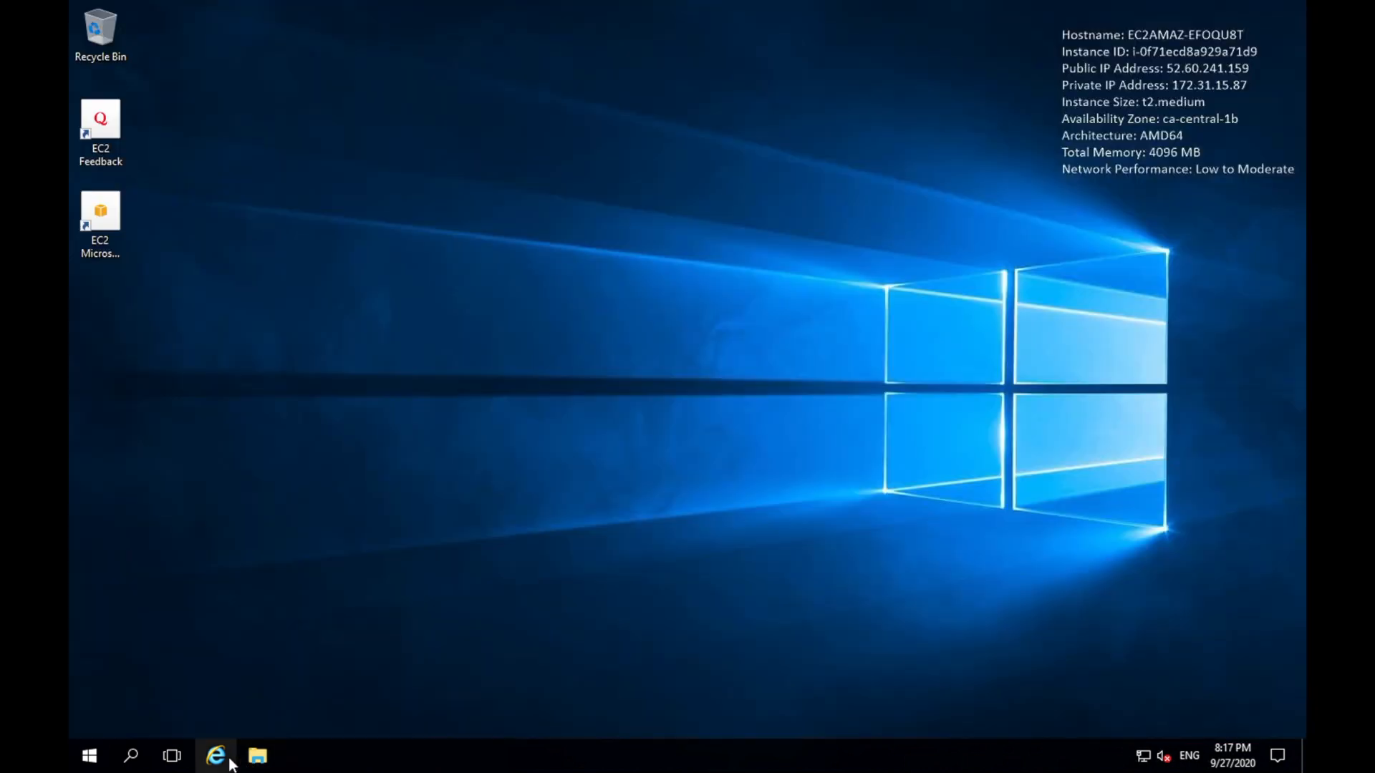
Launch Internet Explorer and decline recommended settings and Do Not Track requests.
{"action": "left_click", "coordinate": [215, 755]}
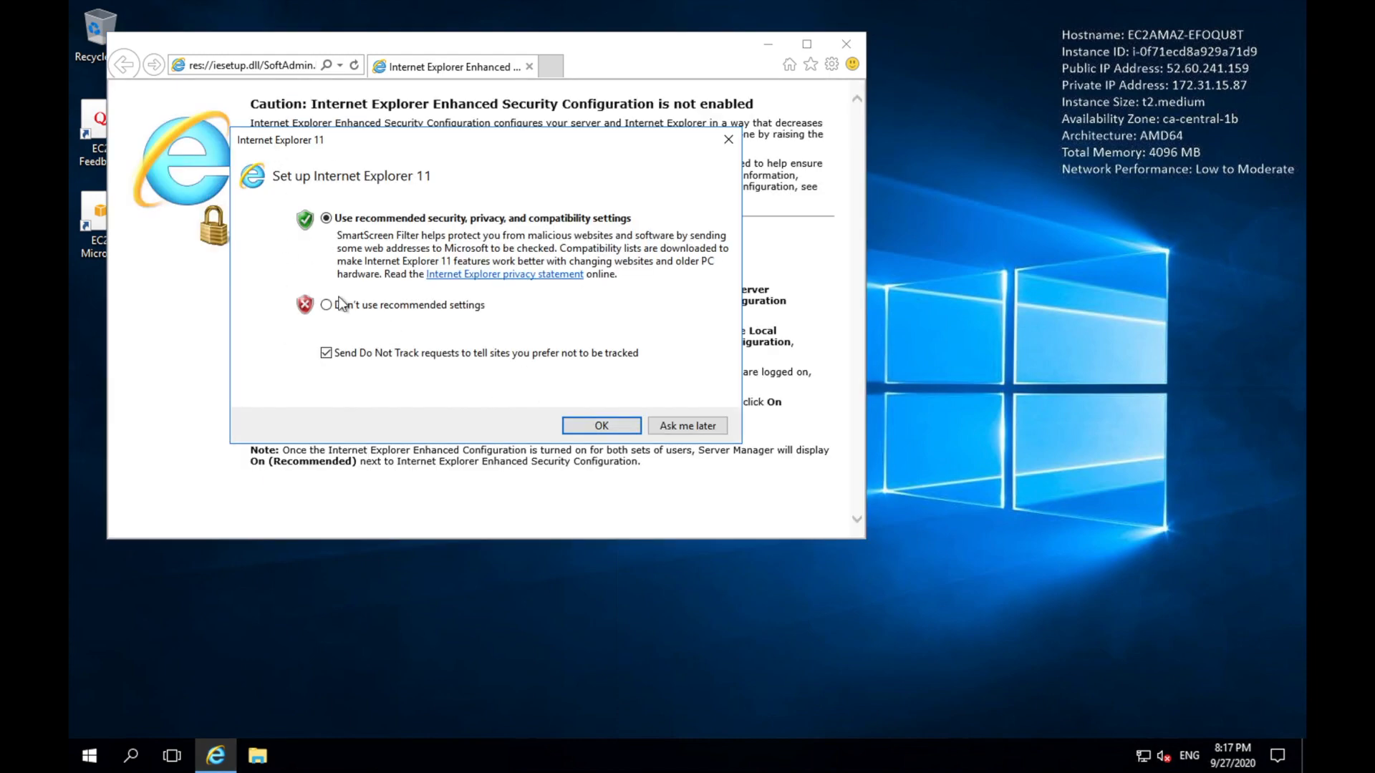
{"action": "left_click", "coordinate": [326, 304]}
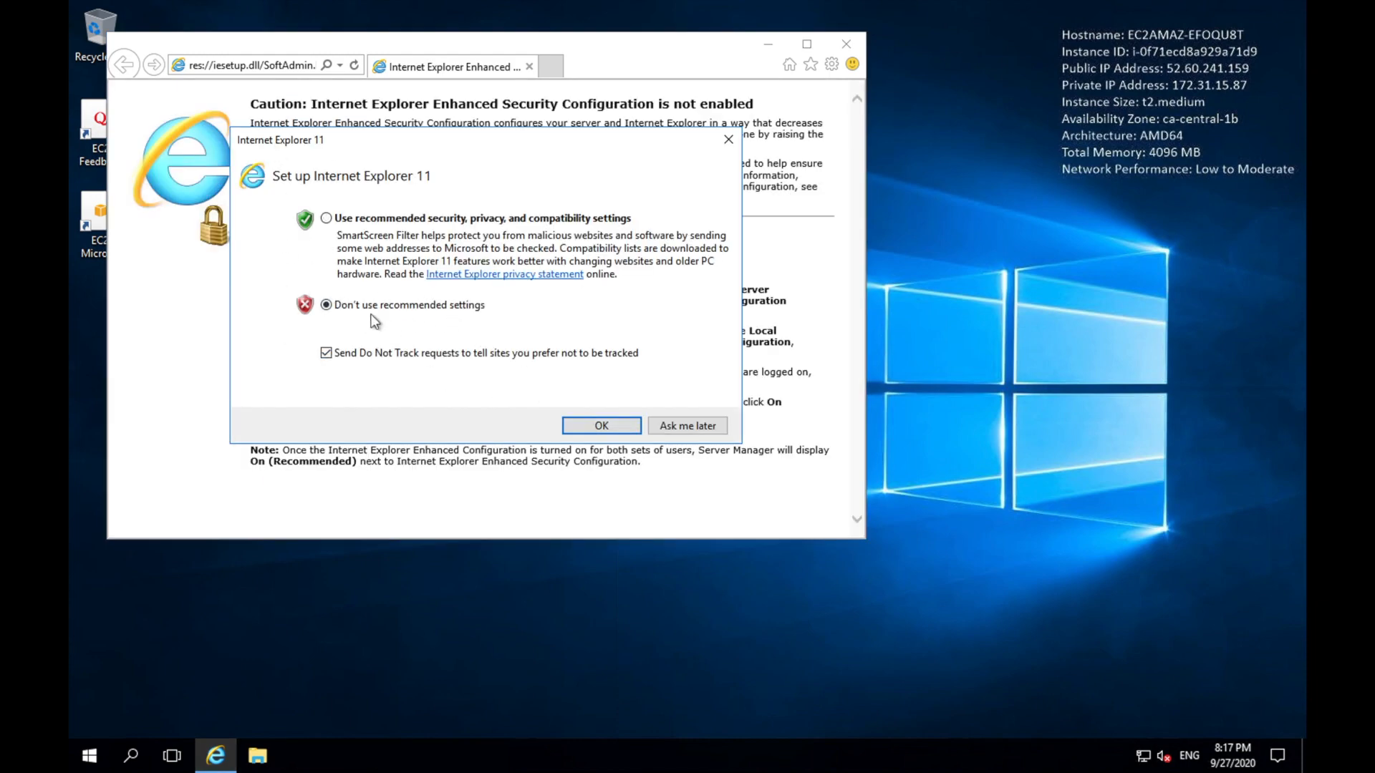
{"action": "left_click", "coordinate": [326, 353]}
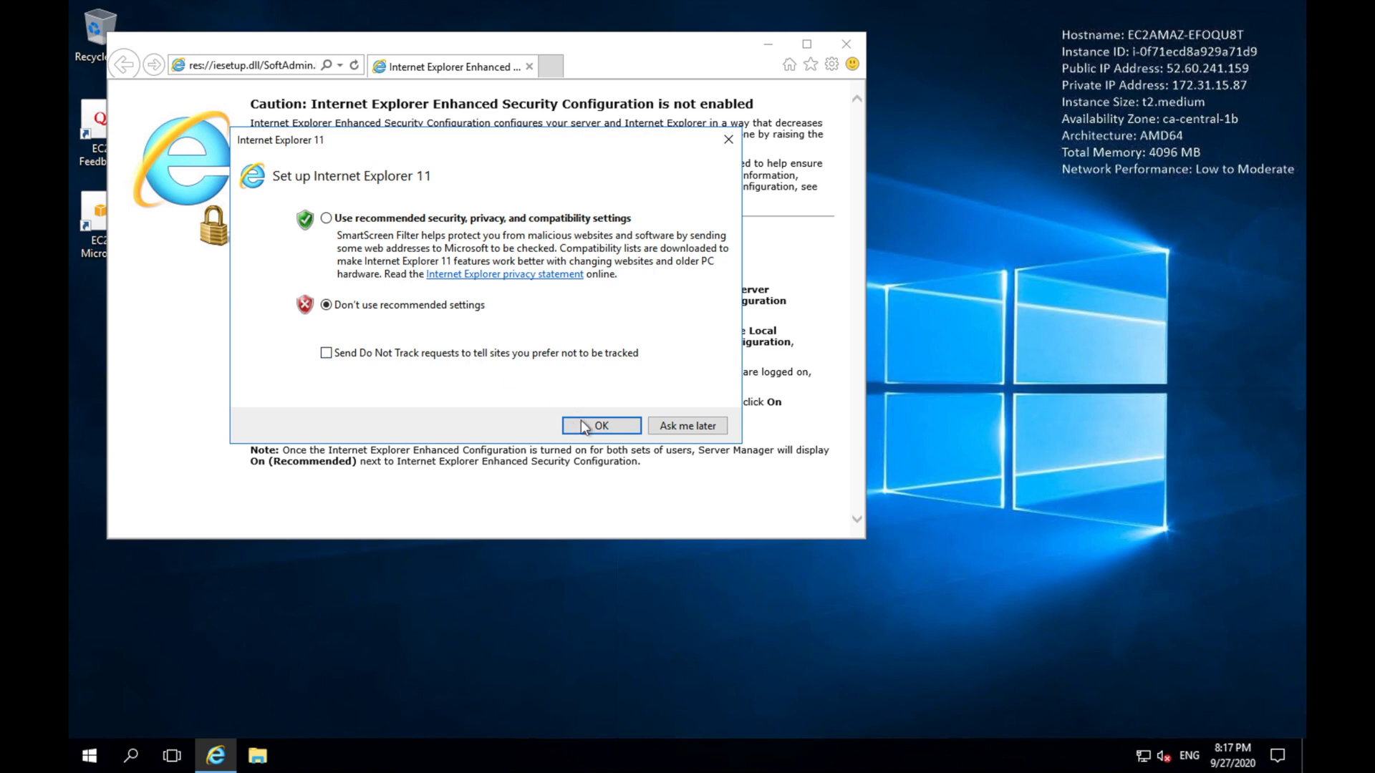
{"action": "left_click", "coordinate": [601, 425]}
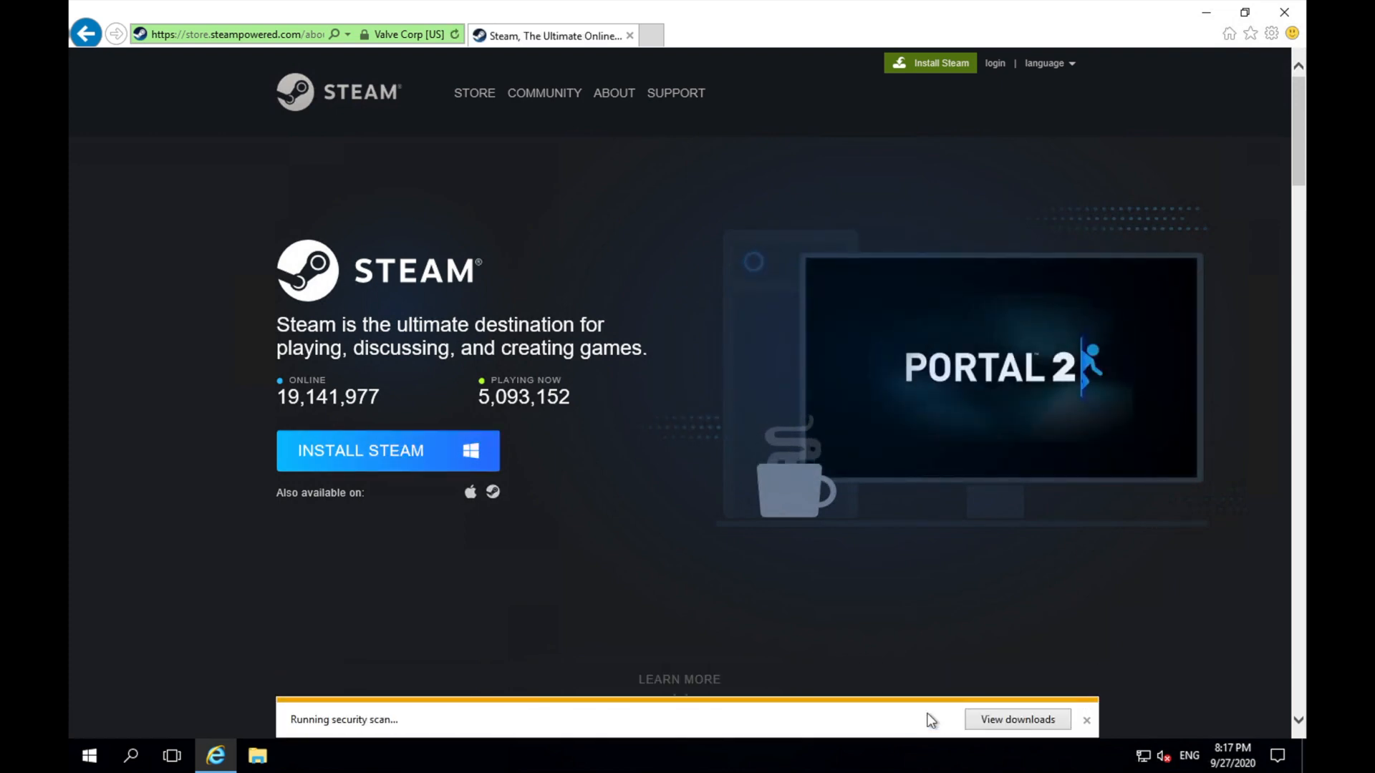
Run SteamSetup, step through the wizard, and finish with Steam launching.
{"action": "left_click", "coordinate": [1017, 719]}
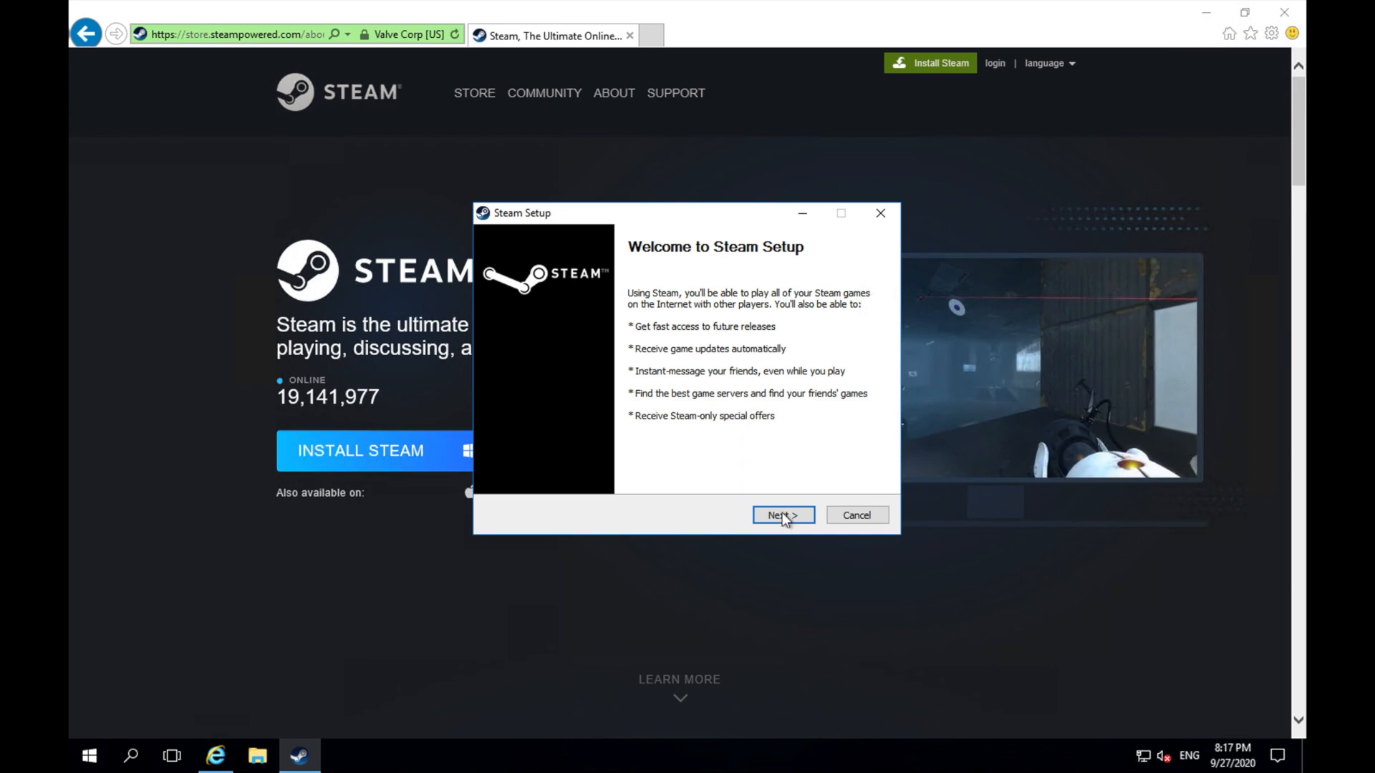
{"action": "left_click", "coordinate": [781, 515]}
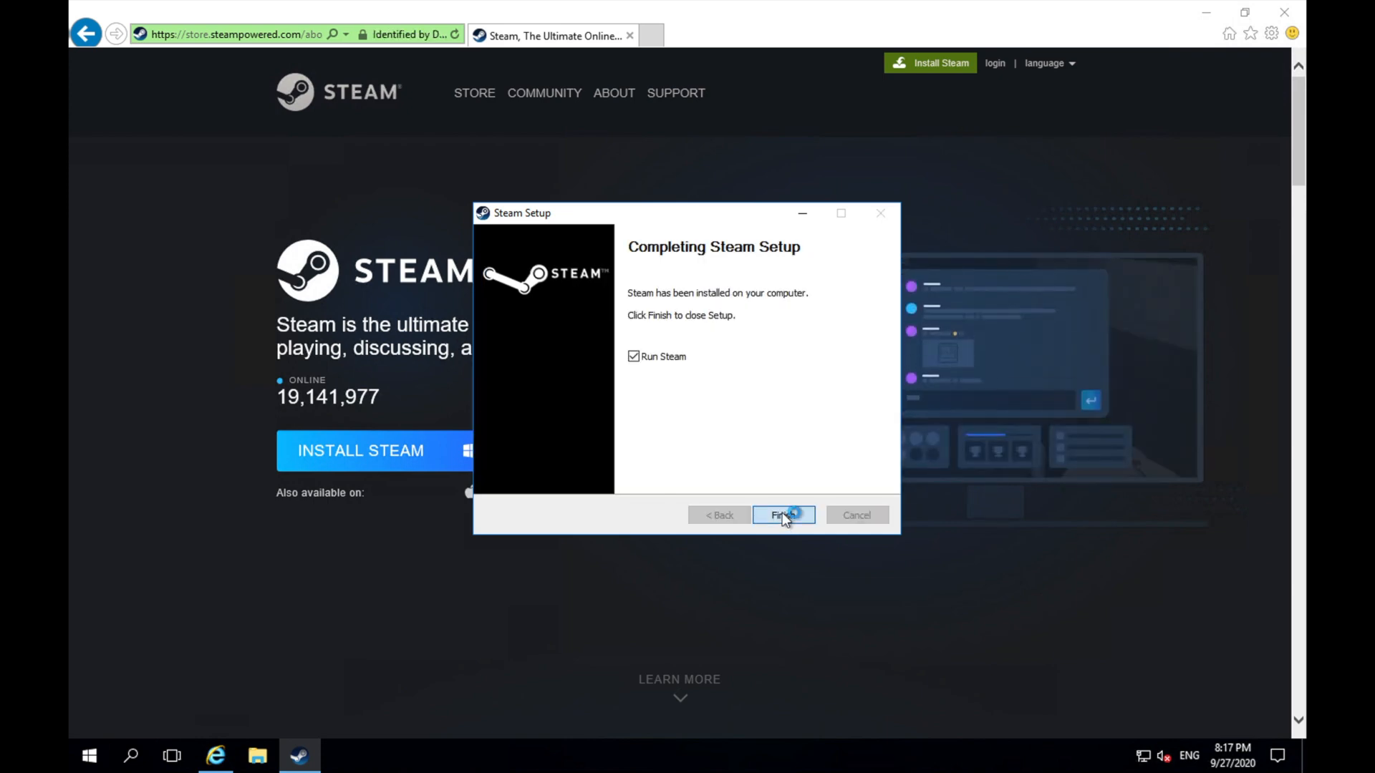
{"action": "left_click", "coordinate": [782, 515]}
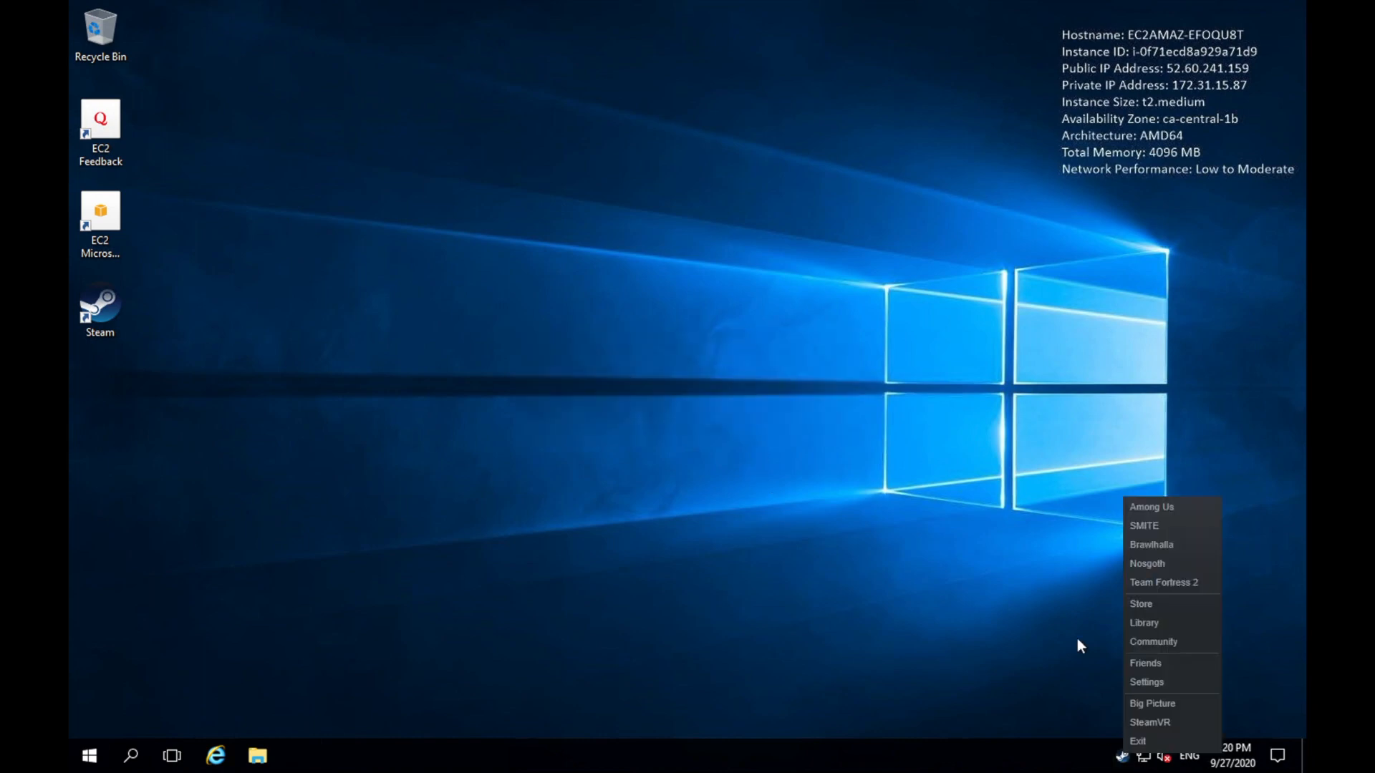
Open the Steam client from the tray and click Play on Among Us.
{"action": "left_click", "coordinate": [1152, 507]}
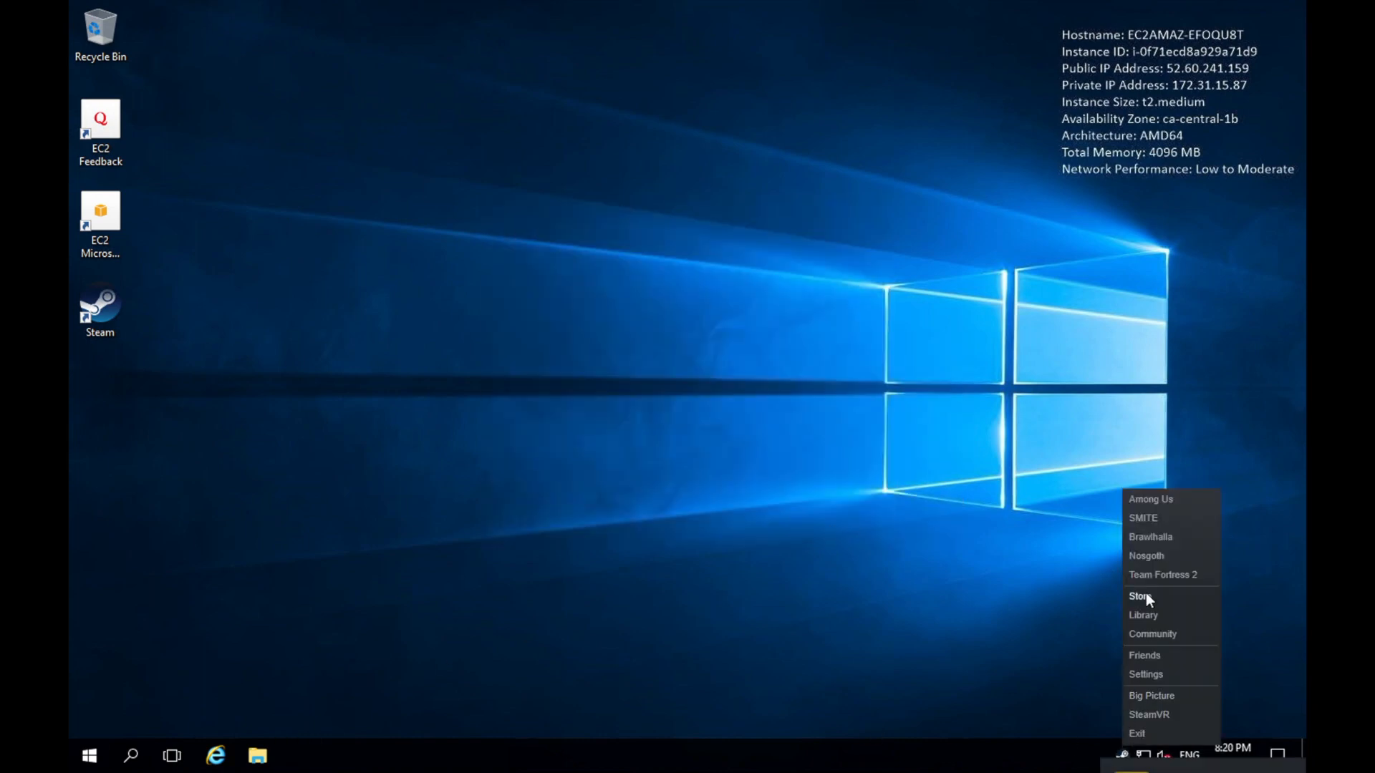
{"action": "left_click", "coordinate": [1144, 614]}
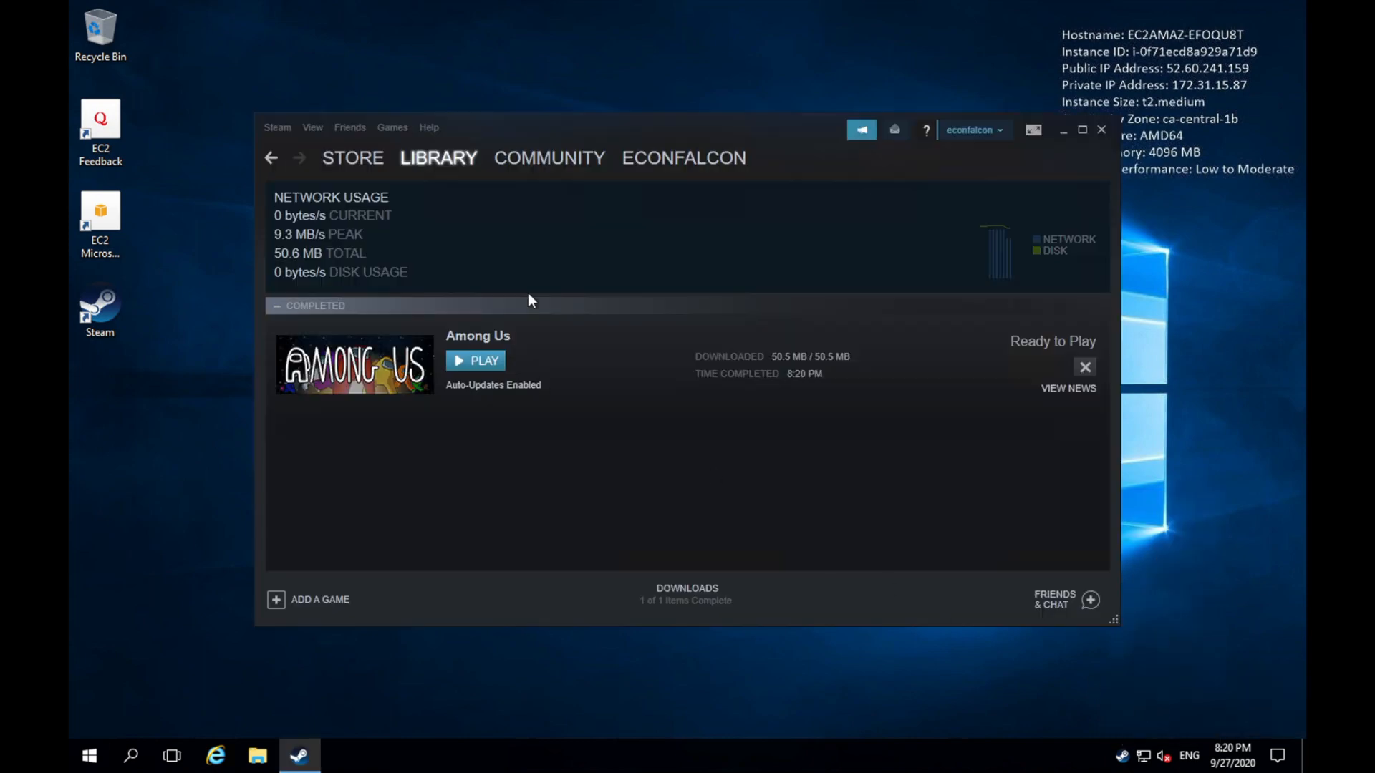
{"action": "left_click", "coordinate": [483, 361]}
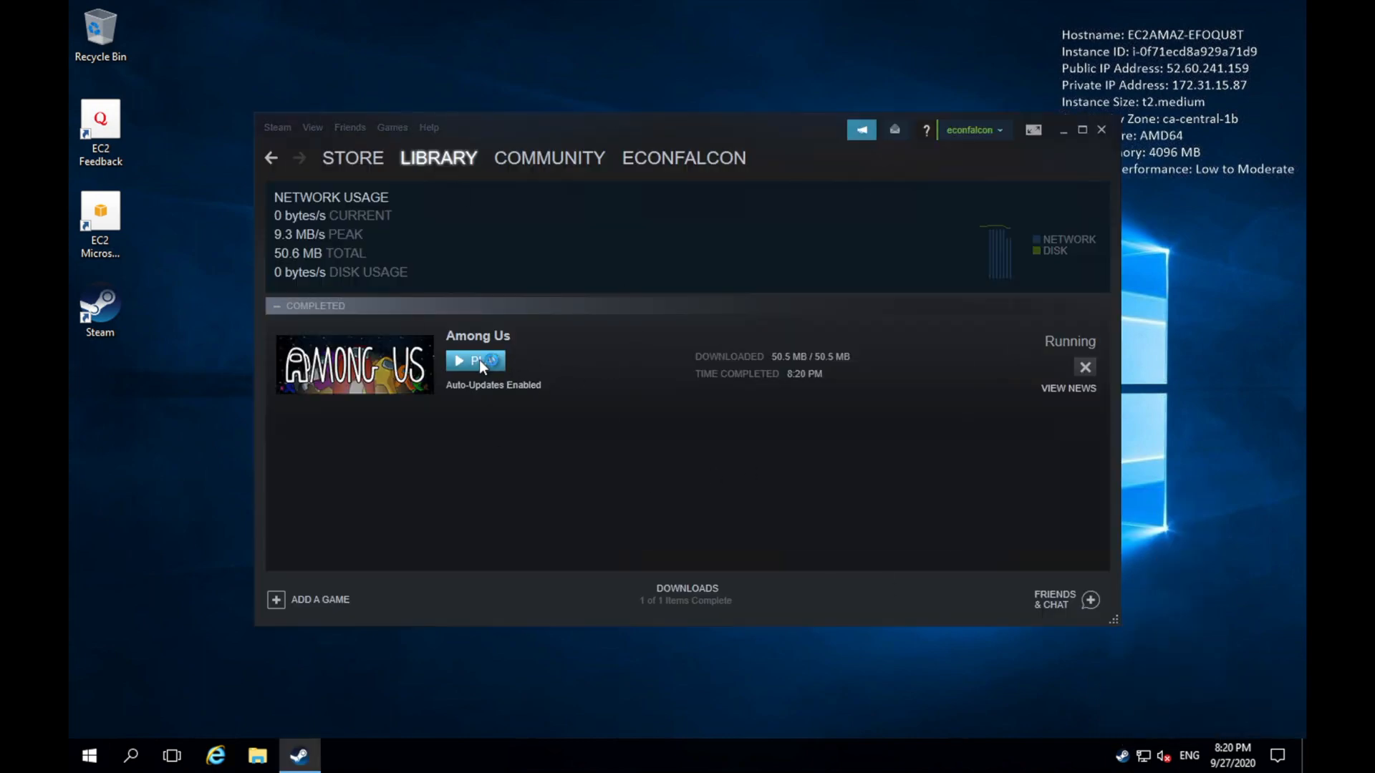